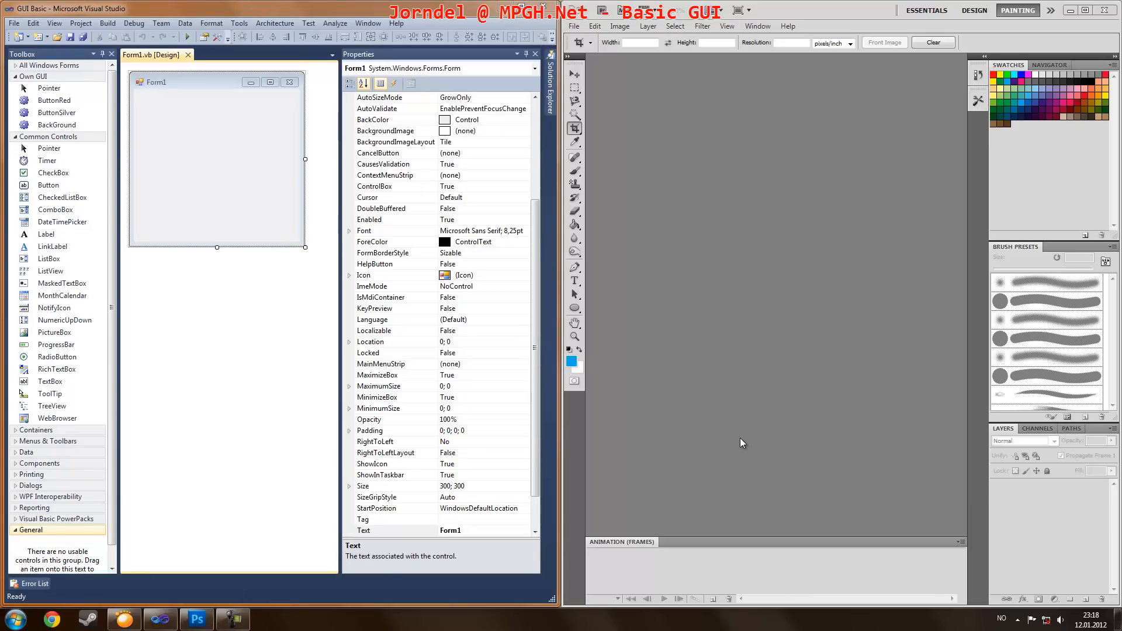
mouse_move(598, 59)
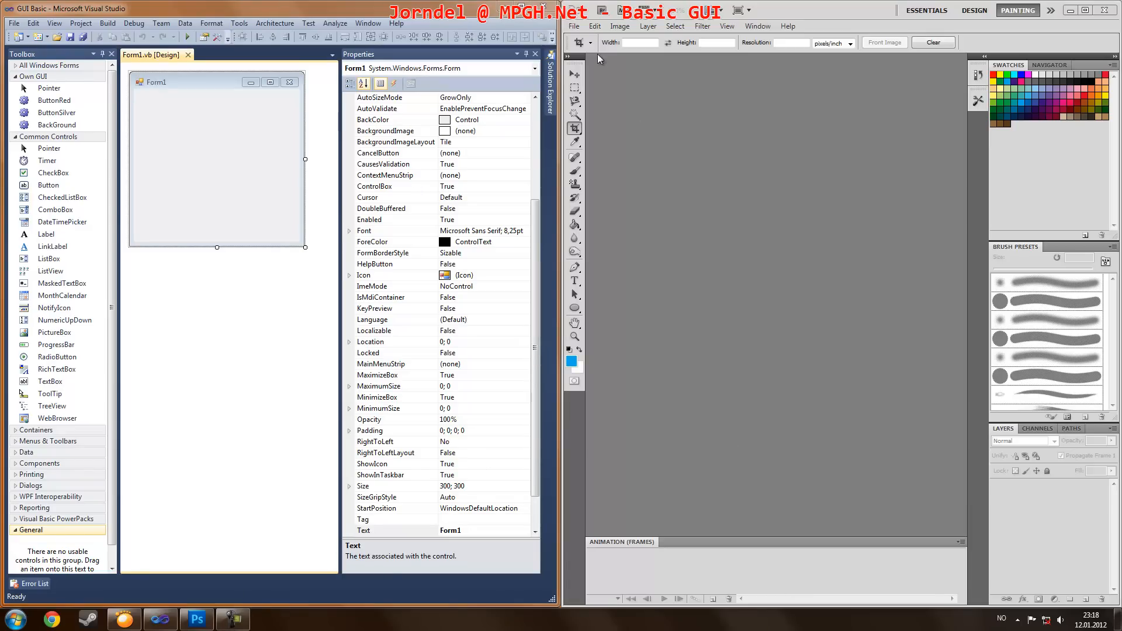
mouse_move(508, 85)
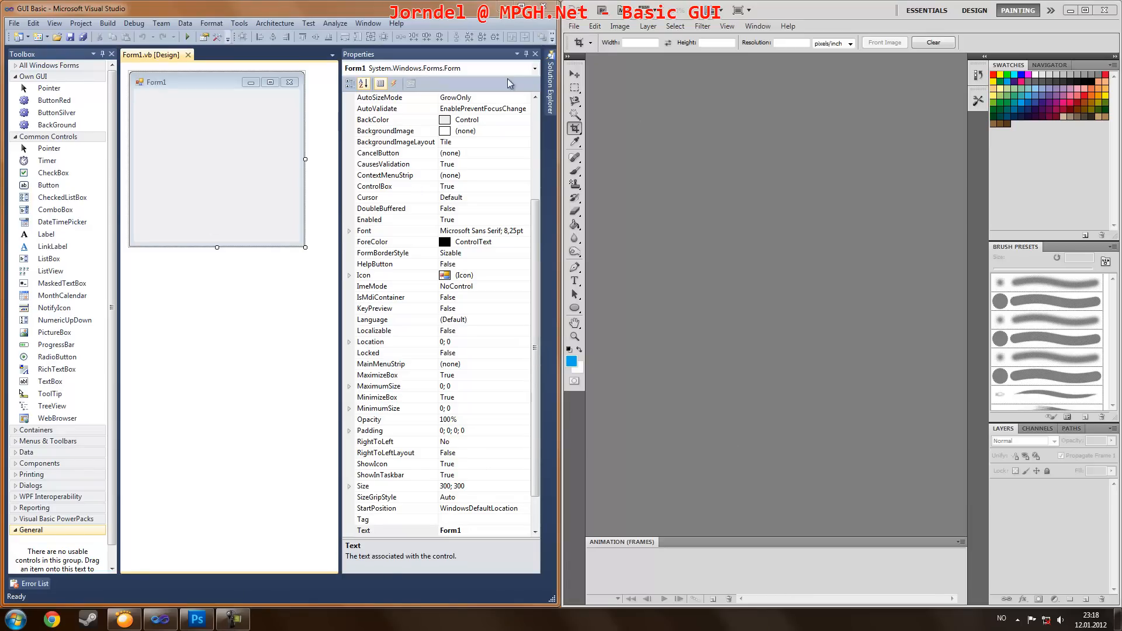
mouse_move(256, 173)
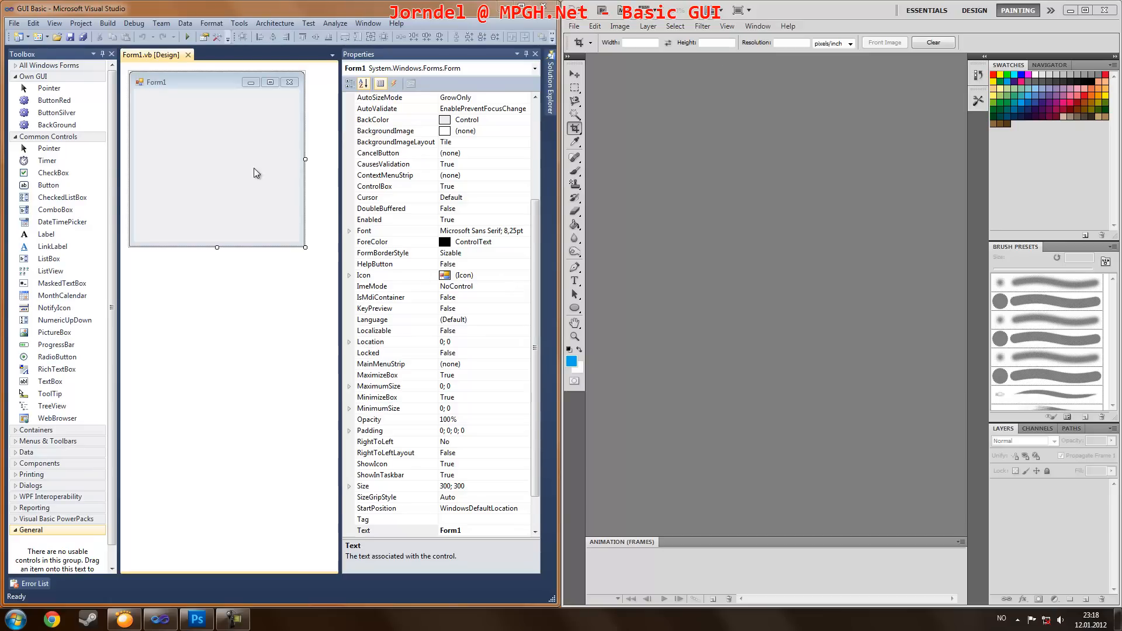
mouse_move(202, 225)
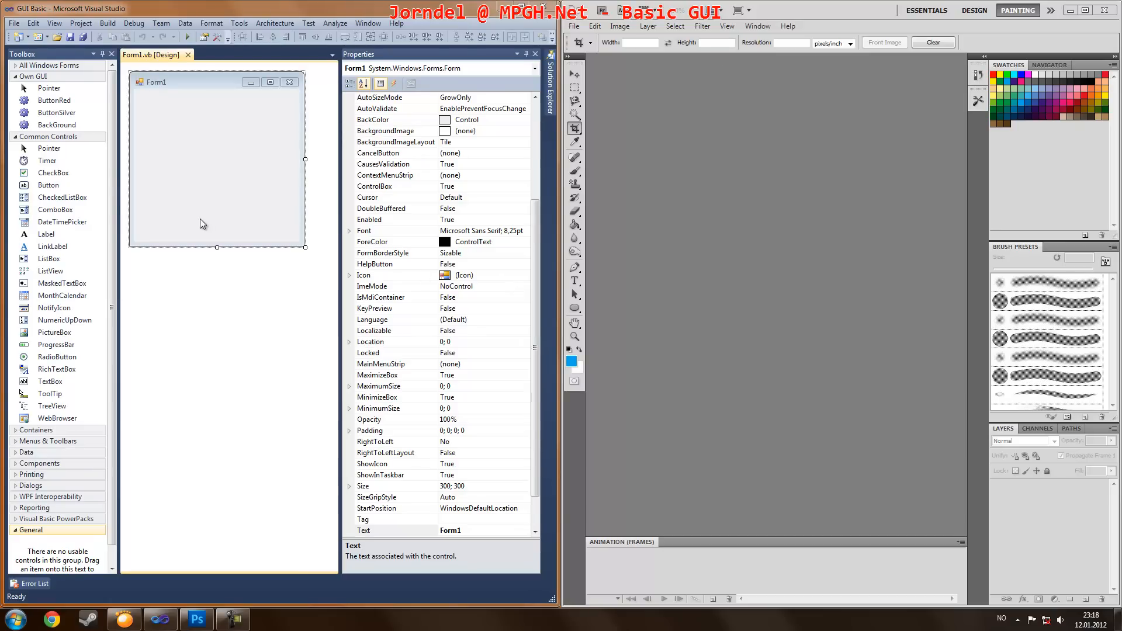
mouse_move(212, 181)
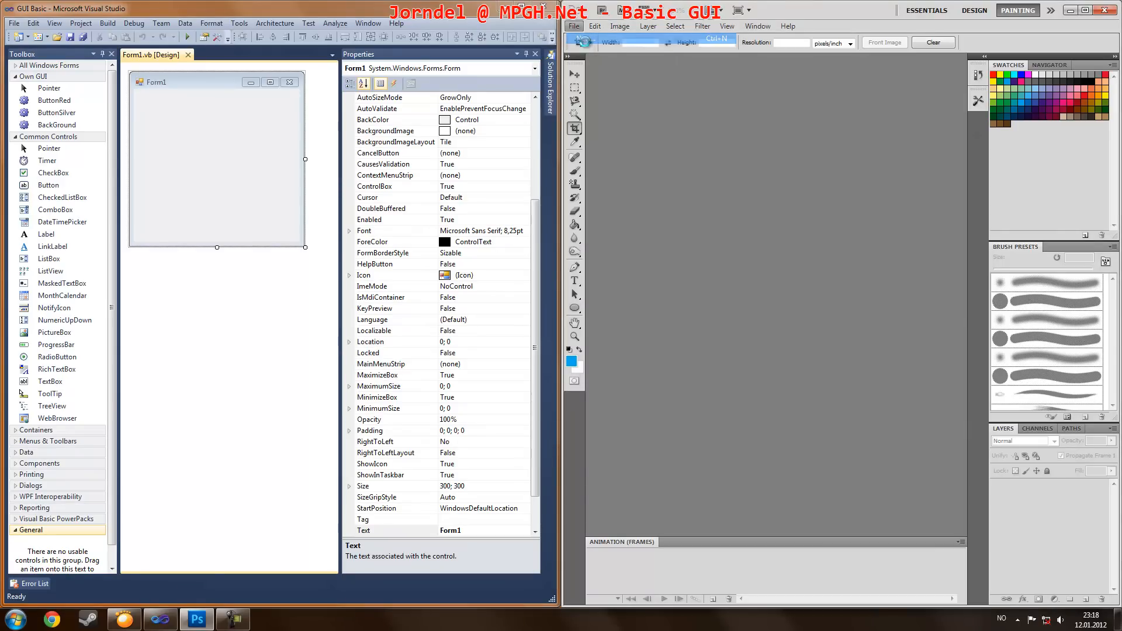
Step: Create a 1000x1000 document, swap the white Background for a transparent Layer 1, and pick the Brush tool
click(573, 25)
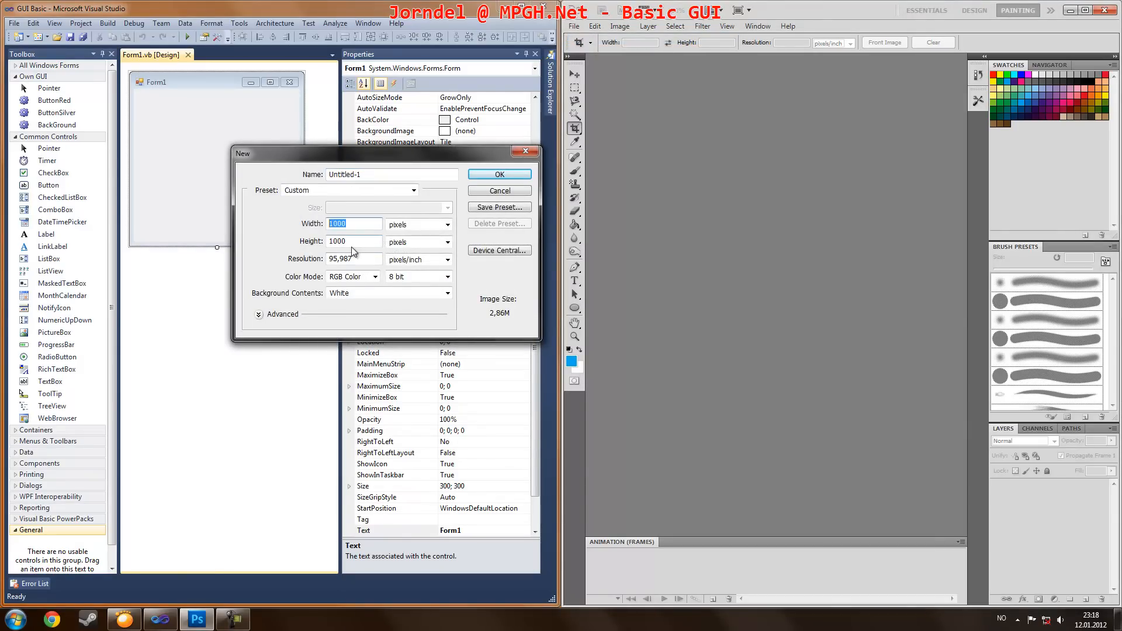
click(499, 174)
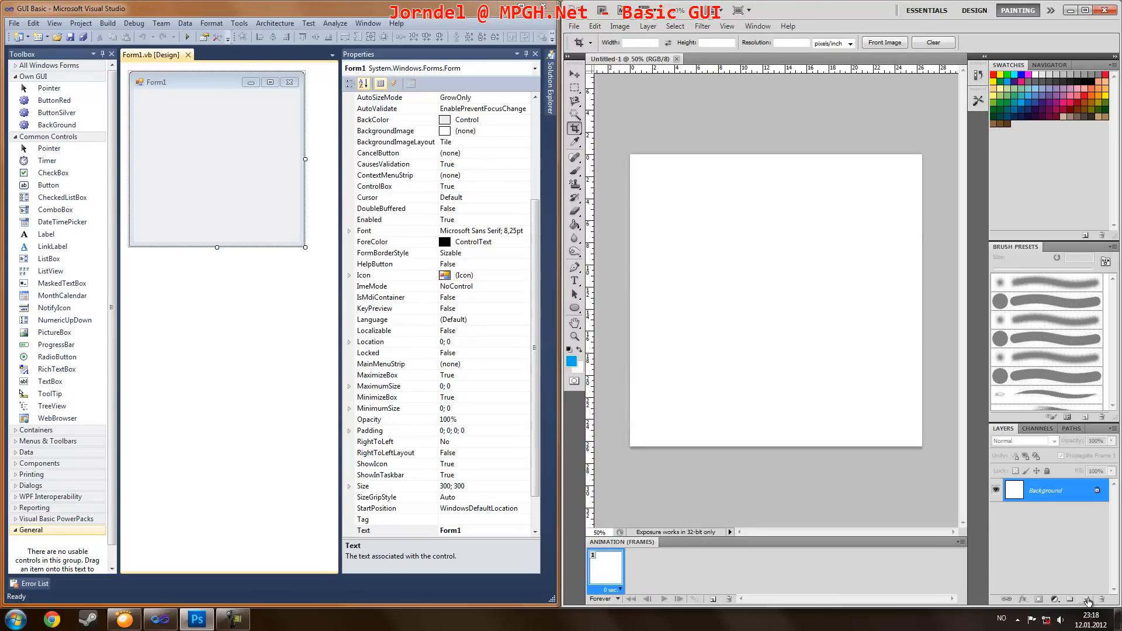
click(1083, 600)
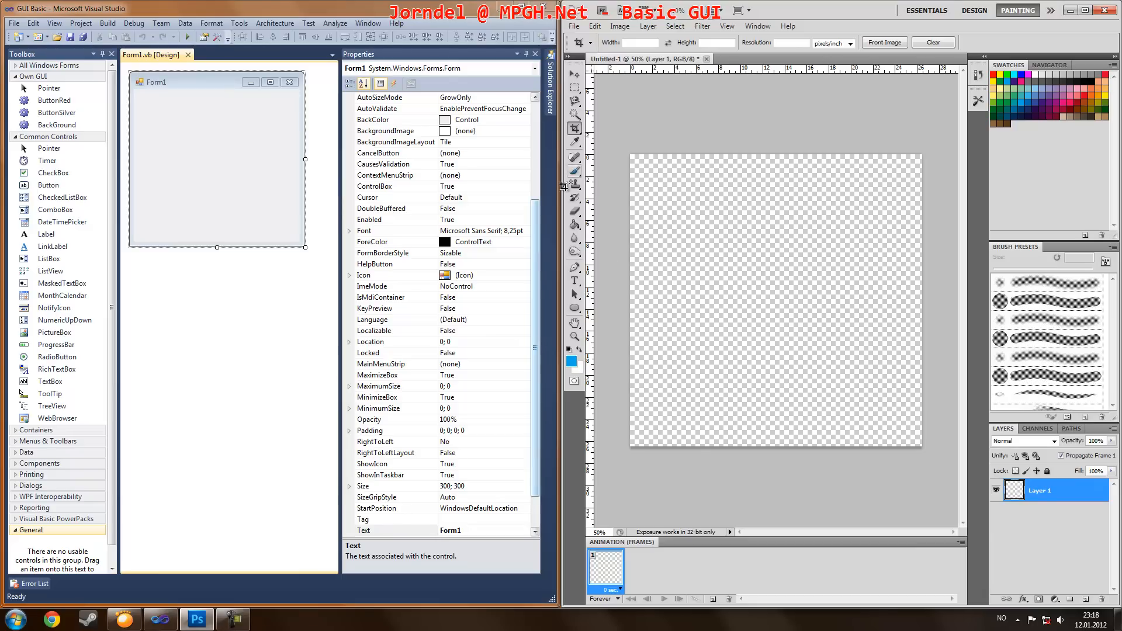
click(574, 171)
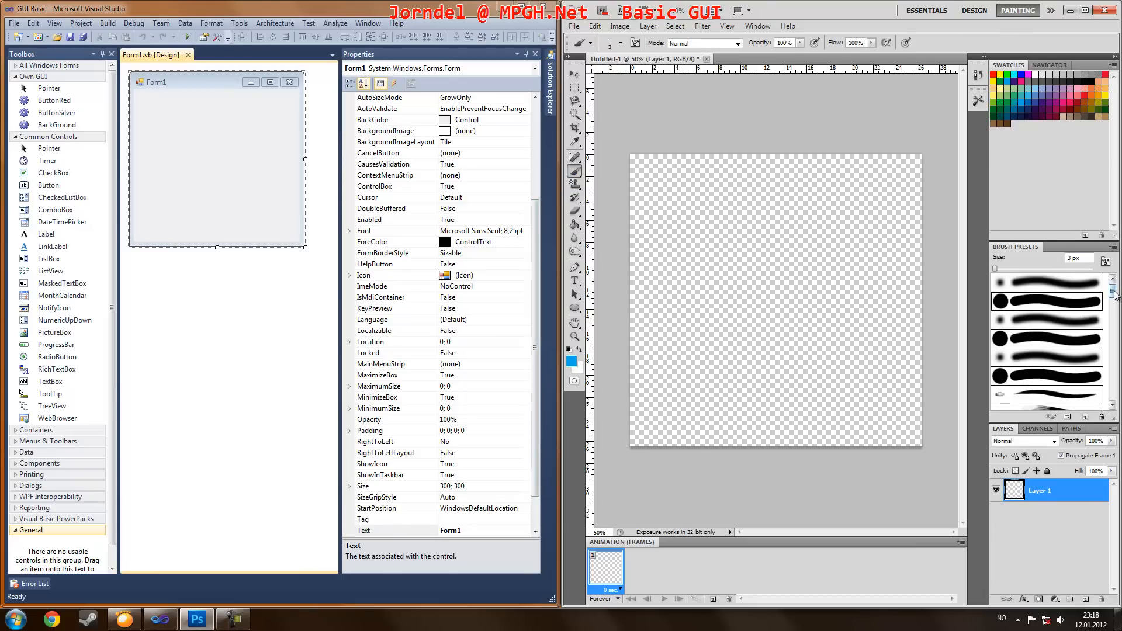
scroll(down, 3)
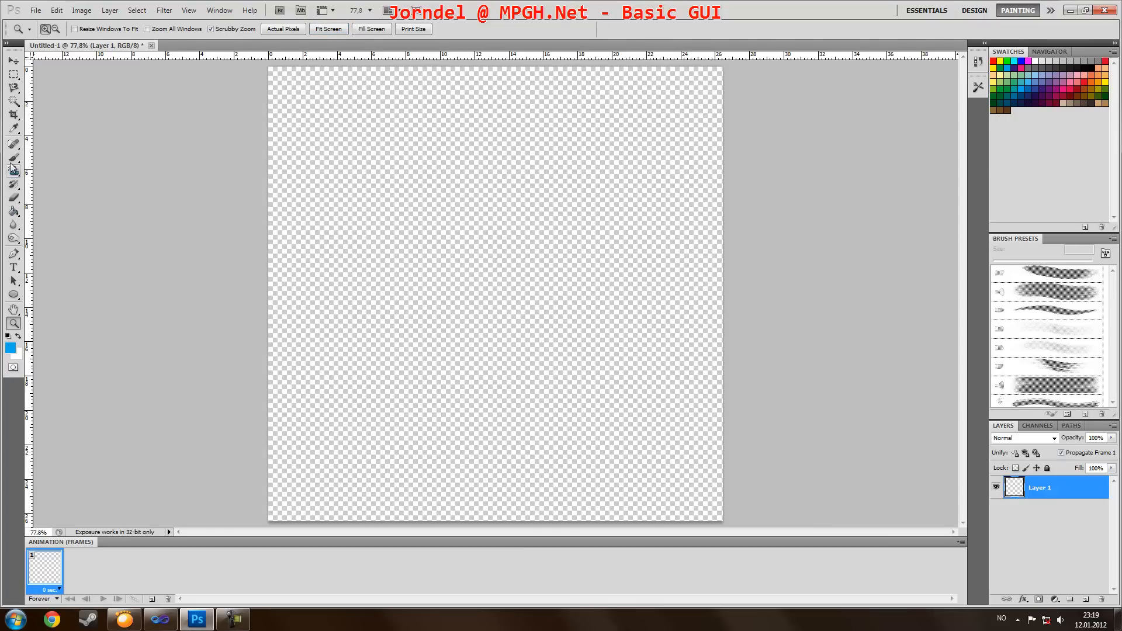
Step: Paint overlapping streaky brush strokes in blue, red and pink across the transparent canvas
click(13, 158)
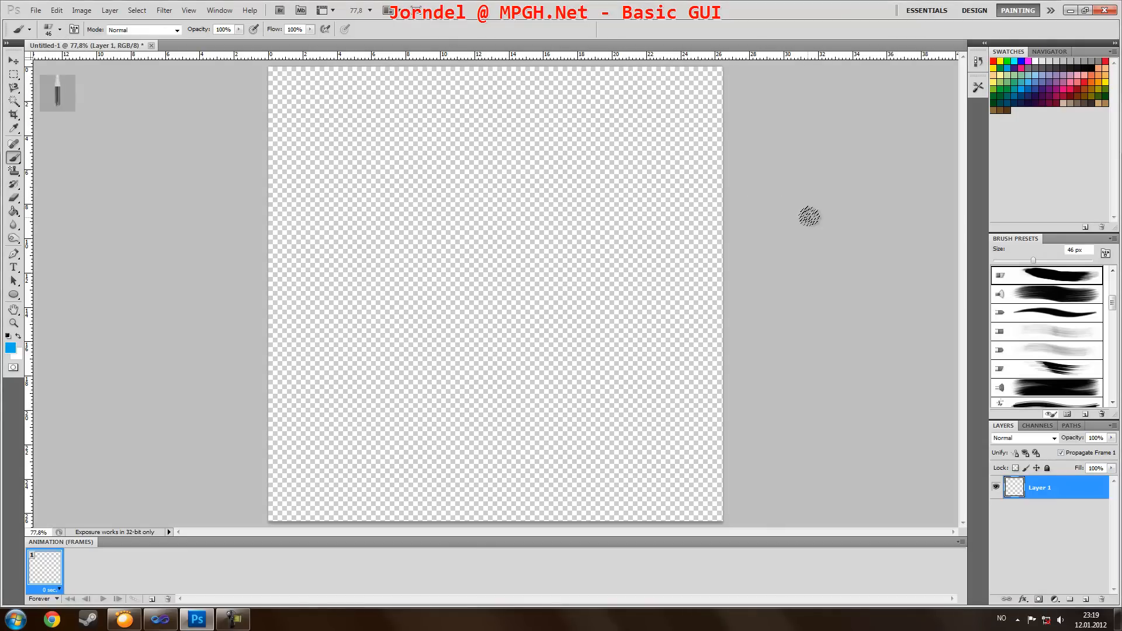
drag(809, 216, 351, 454)
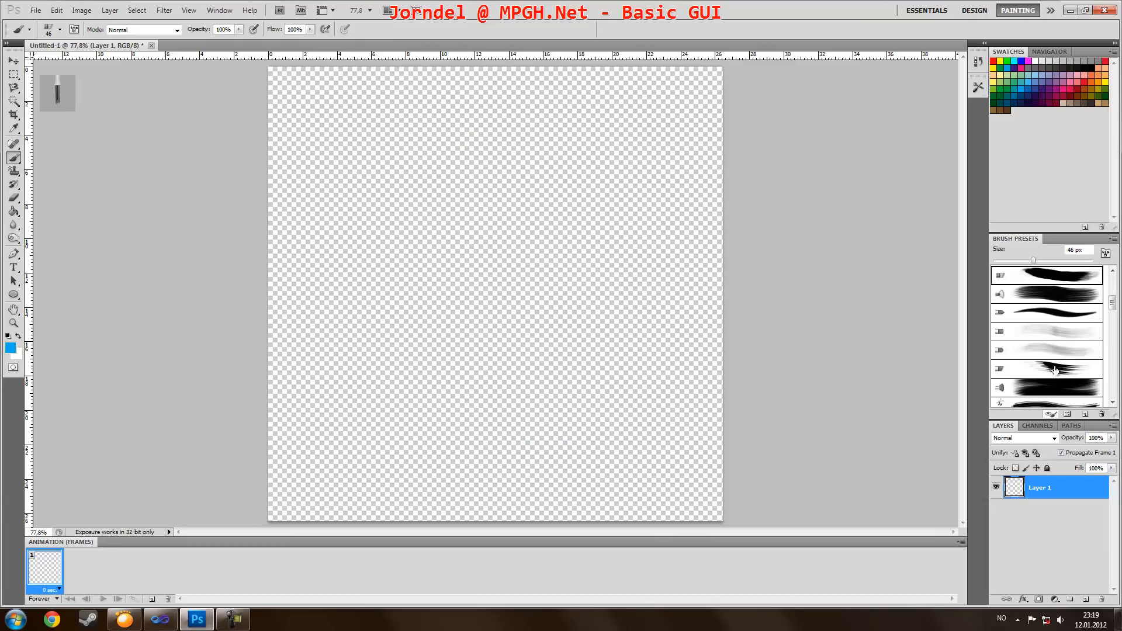
drag(350, 97, 659, 501)
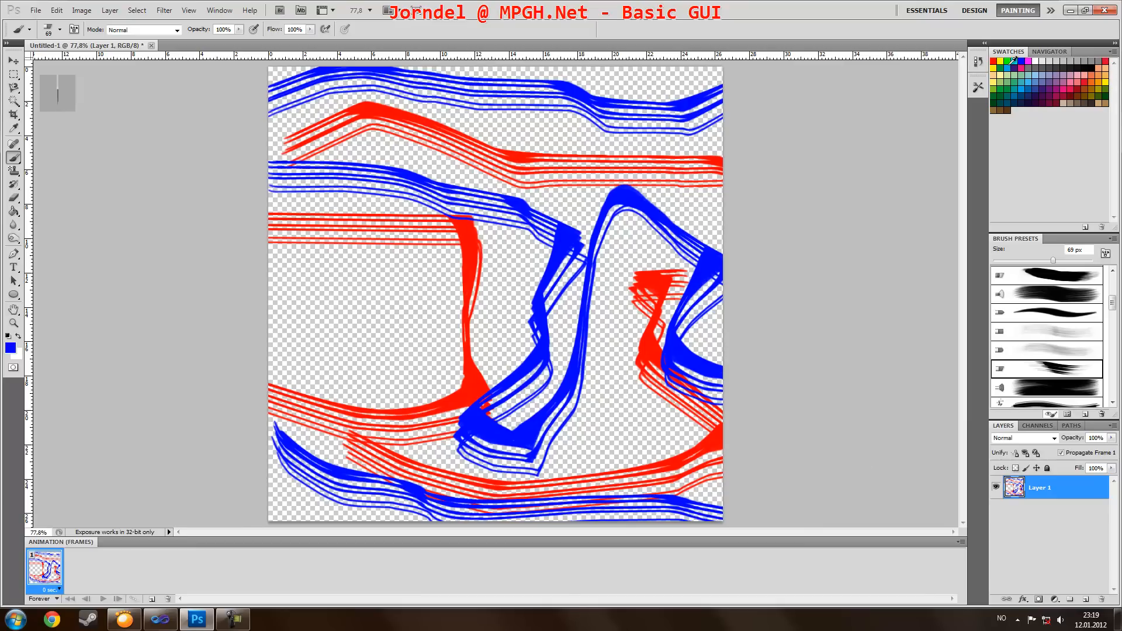
drag(272, 254, 394, 265)
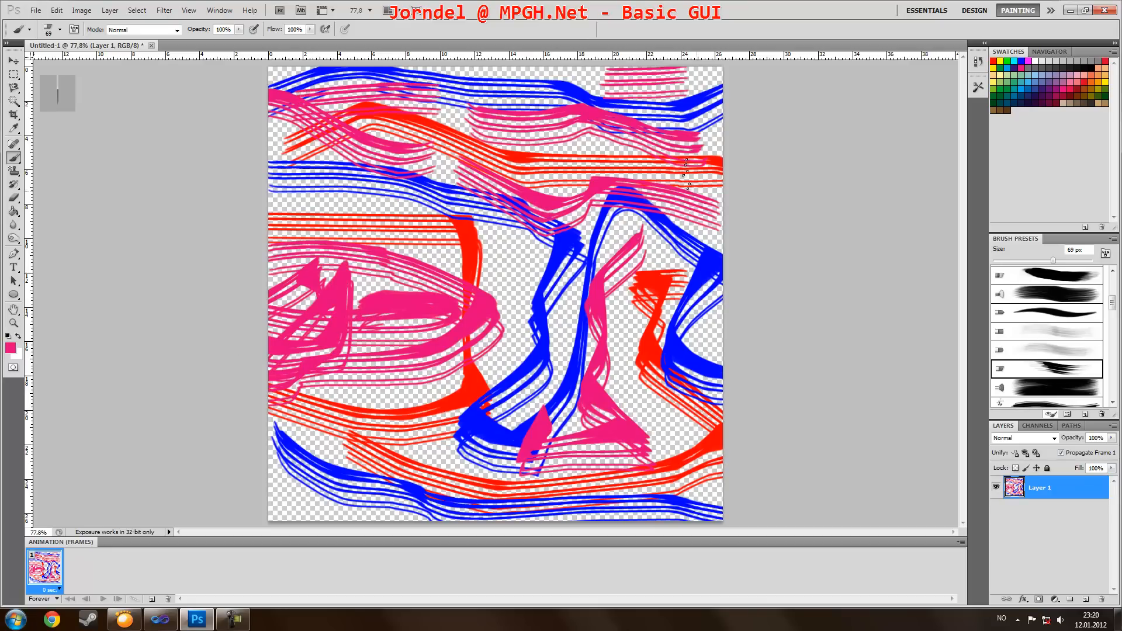
Step: Save the artwork as Image.png with non-interlaced PNG options
click(34, 10)
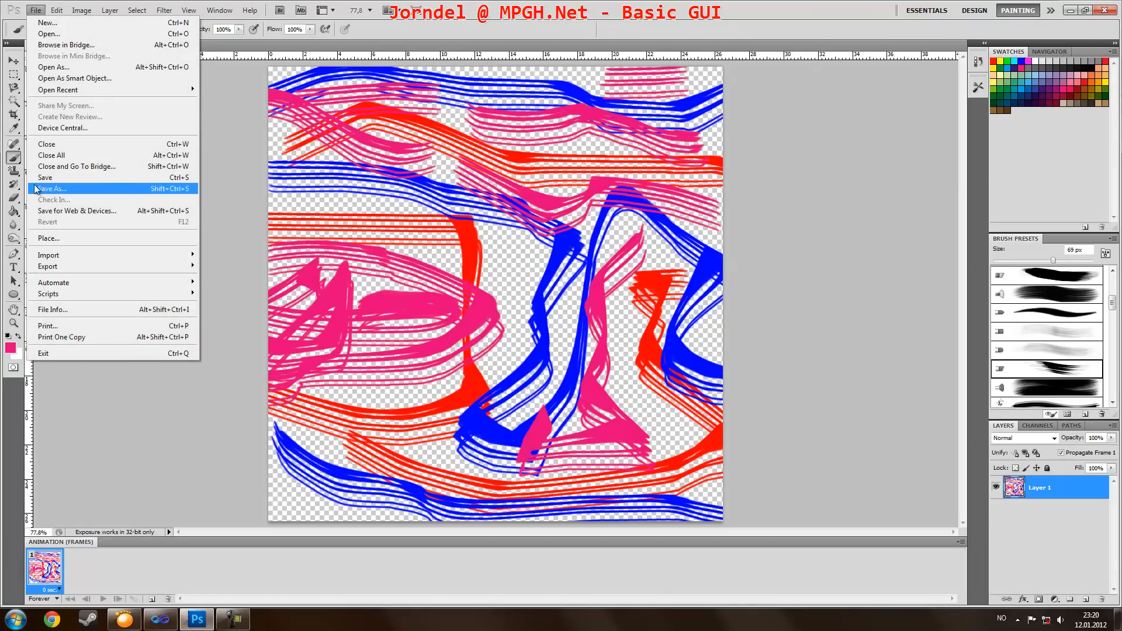
click(52, 188)
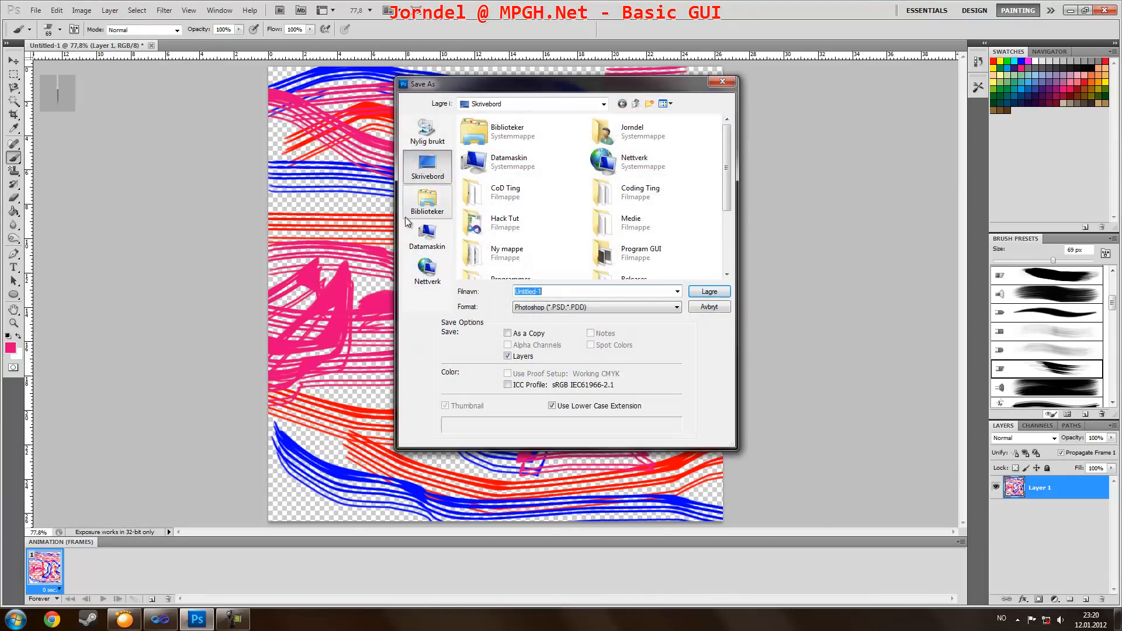
click(595, 306)
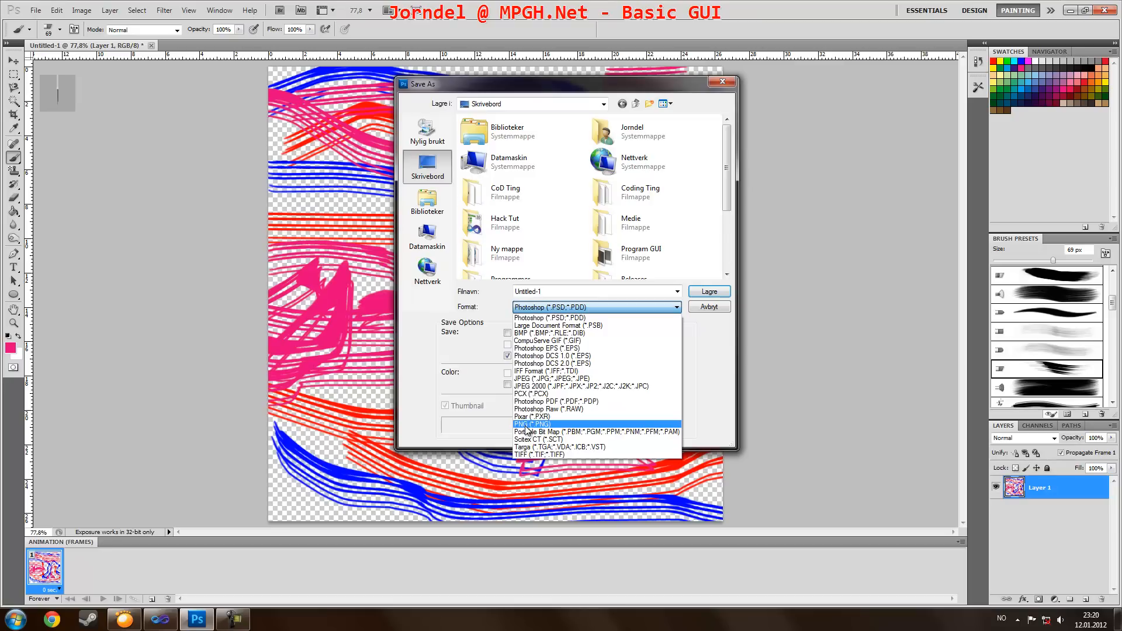
click(532, 424)
text(Image.png)
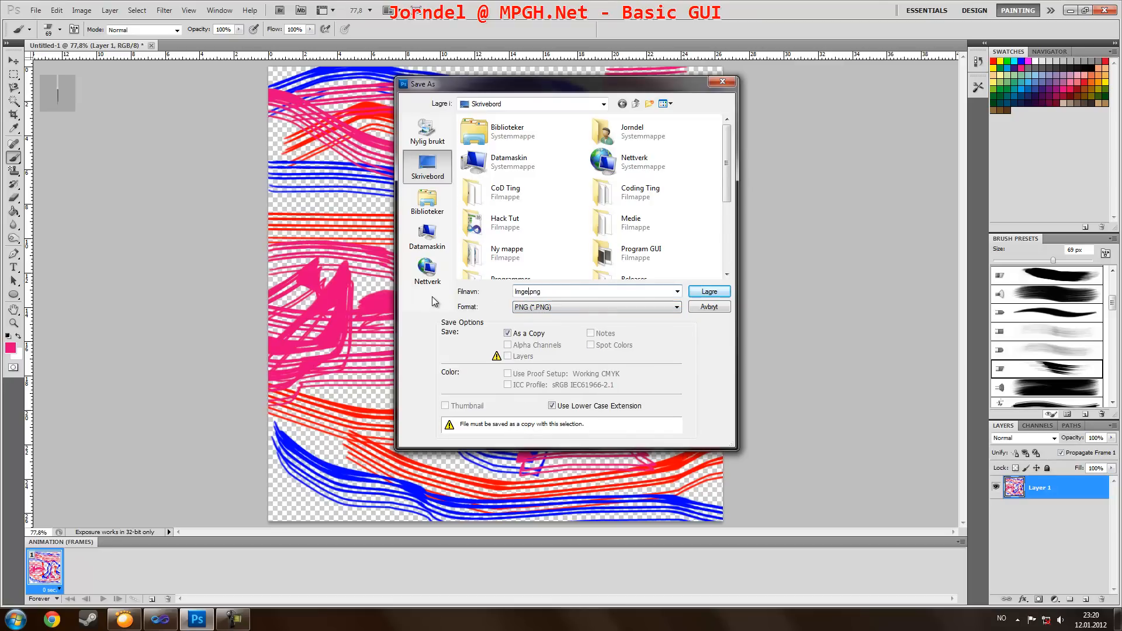
click(708, 291)
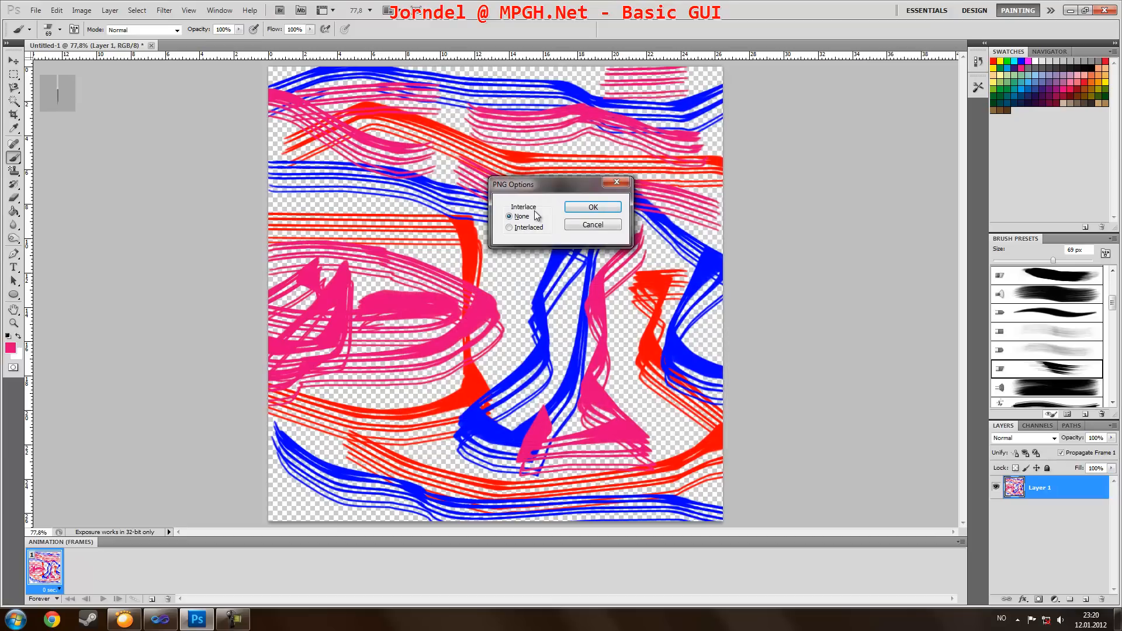
click(591, 207)
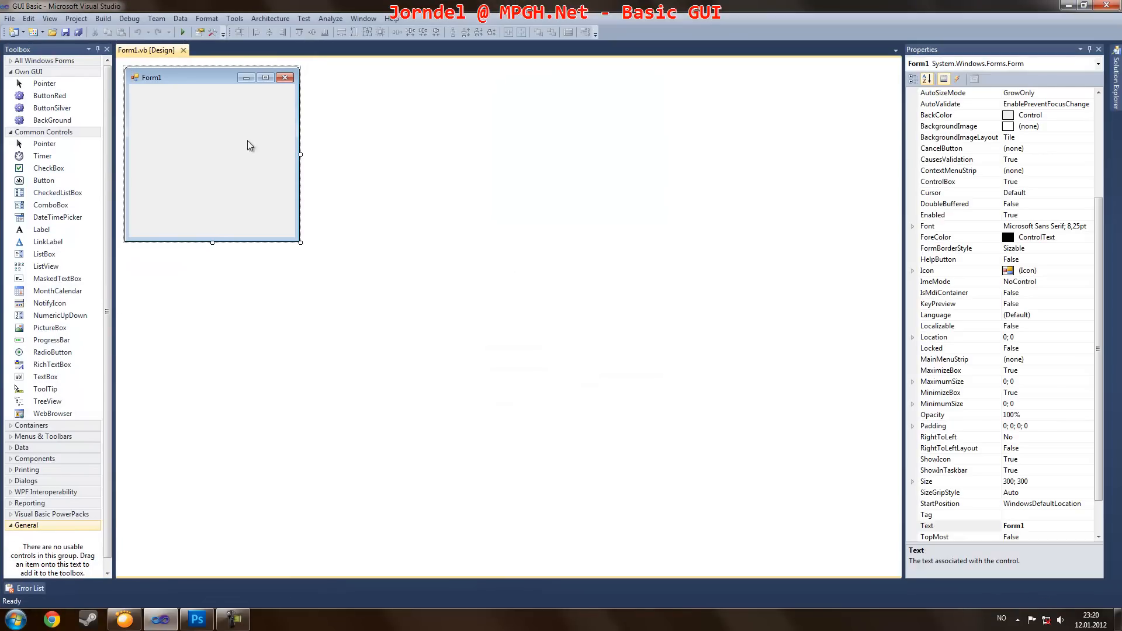
Step: Enlarge Form1 to about 751x519 and import the brush-stroke PNG as its BackgroundImage
drag(301, 242, 563, 370)
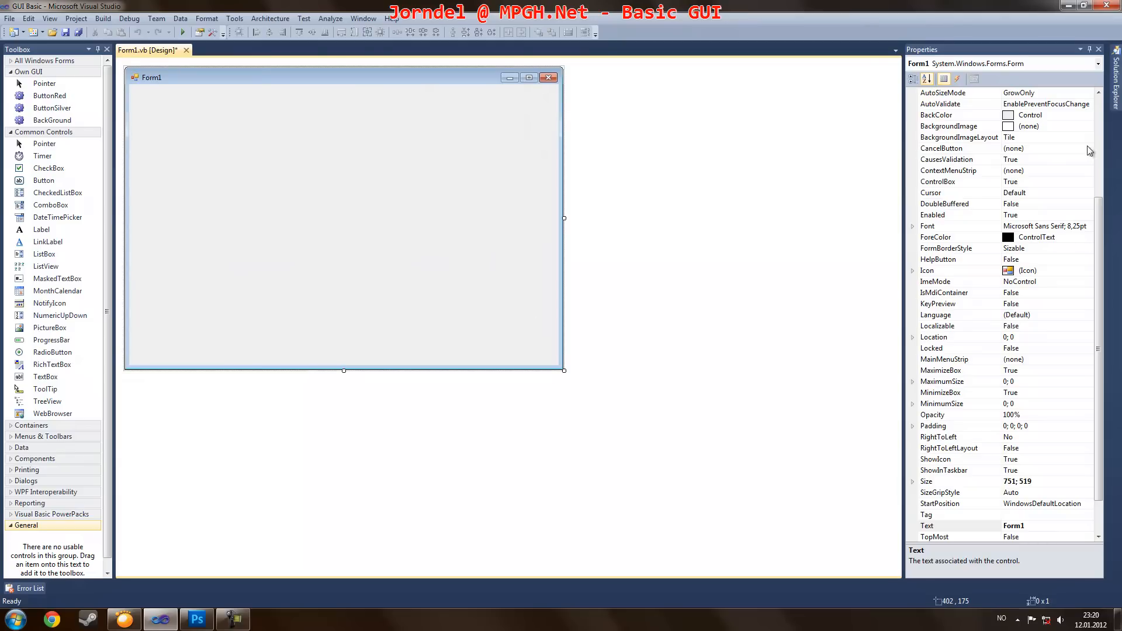
click(949, 126)
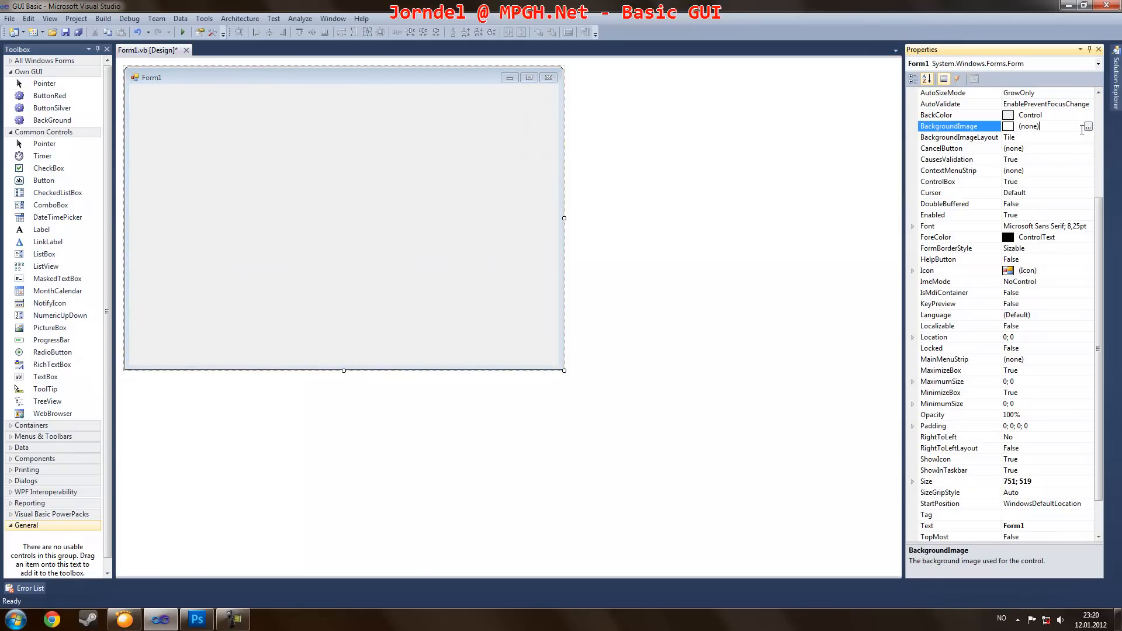
click(1086, 126)
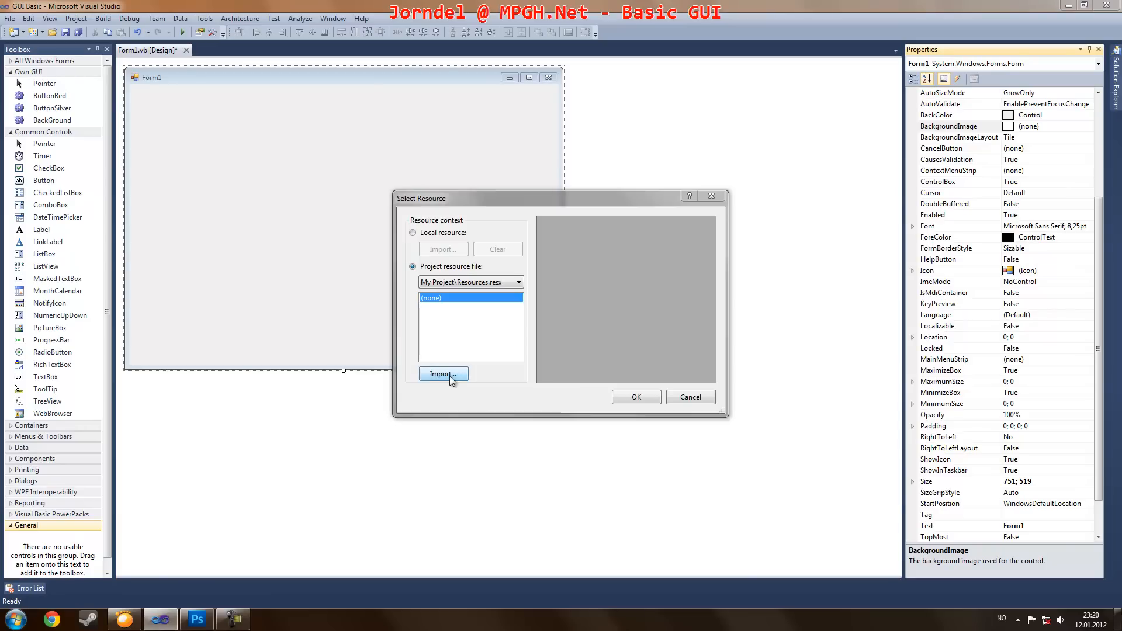
click(442, 374)
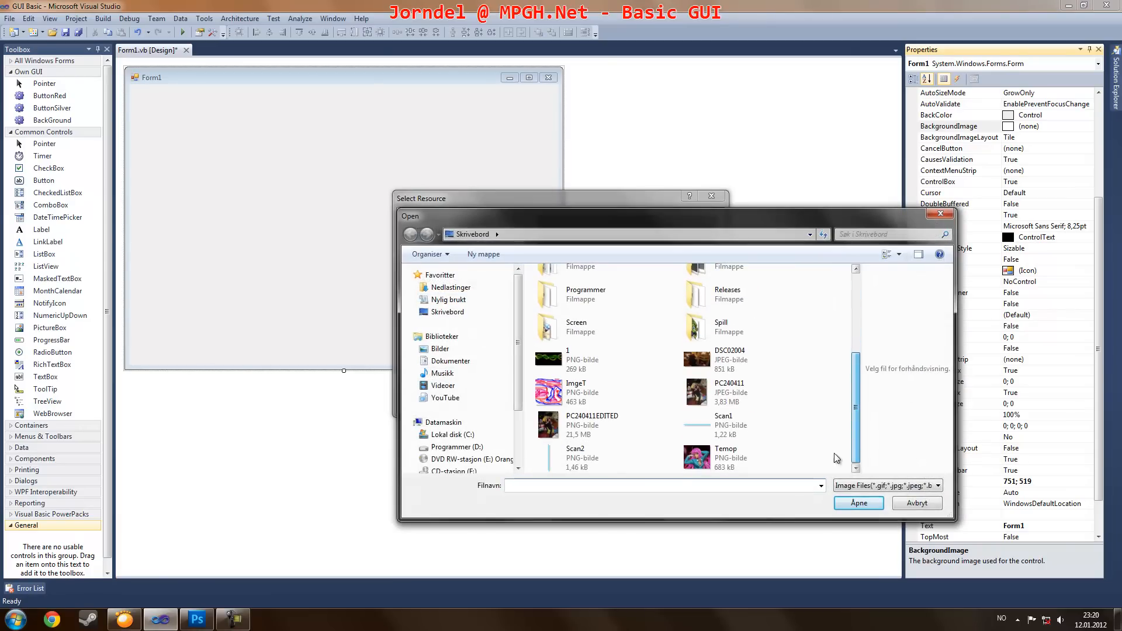
click(575, 391)
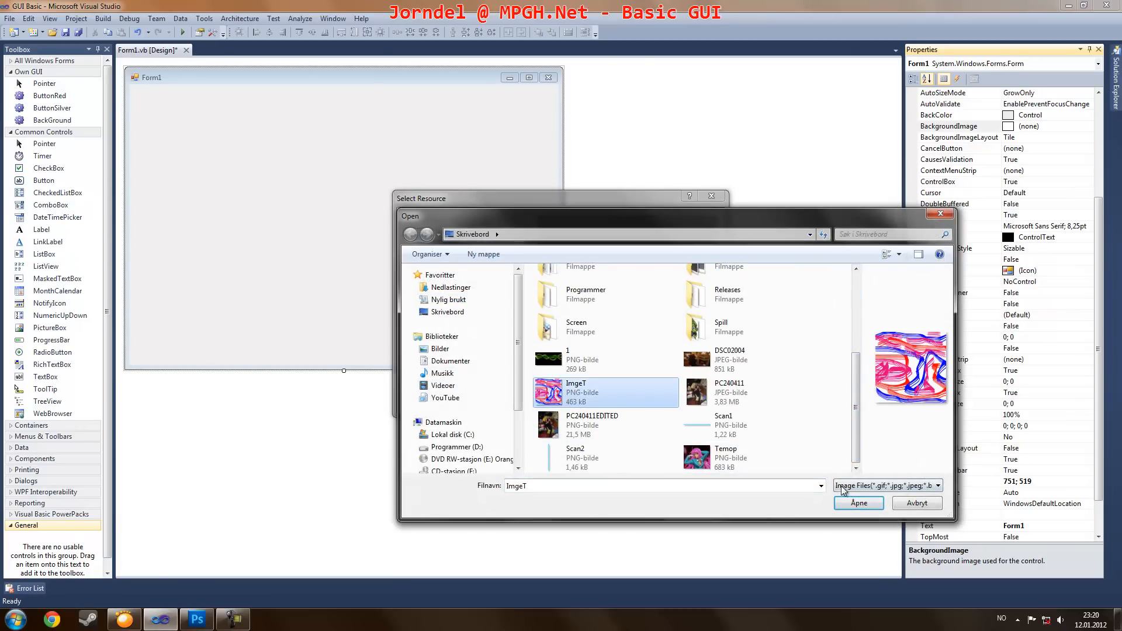
click(858, 502)
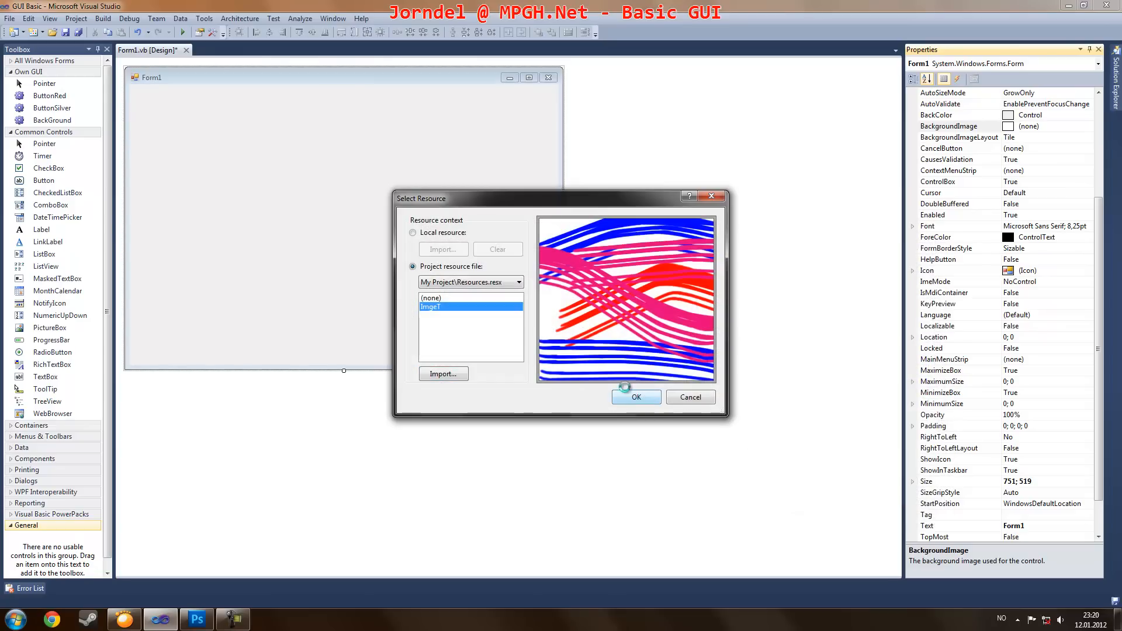
click(636, 397)
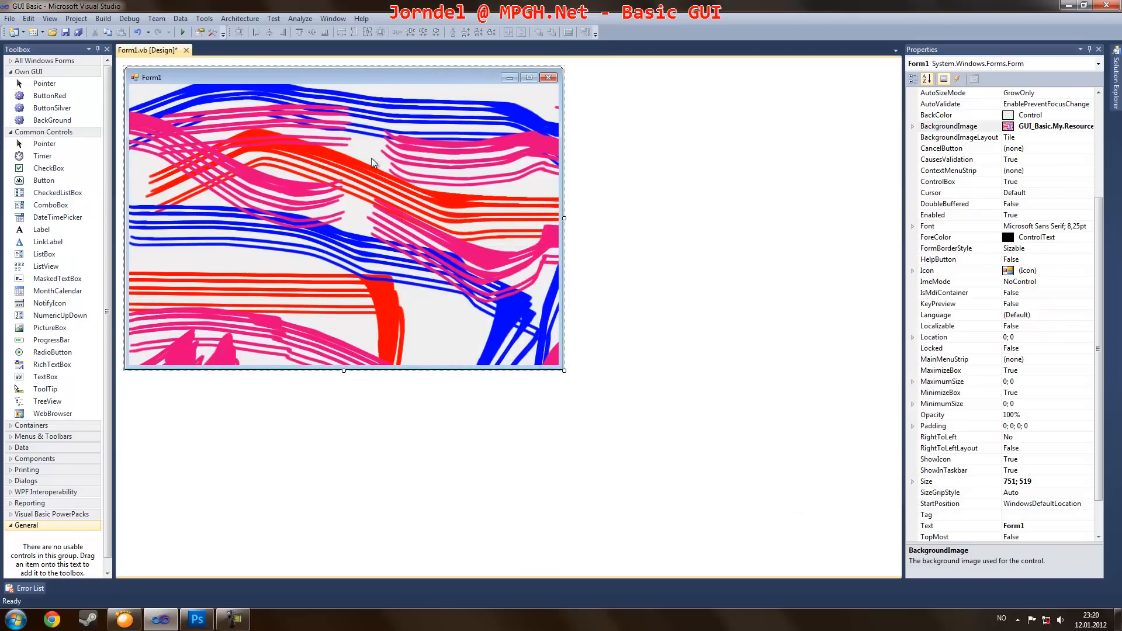
Step: Try several BackColor choices for the form, ending on the deep blue HotTrack system colour
click(958, 115)
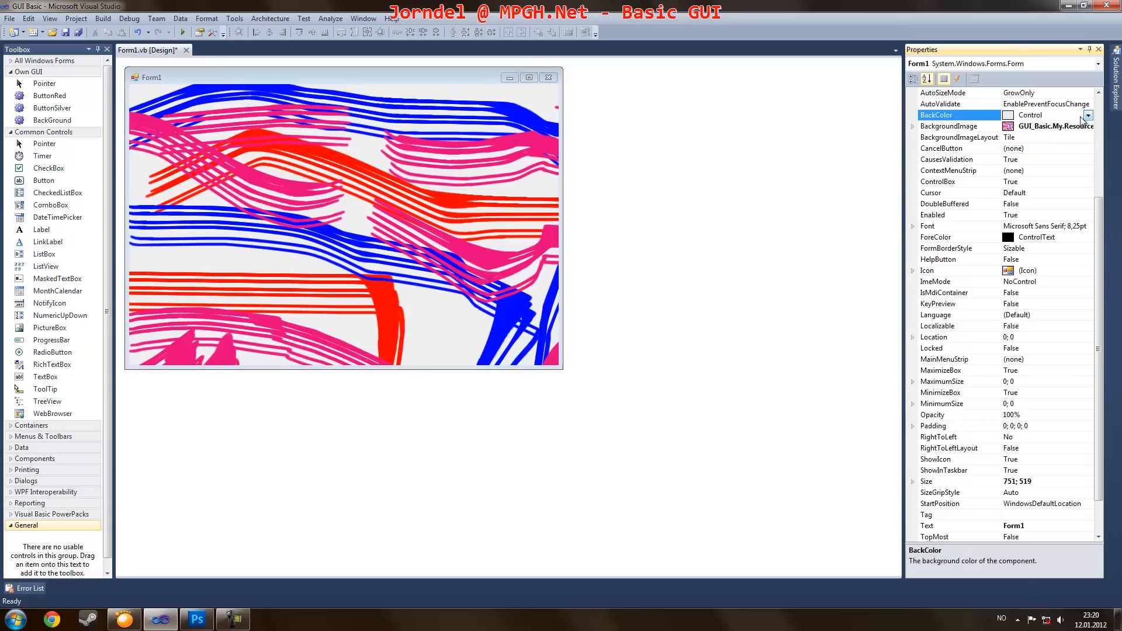
click(1086, 116)
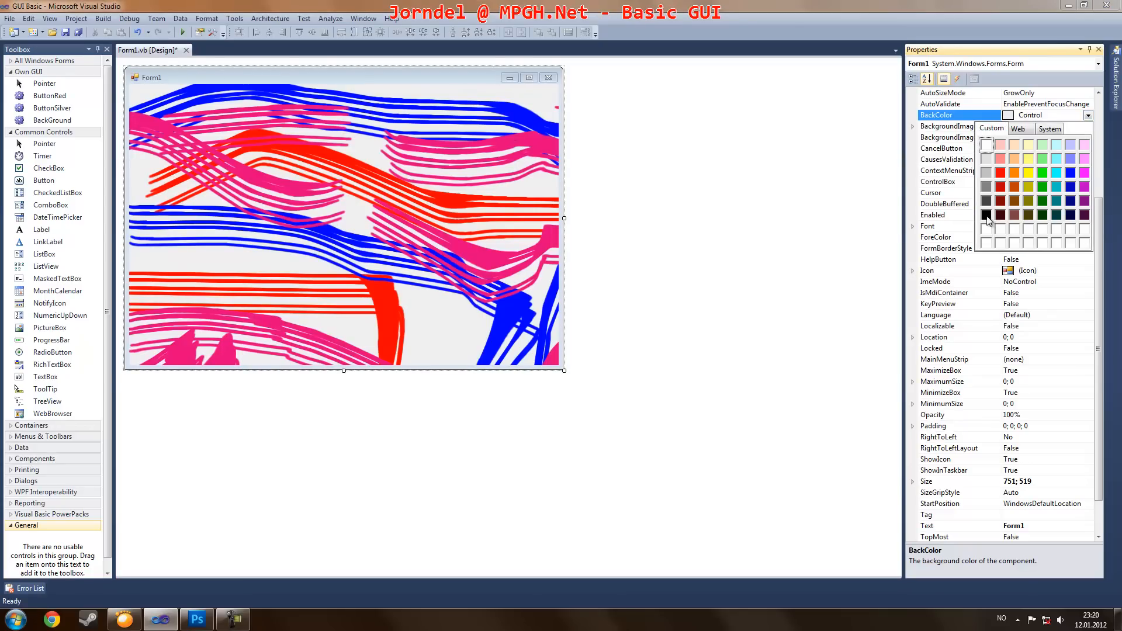
click(987, 220)
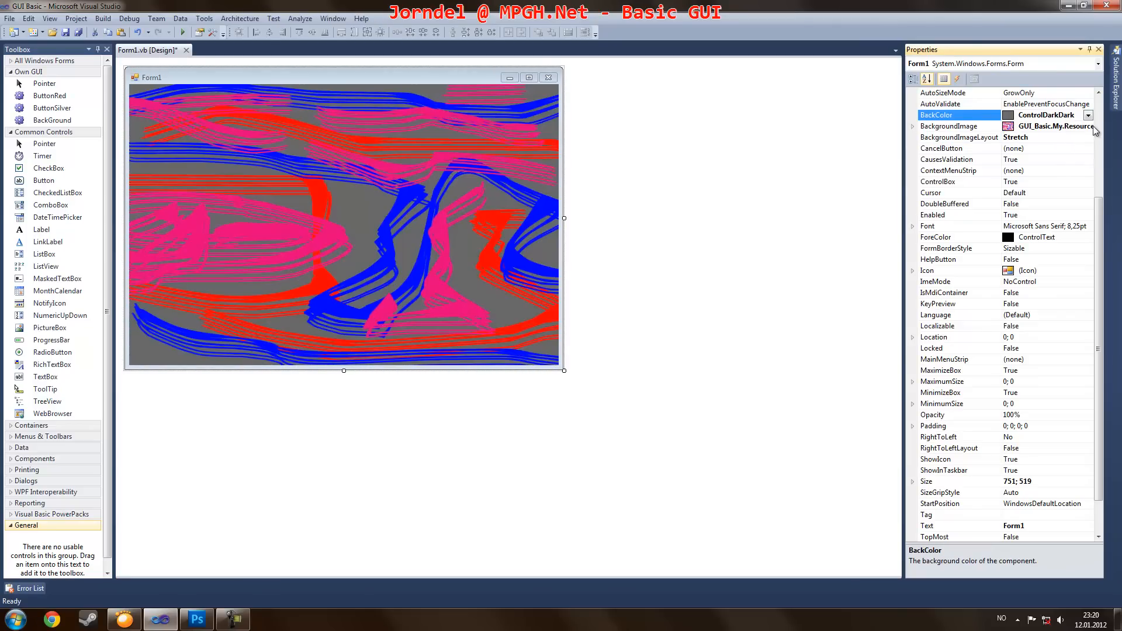
click(1088, 115)
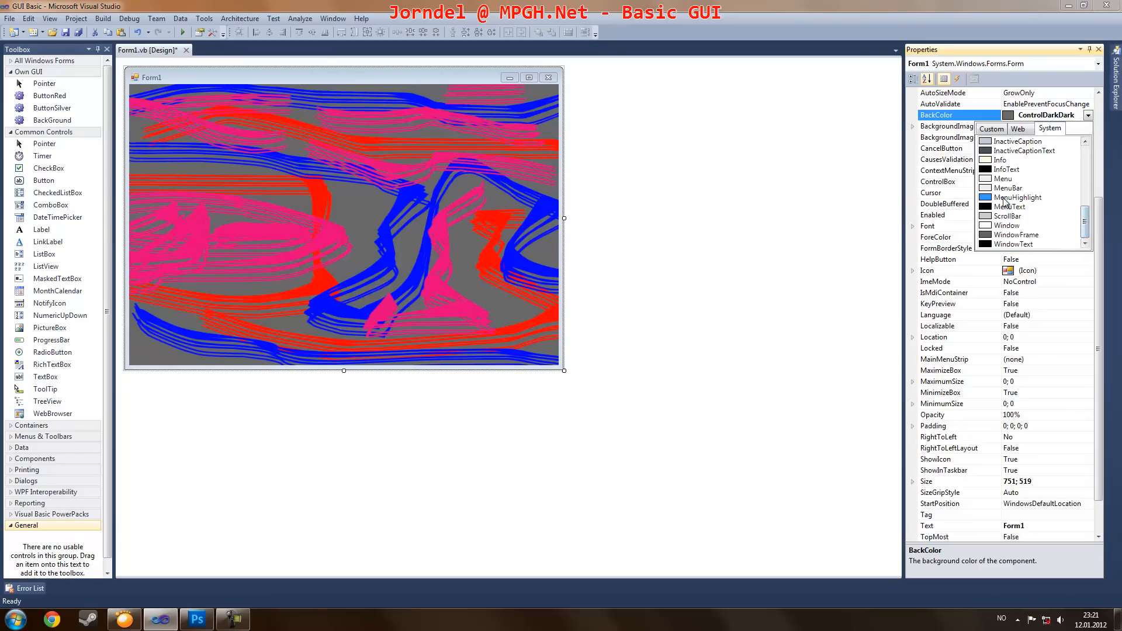
click(1017, 196)
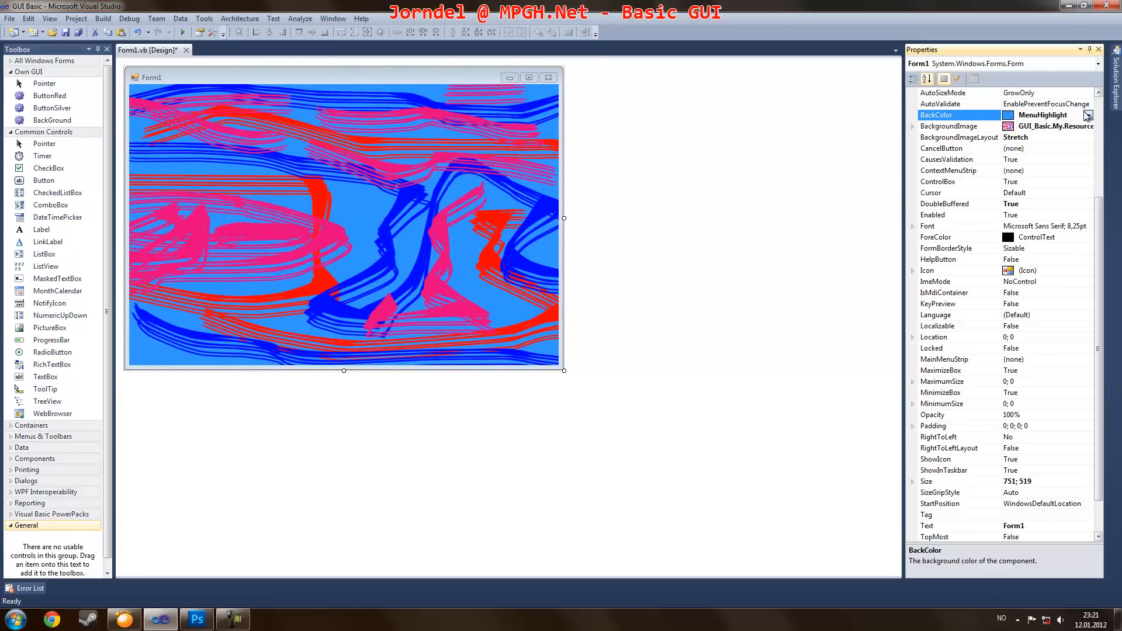
click(1089, 115)
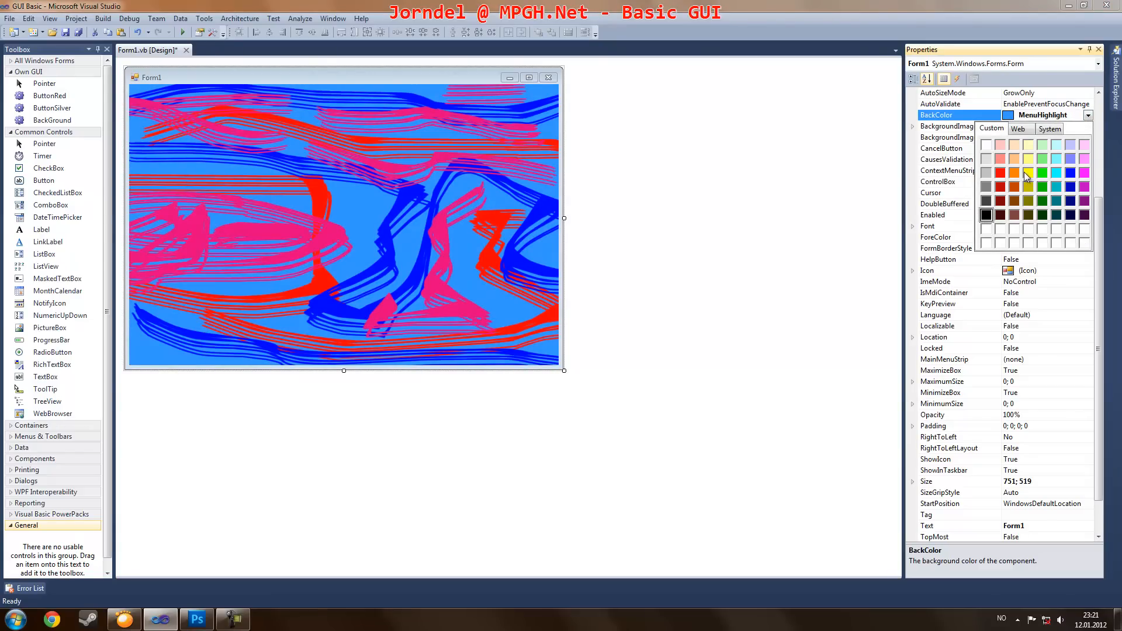
click(1070, 162)
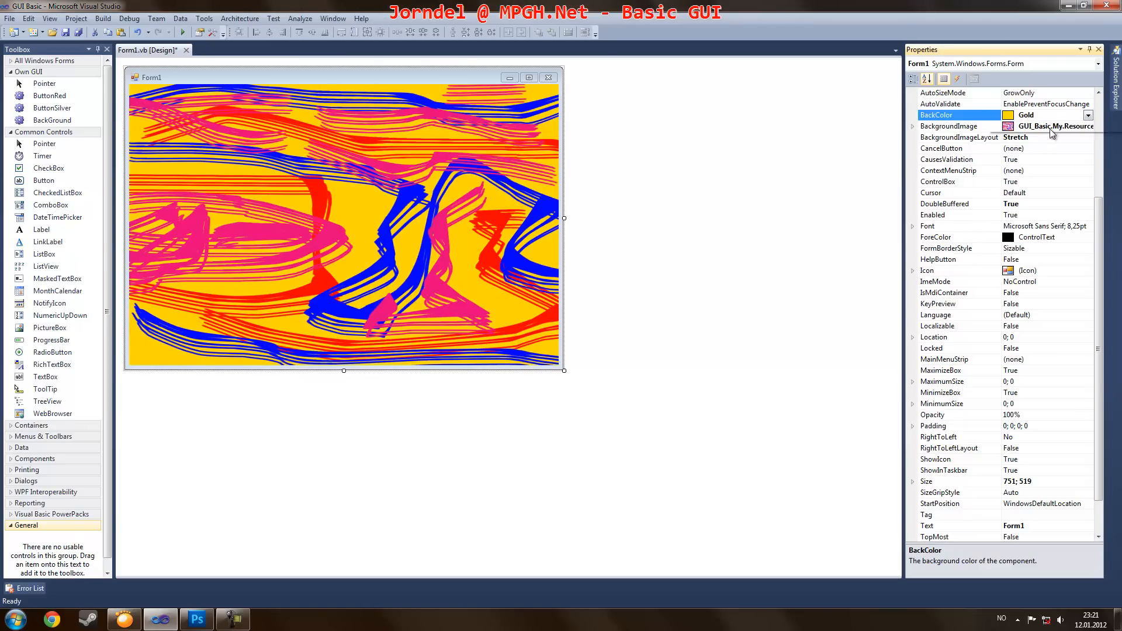
click(1042, 114)
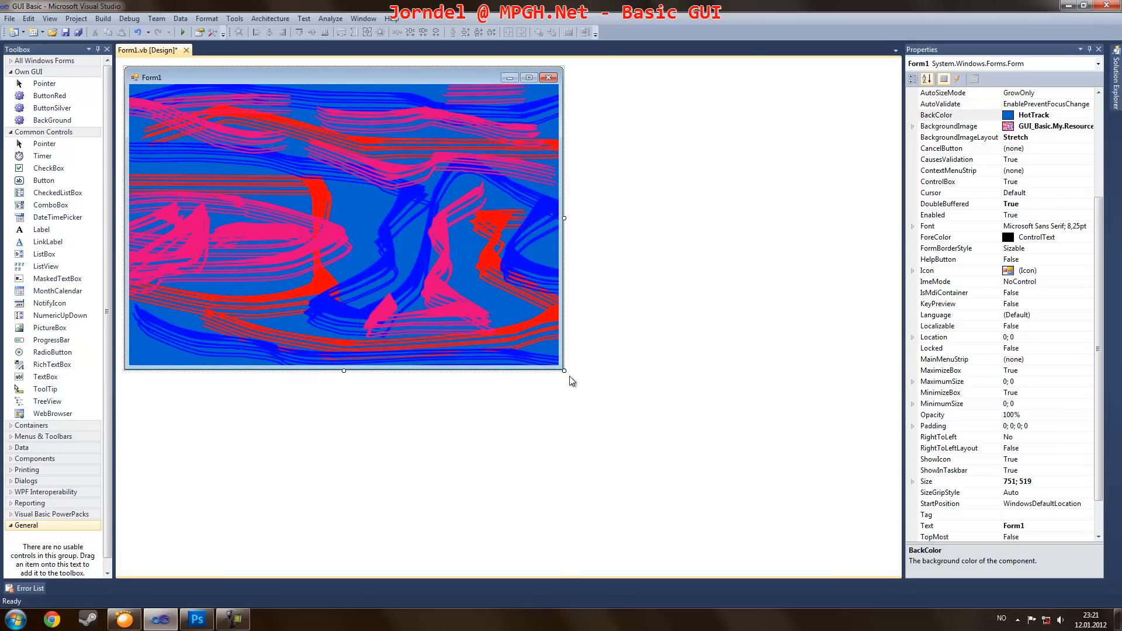
Step: Drag the form's corner handle to enlarge it to 1137x758
drag(563, 363, 787, 510)
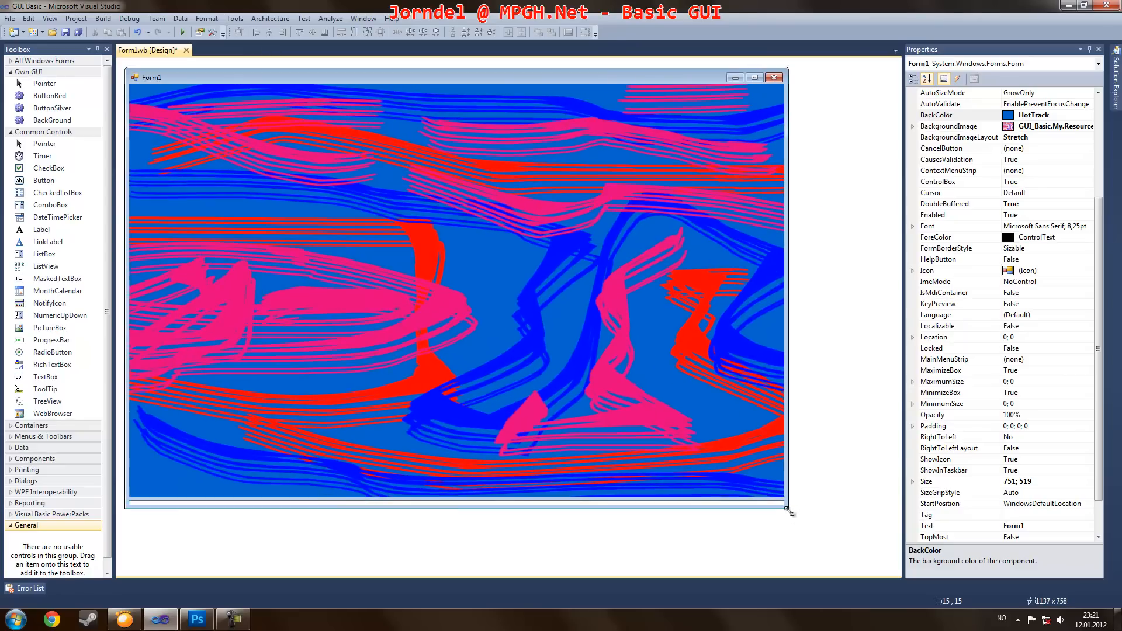
drag(789, 512, 789, 508)
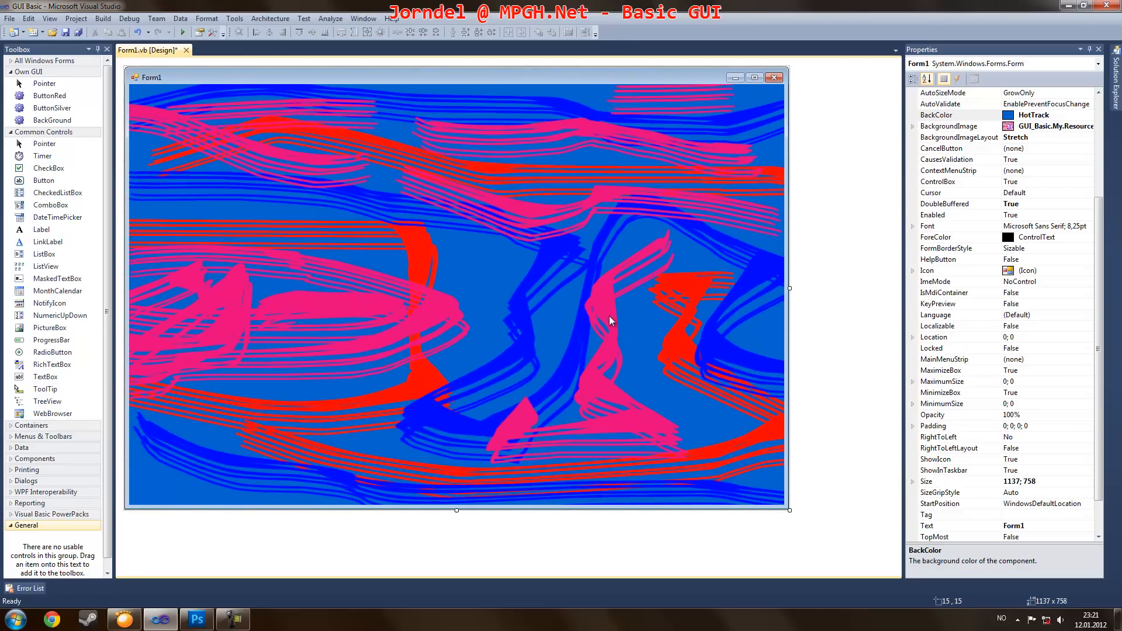
mouse_move(398, 247)
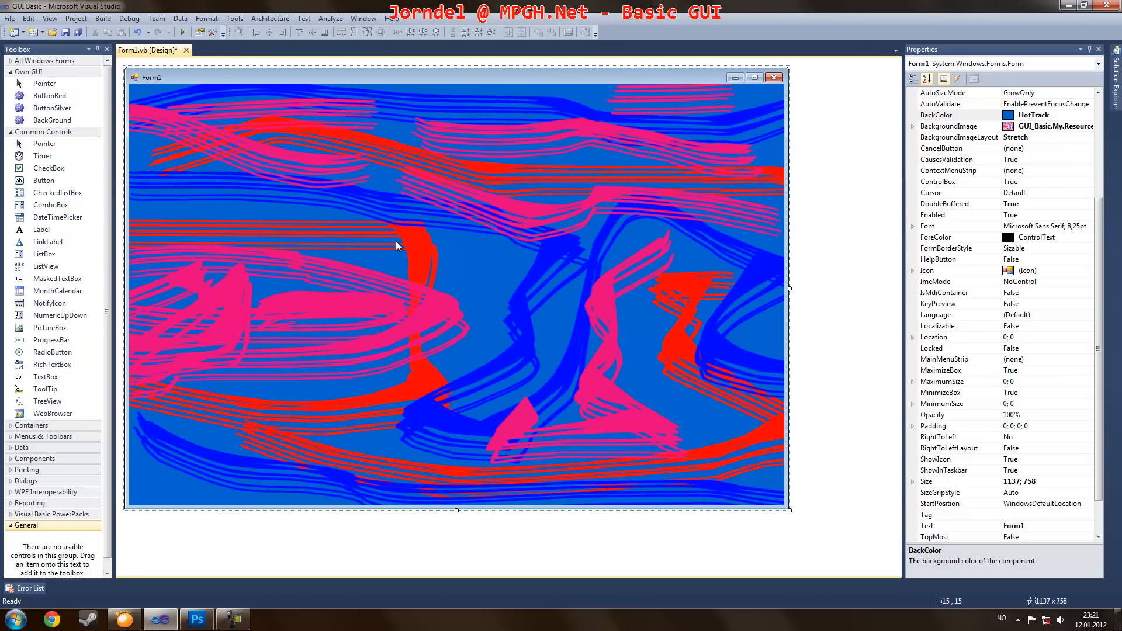
mouse_move(680, 272)
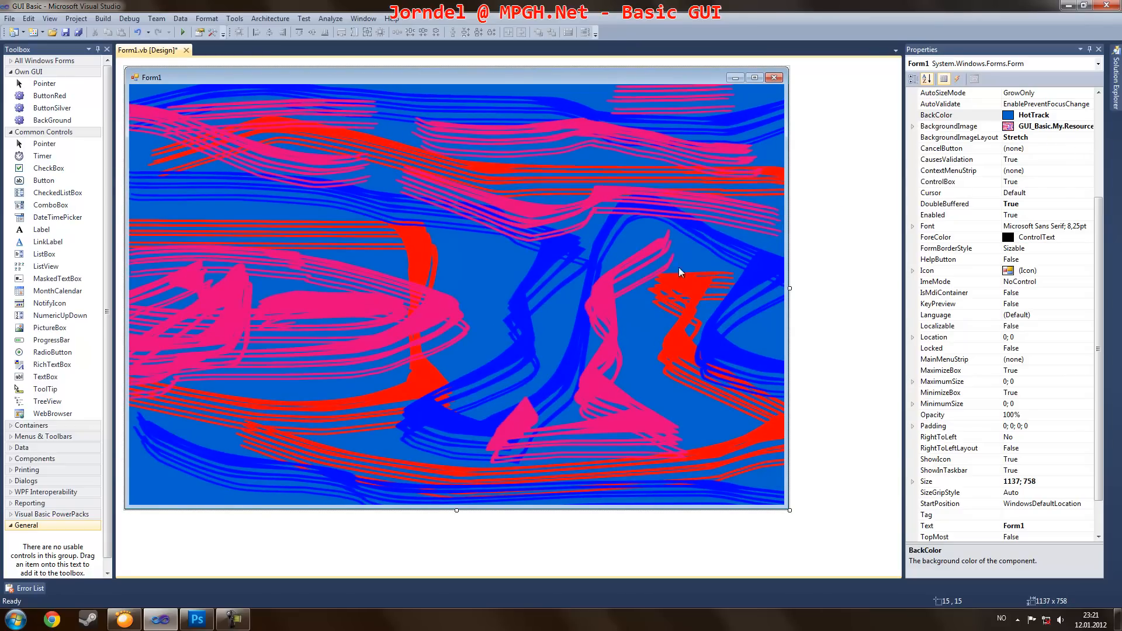
mouse_move(368, 280)
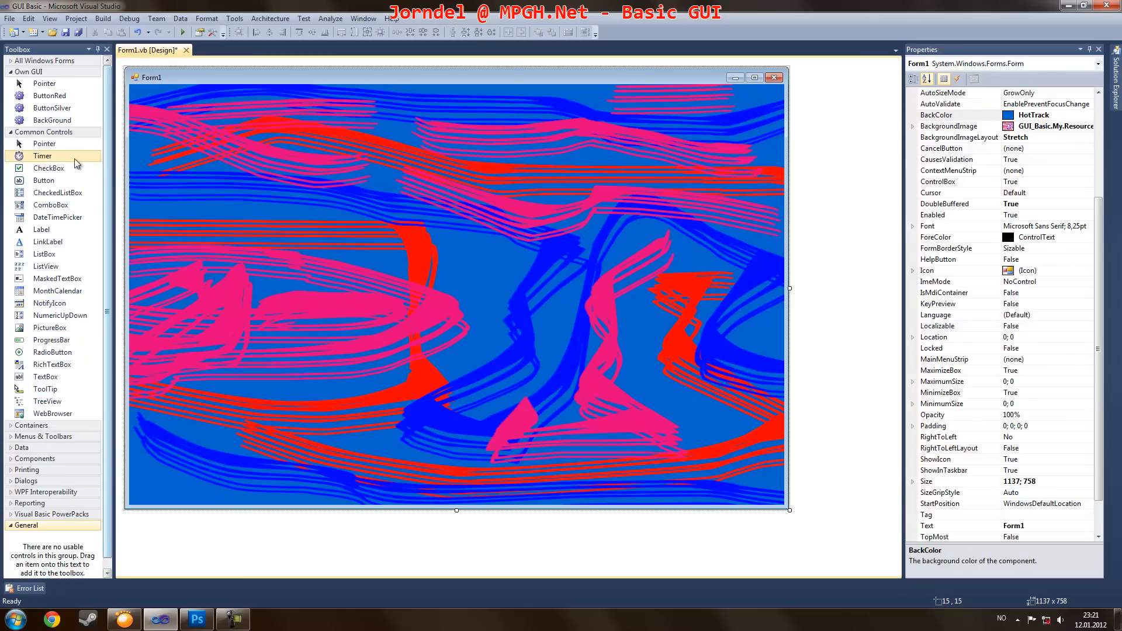
Step: Drop a Button onto the form's upper-left area and resize it to about 143x47
drag(43, 180, 304, 176)
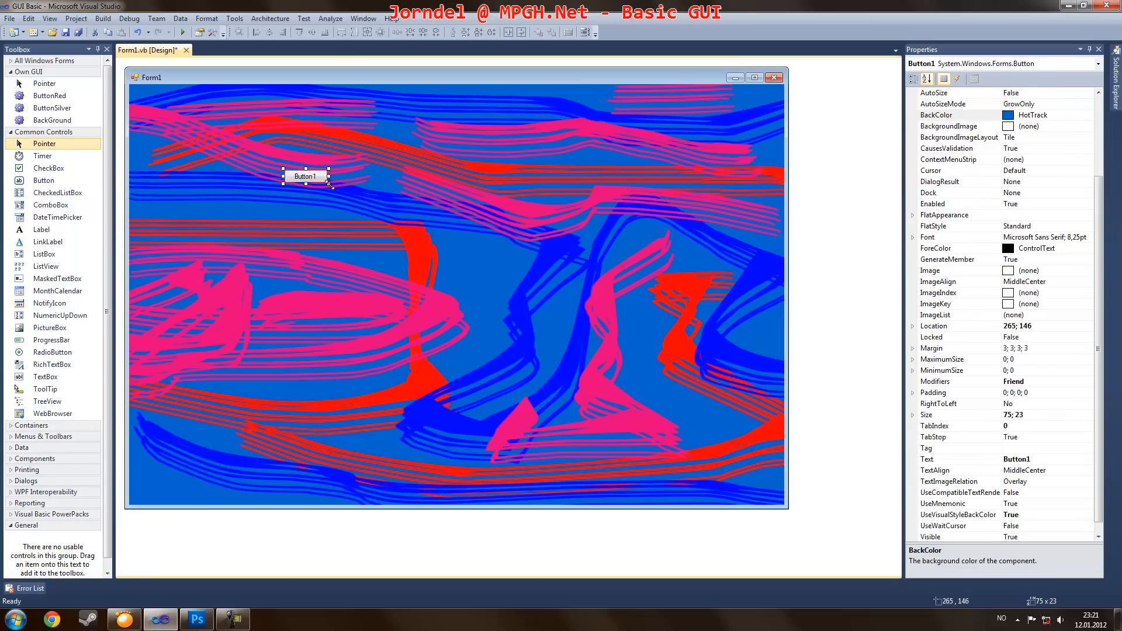
drag(327, 186, 371, 194)
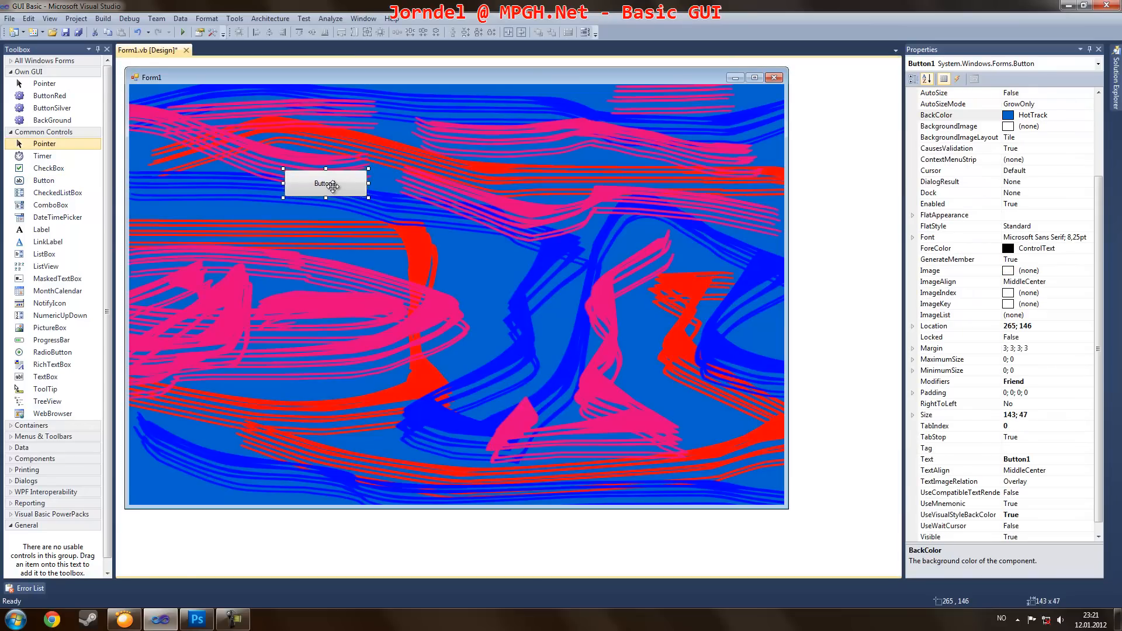
click(196, 620)
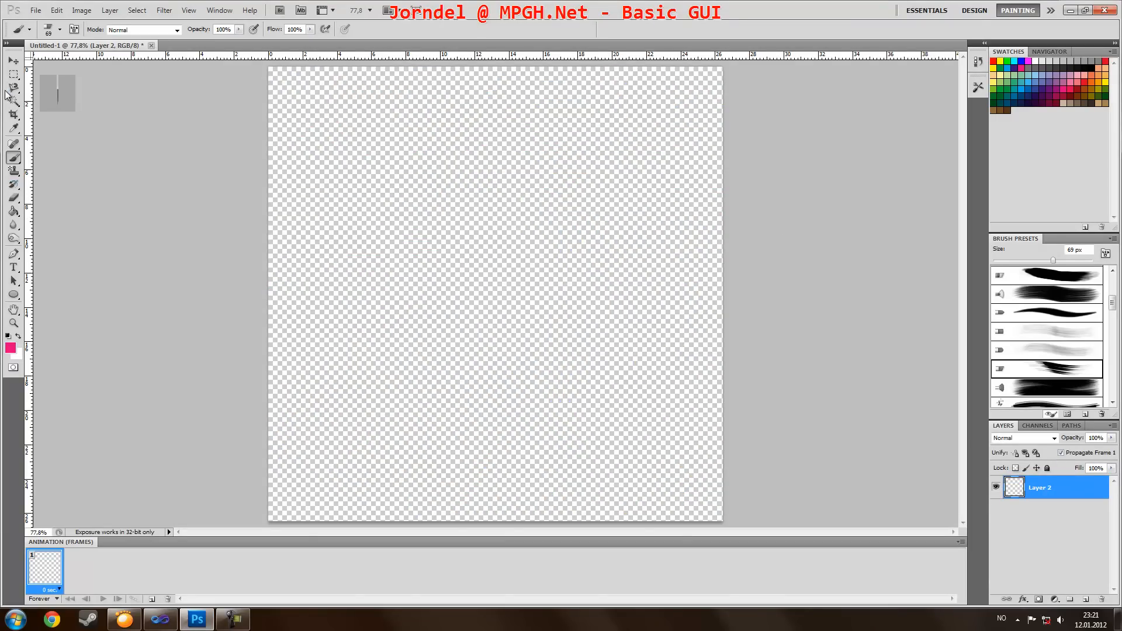
Step: Crop the canvas to a thin strip and draw a blue 90 px-radius rounded rectangle filling it
click(13, 114)
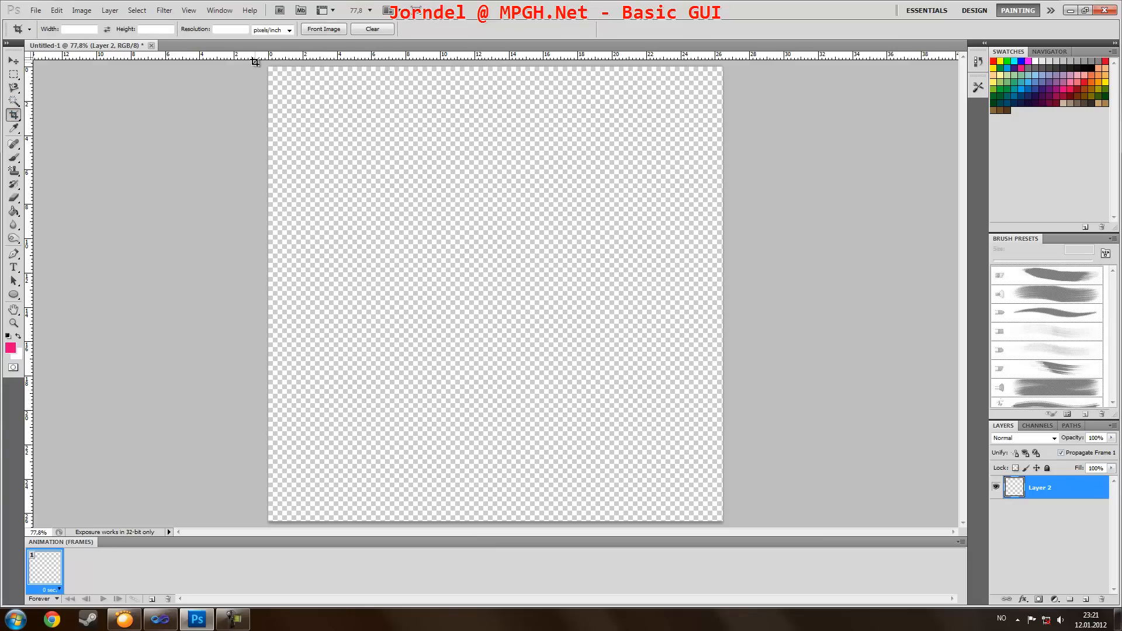
drag(269, 64, 401, 101)
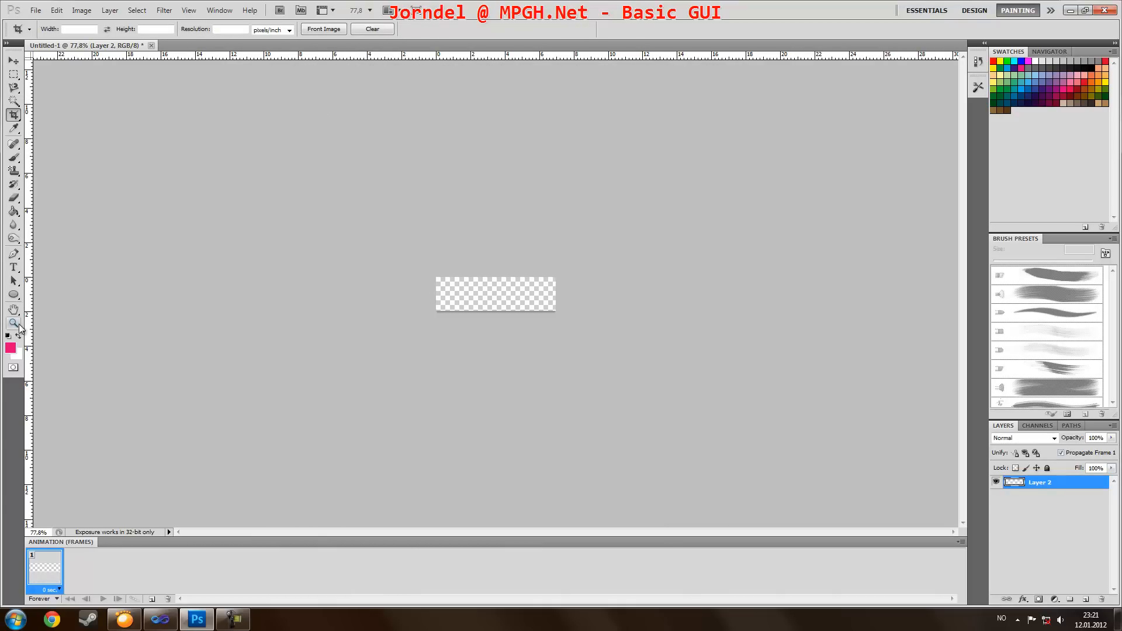
click(13, 322)
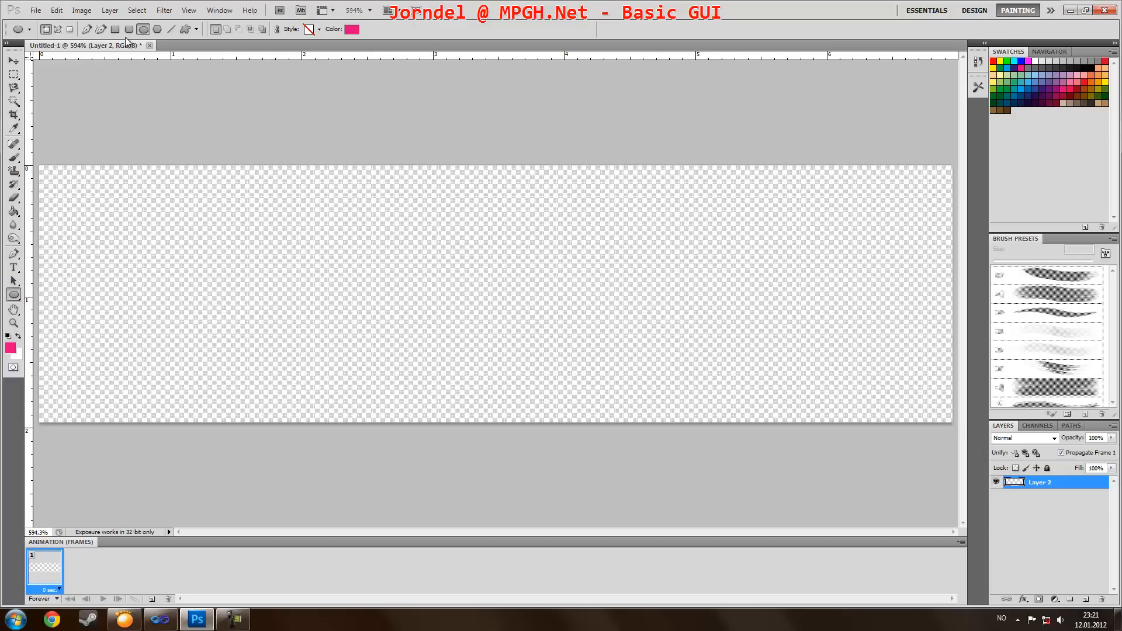
click(128, 30)
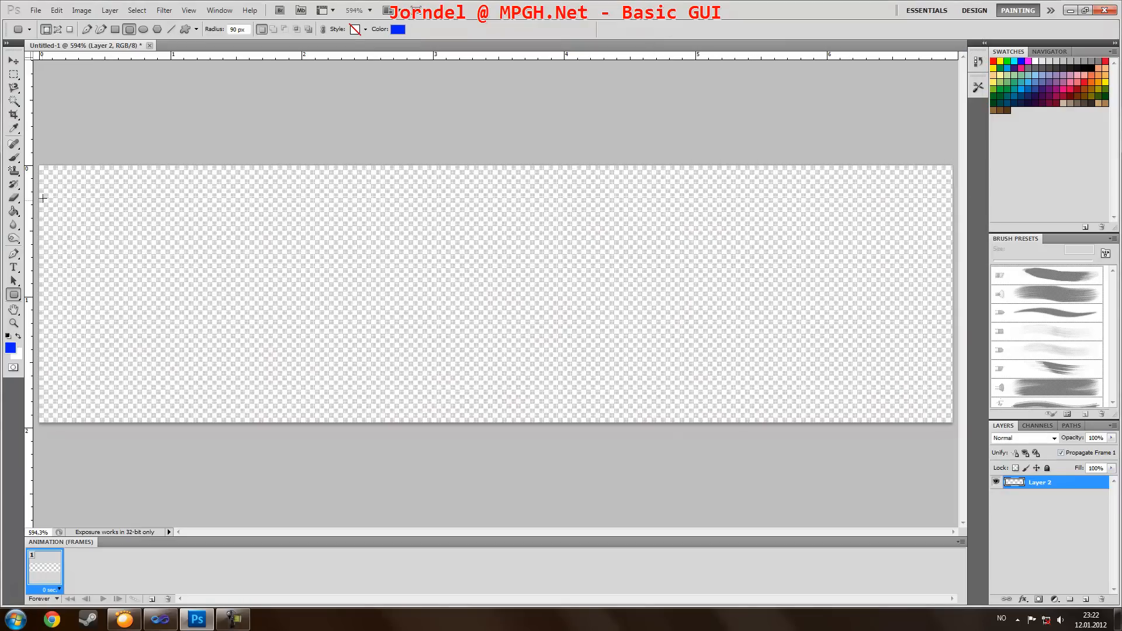
drag(43, 198, 925, 407)
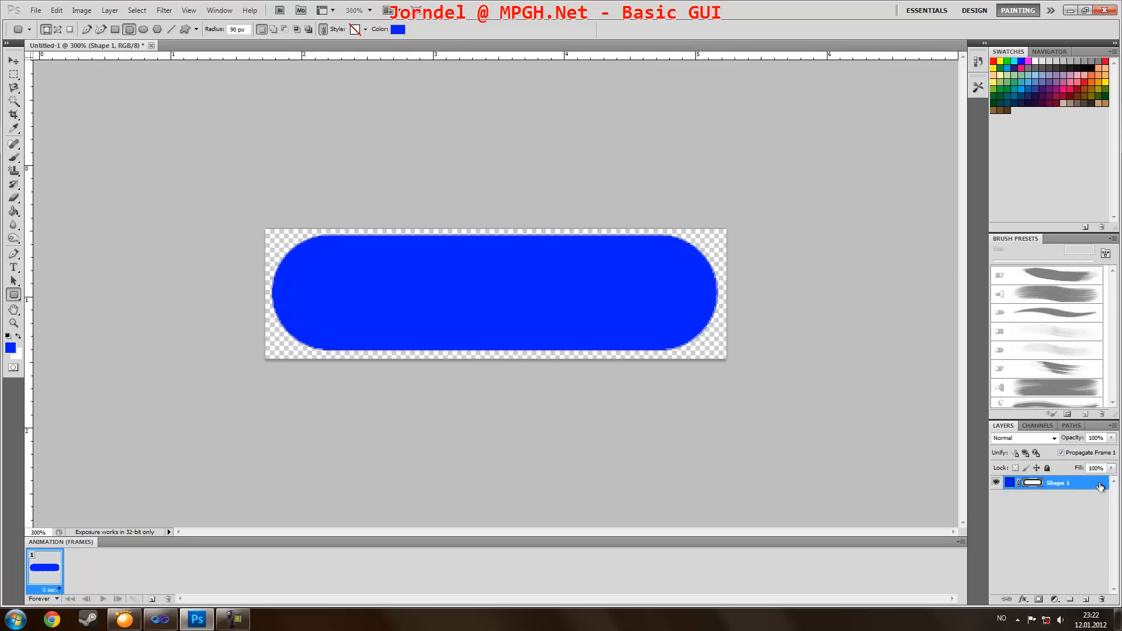
Step: Apply Bevel and Emboss, Satin and a blue Gradient Overlay preset to the pill shape layer
double_click(1058, 483)
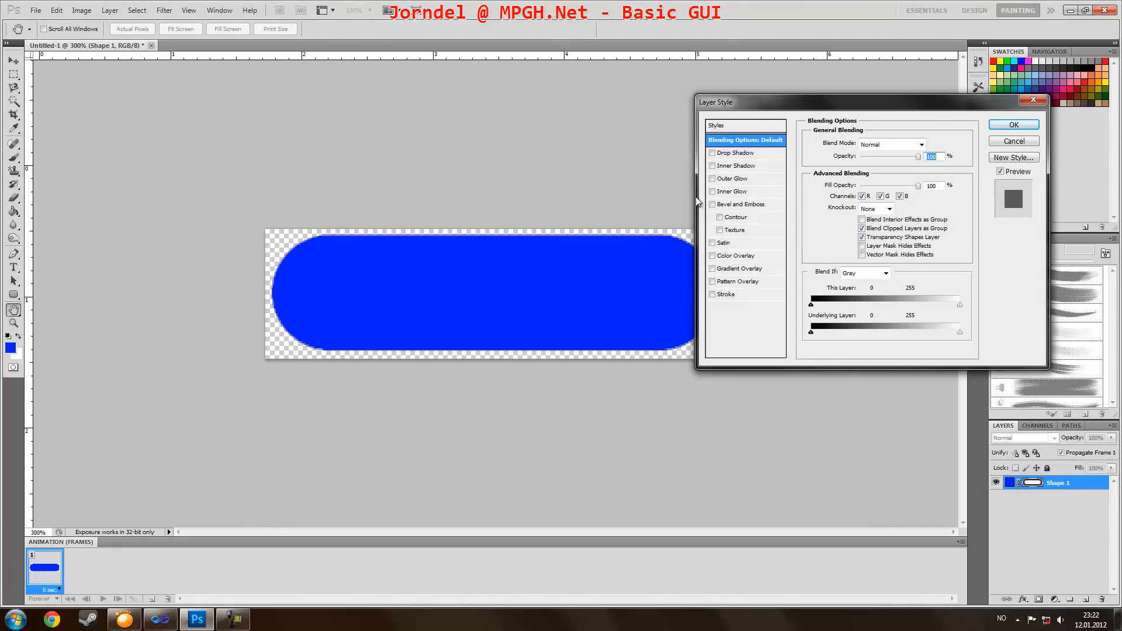
click(712, 203)
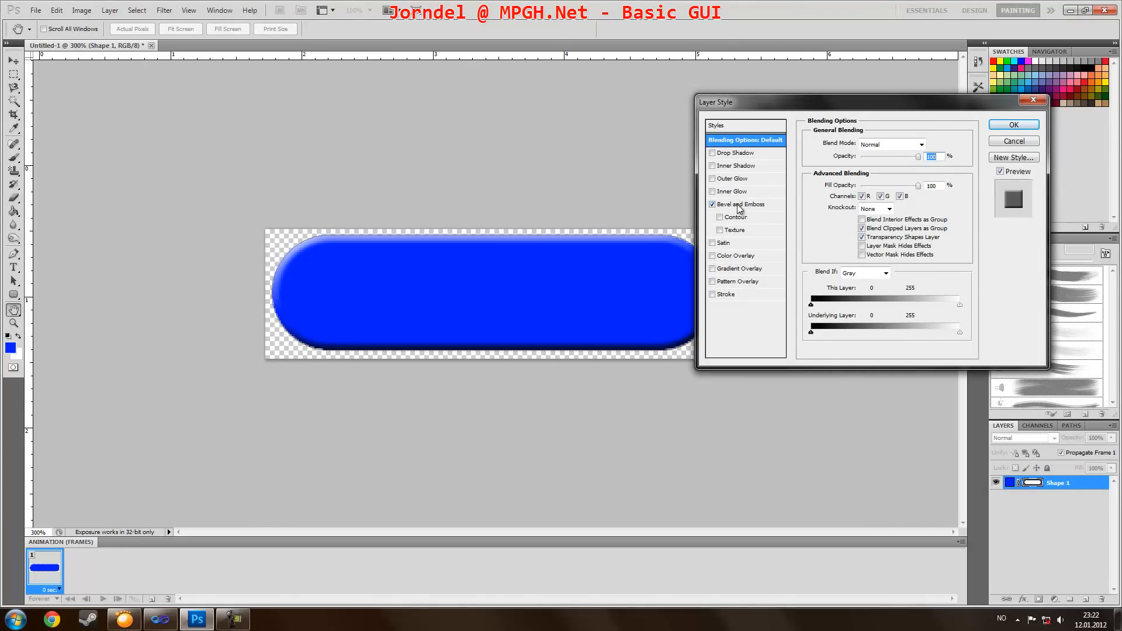
click(712, 243)
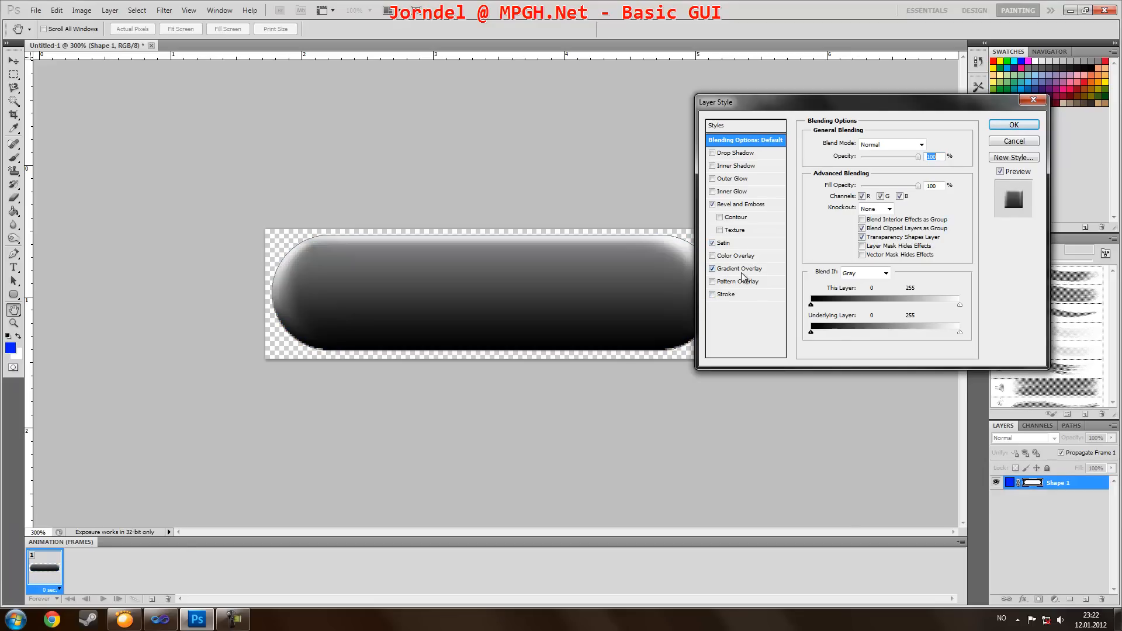
click(738, 268)
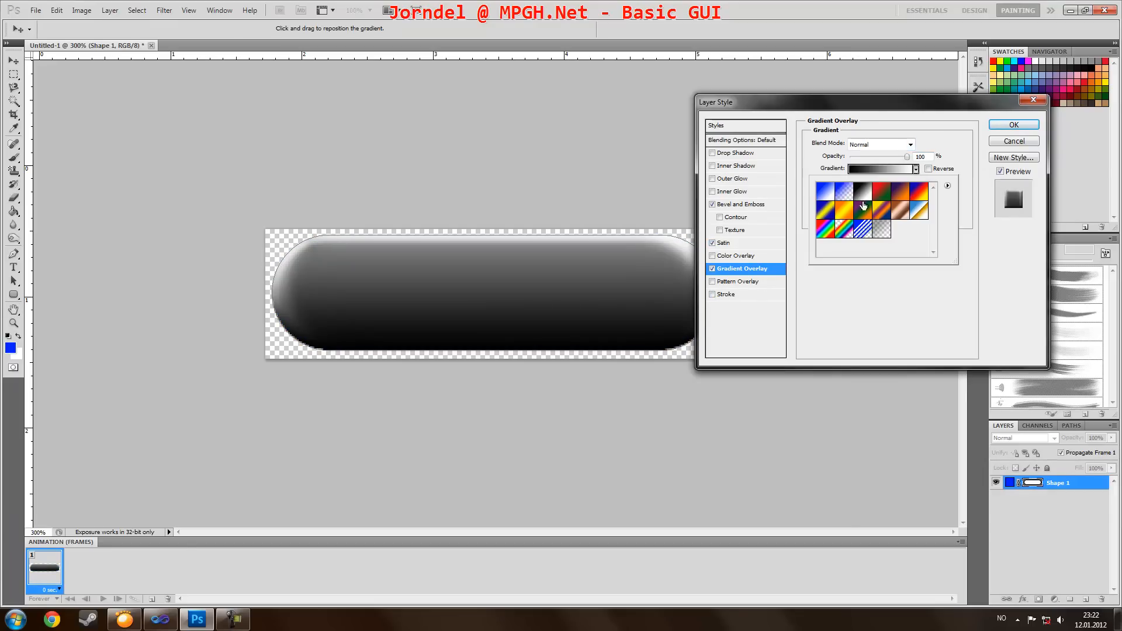
click(835, 208)
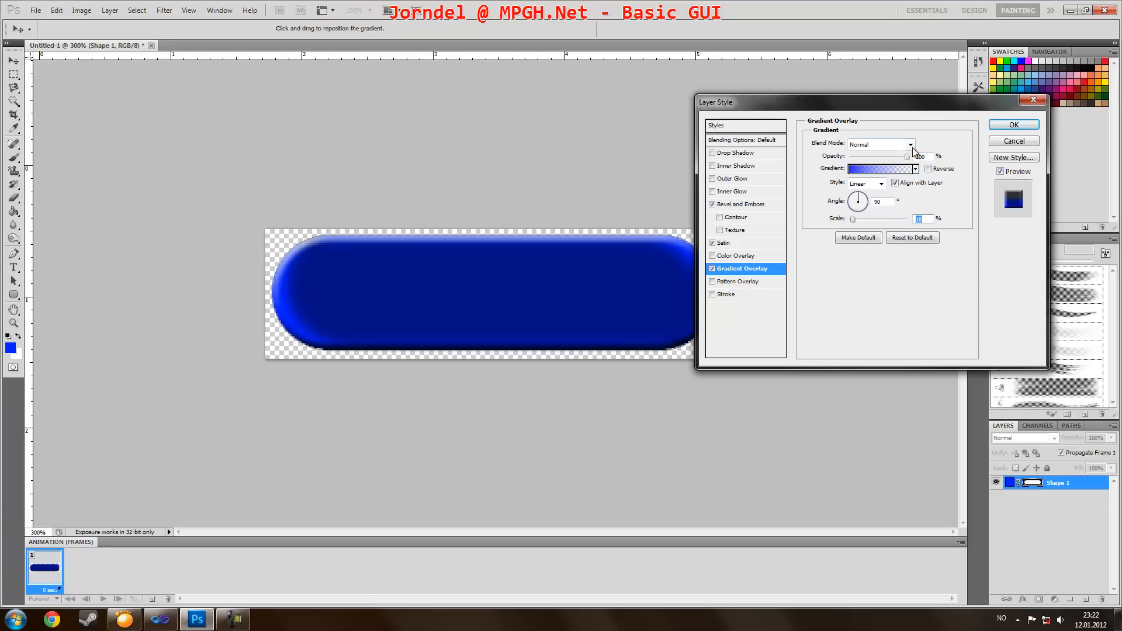
click(914, 168)
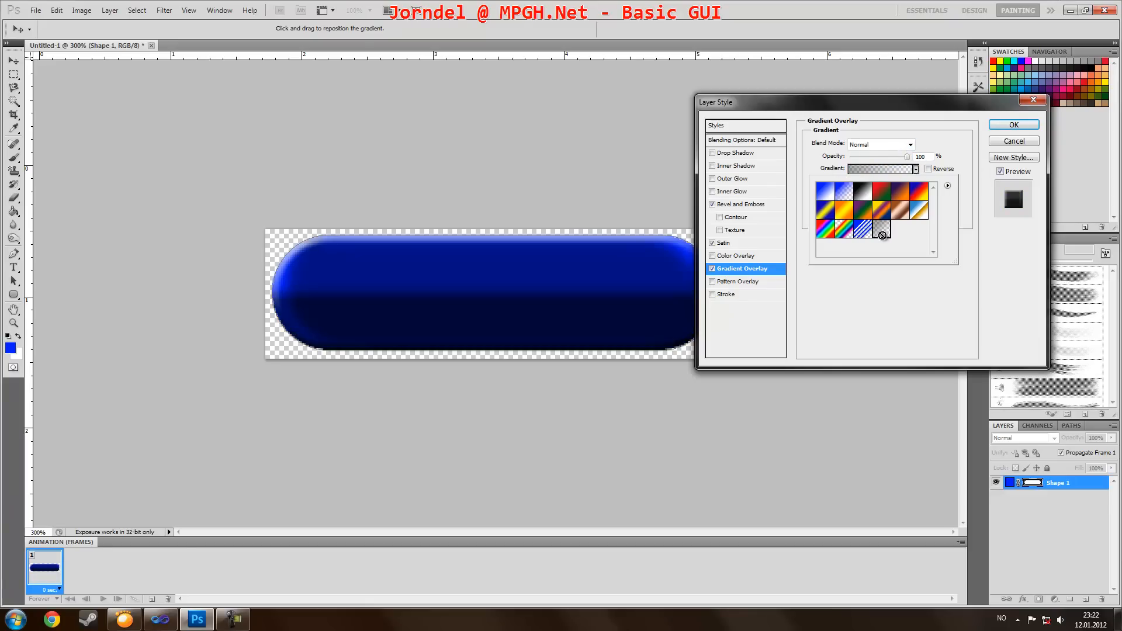
click(848, 208)
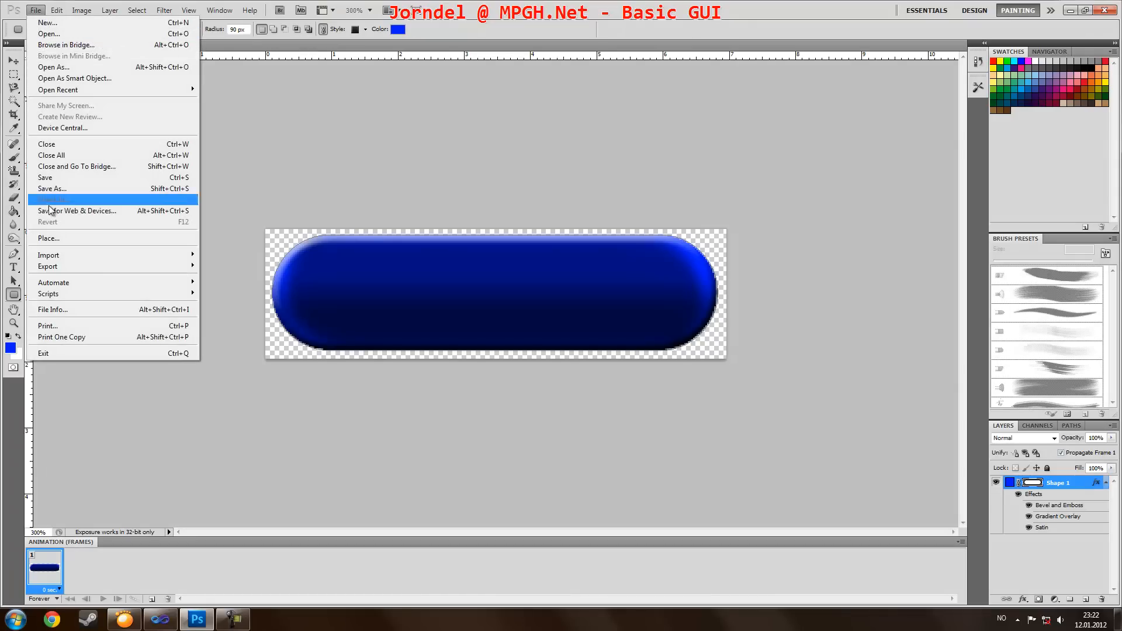
Step: Save the glossy button graphic as a named PNG on the desktop and return to Visual Studio
click(52, 188)
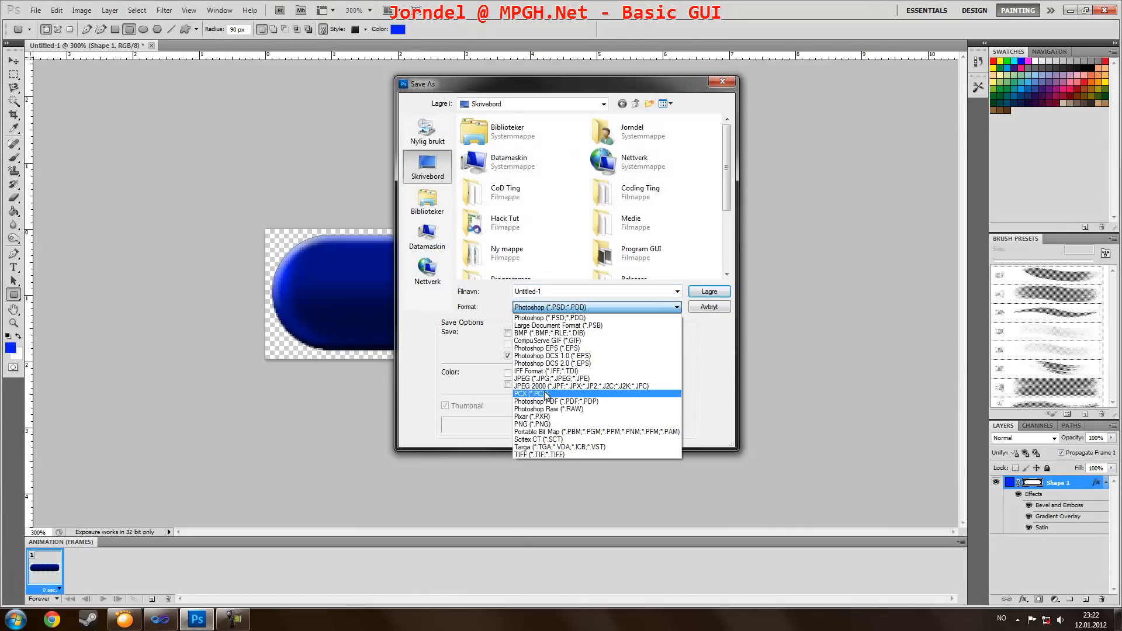
click(533, 424)
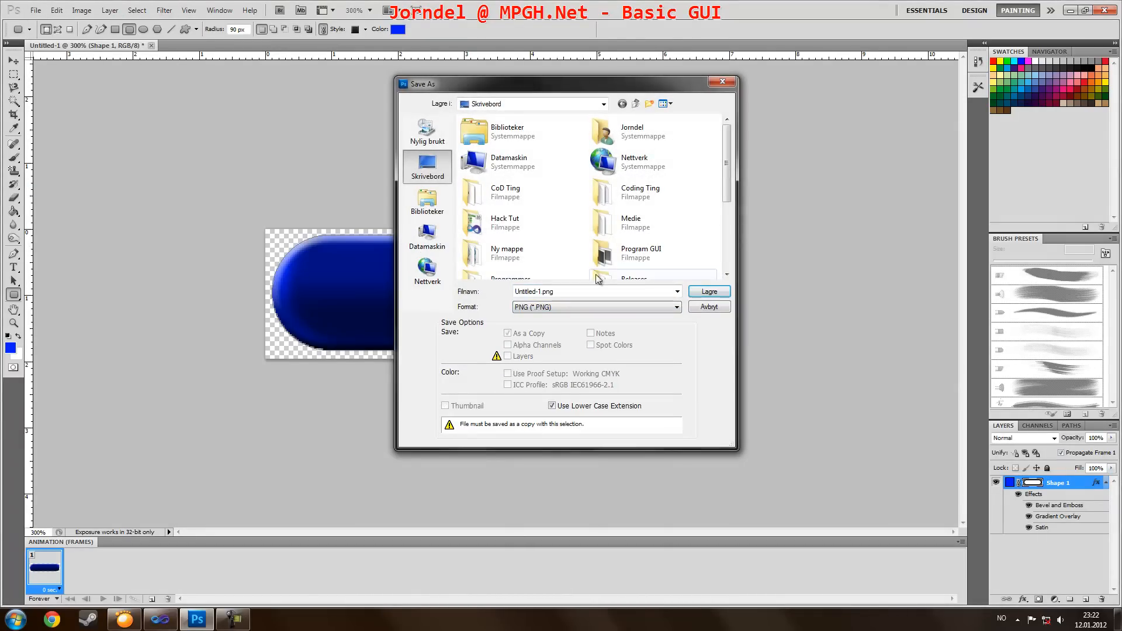
click(566, 291)
text(Minage)
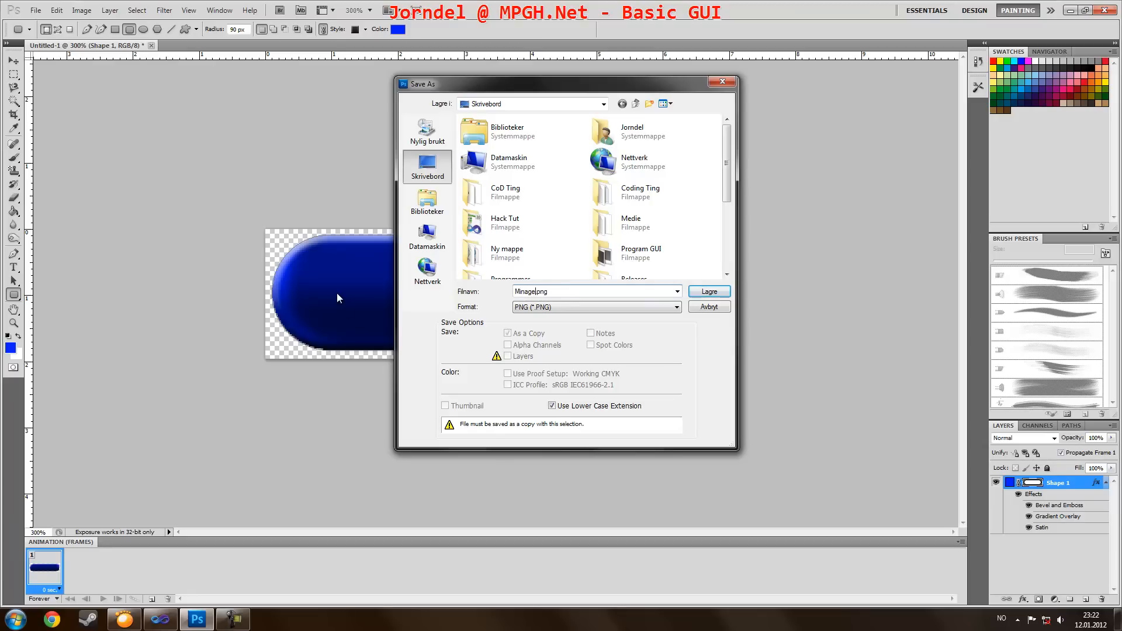
click(708, 307)
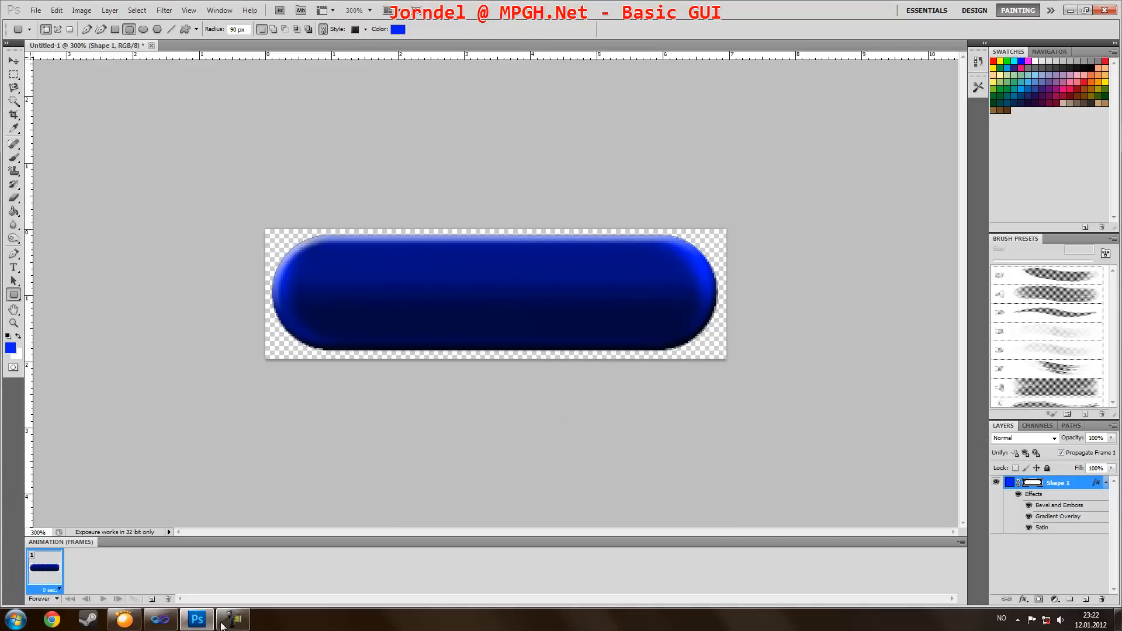
click(230, 618)
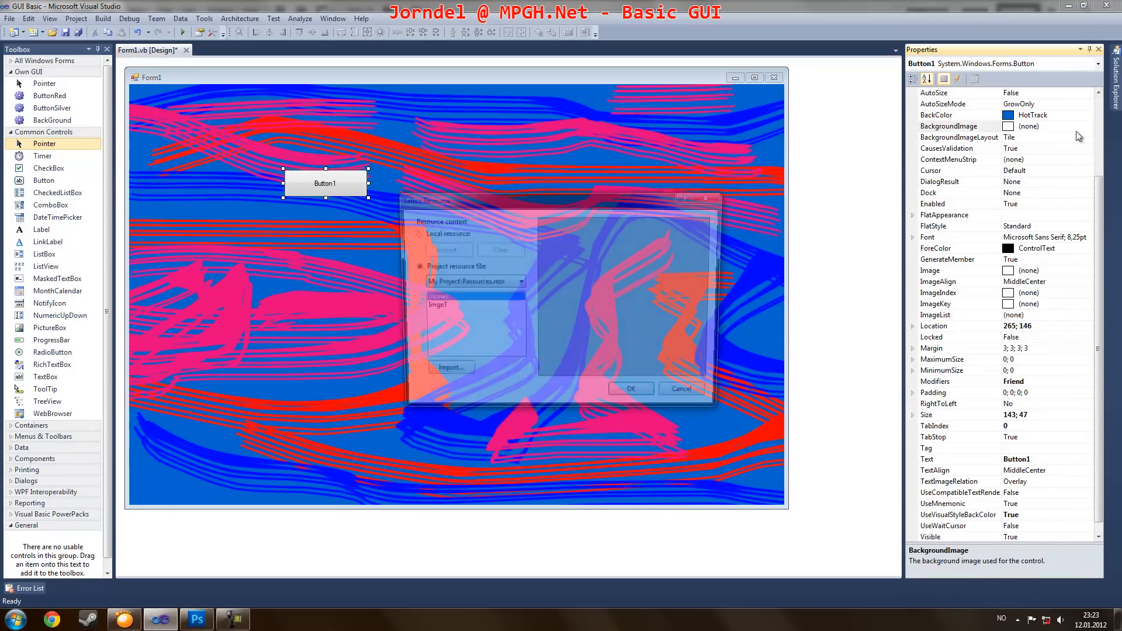
Step: Import the Minage2 PNG as Button1's BackgroundImage with Stretch layout
click(450, 366)
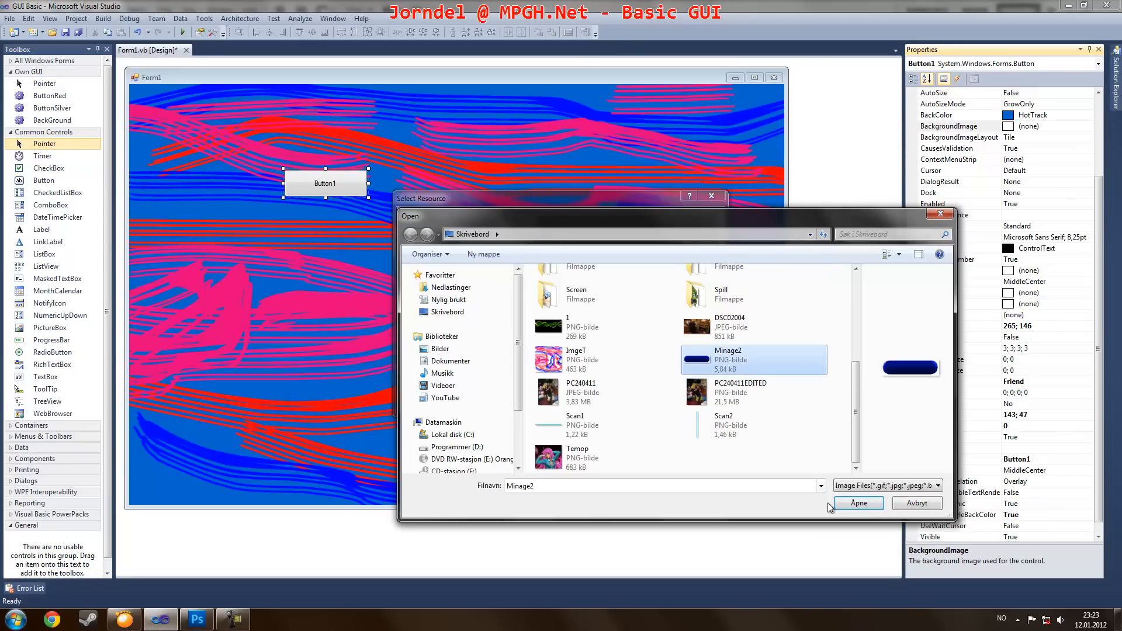
click(856, 502)
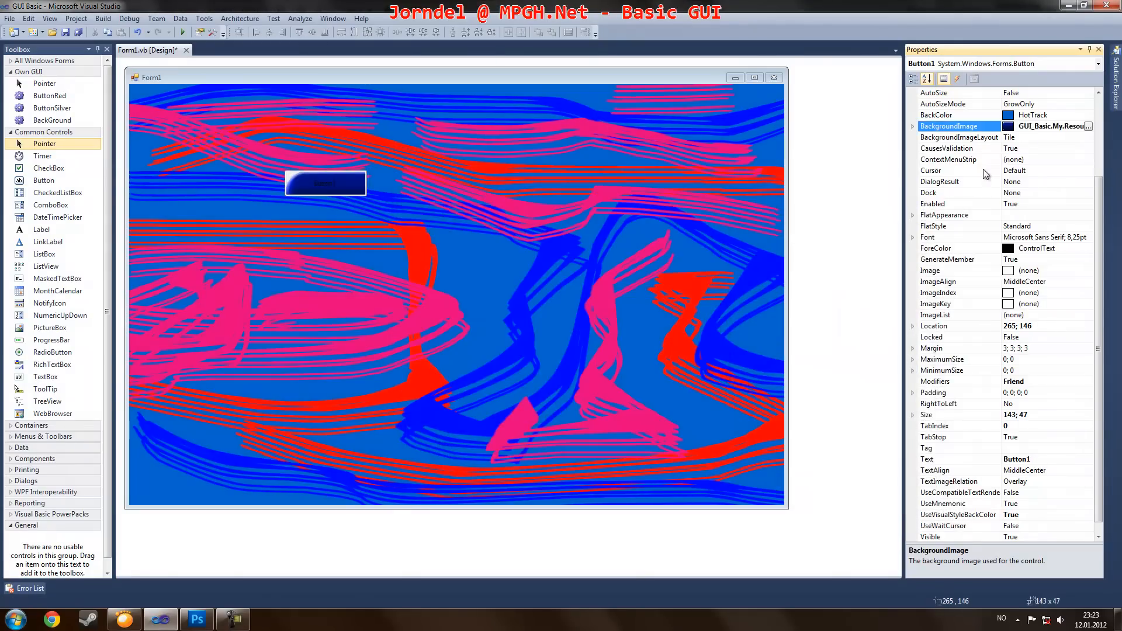
click(1041, 204)
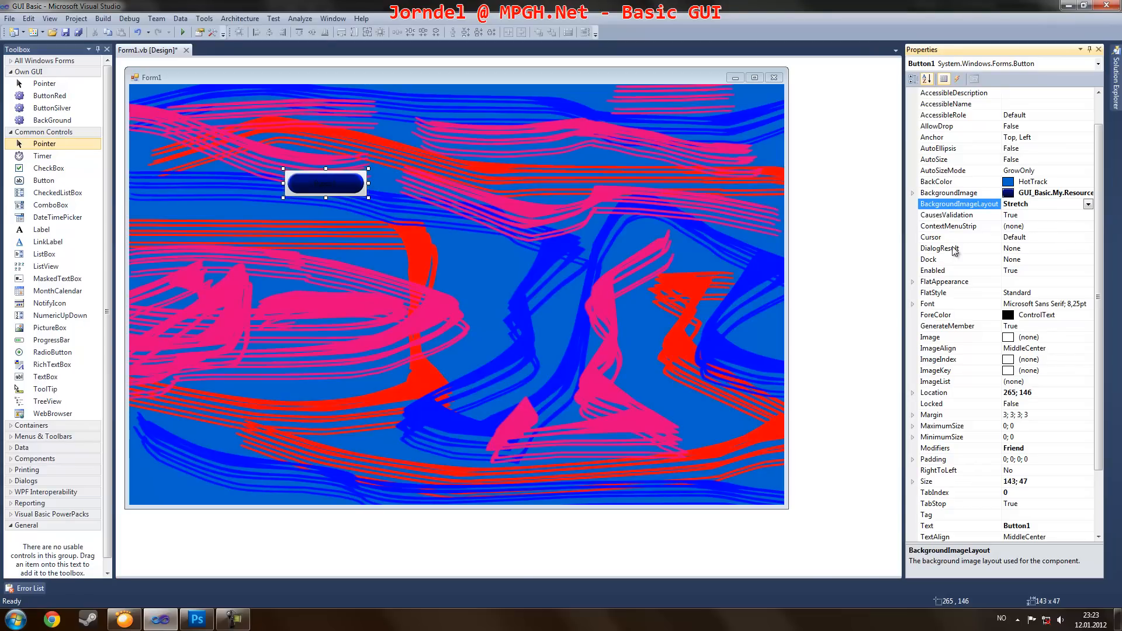
mouse_move(399, 215)
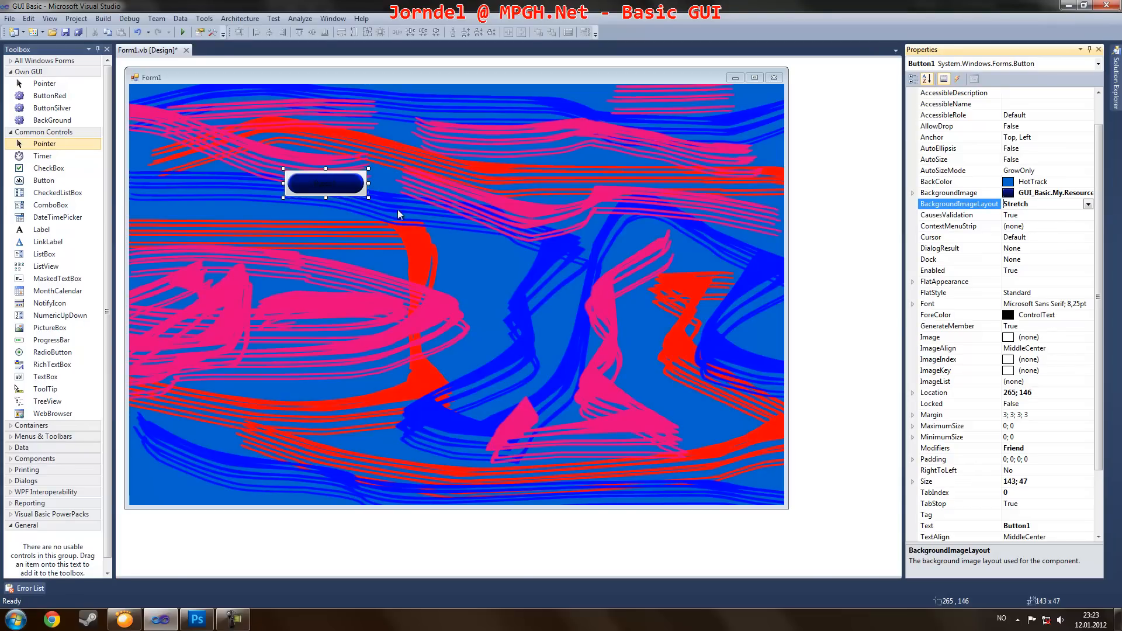
Step: Resize Button1 to a wide pill shape and set its FlatStyle to Flat
drag(367, 196, 743, 401)
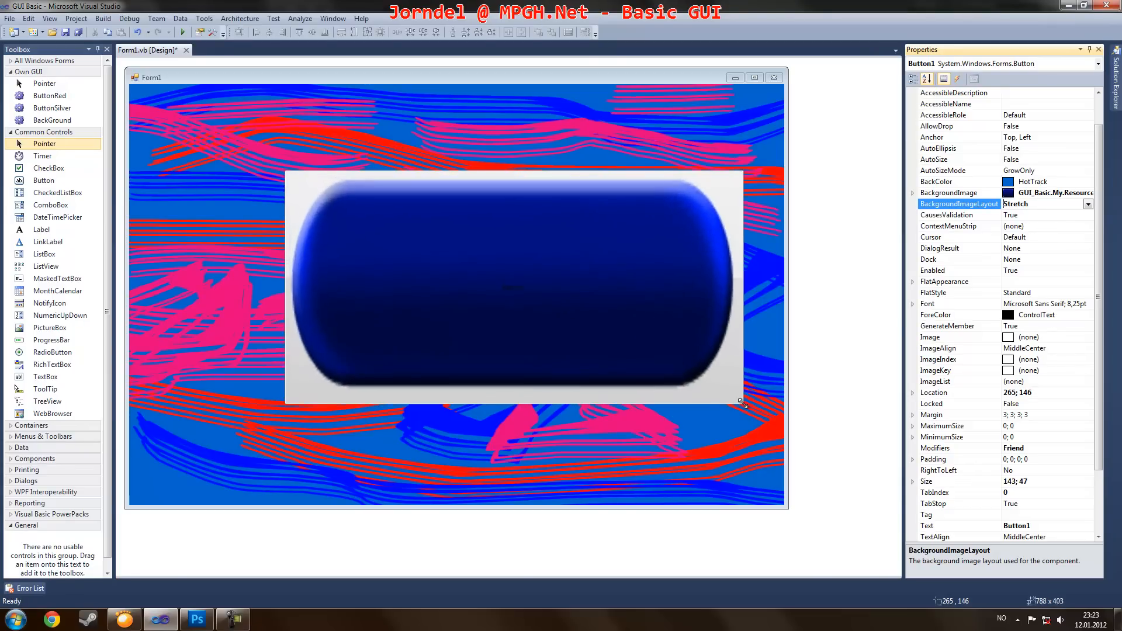
drag(741, 401, 506, 230)
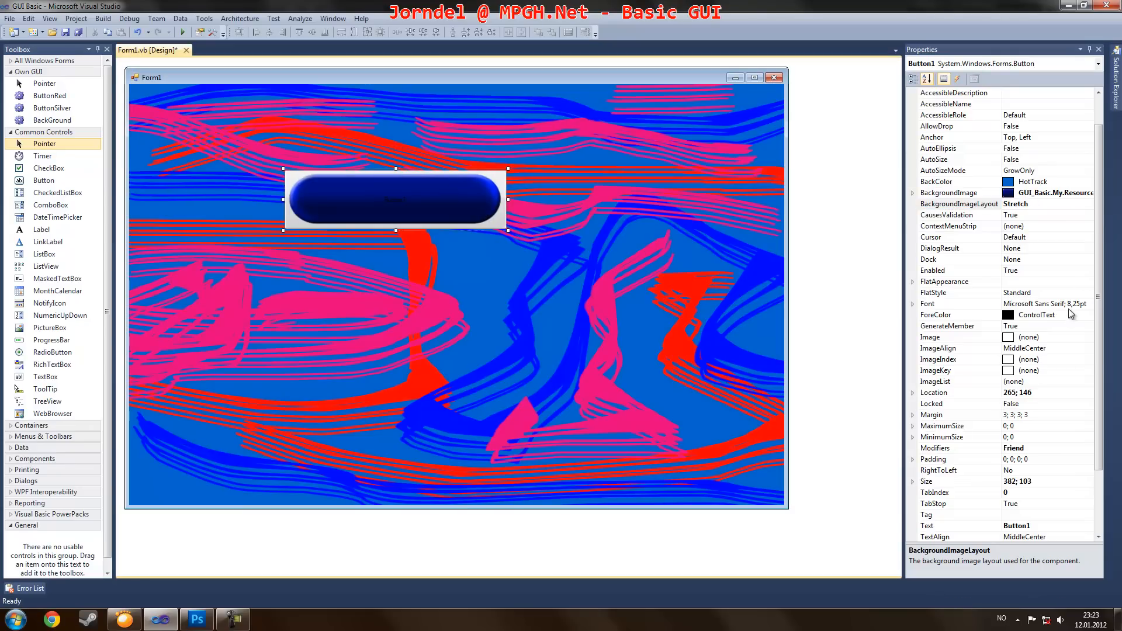
click(1088, 293)
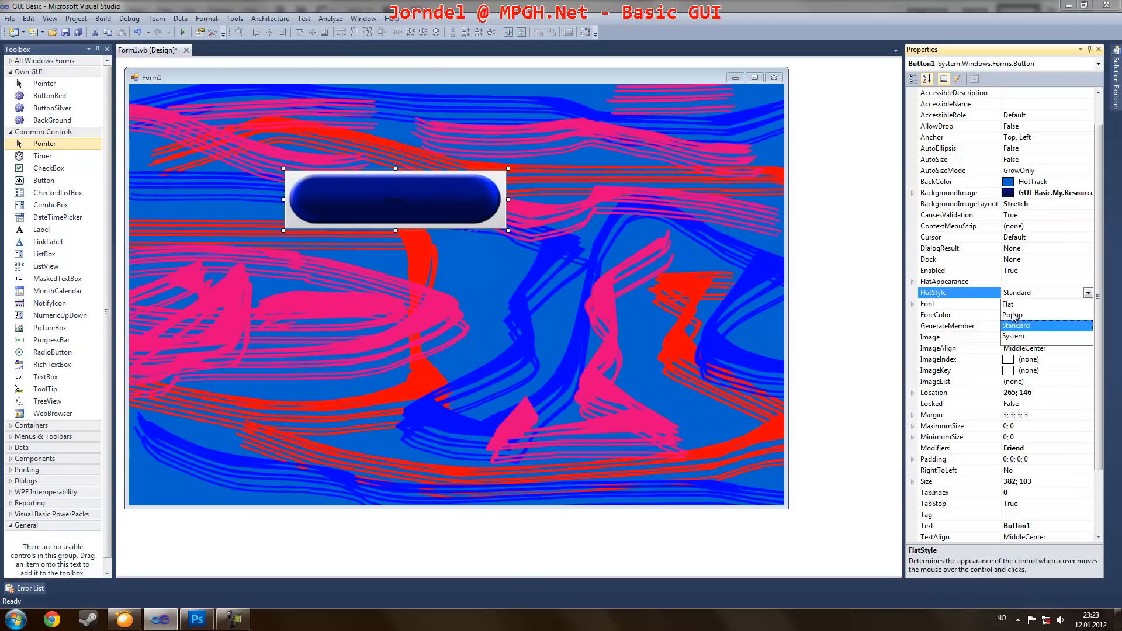
click(1012, 315)
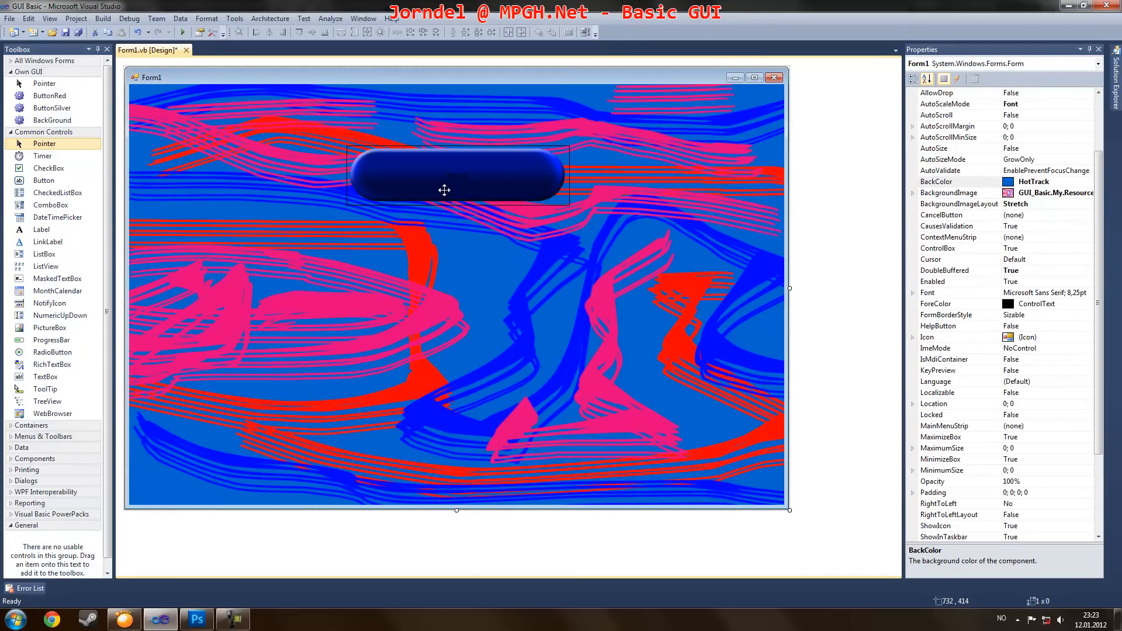
Step: Set Form1's BackColor to LawnGreen and move the button to the middle of the form
drag(444, 189, 351, 149)
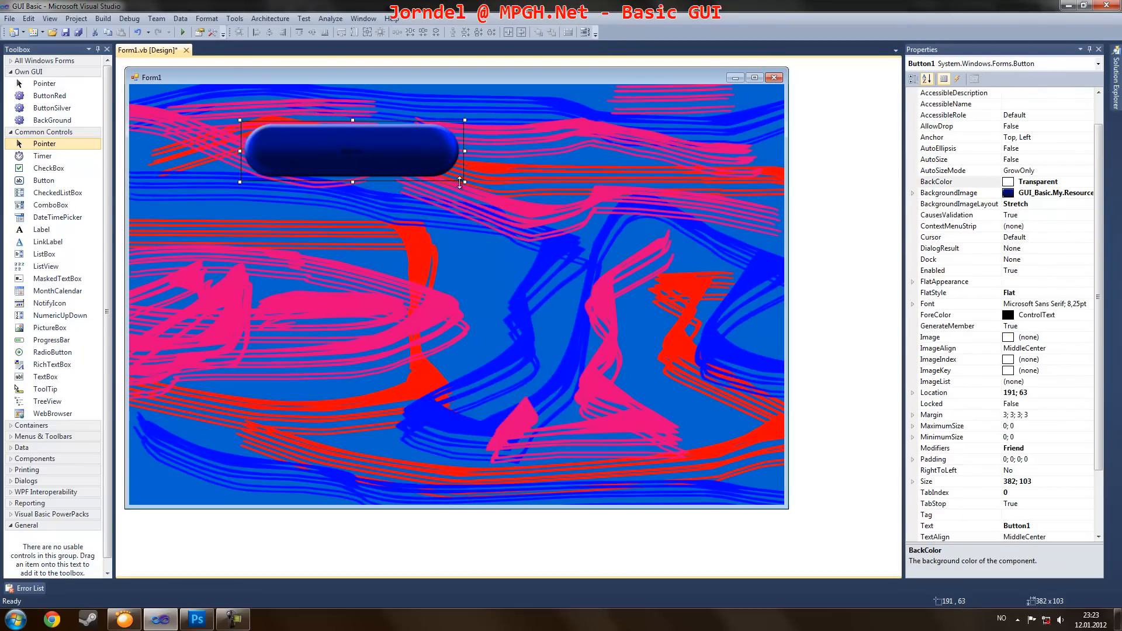
drag(461, 186, 452, 180)
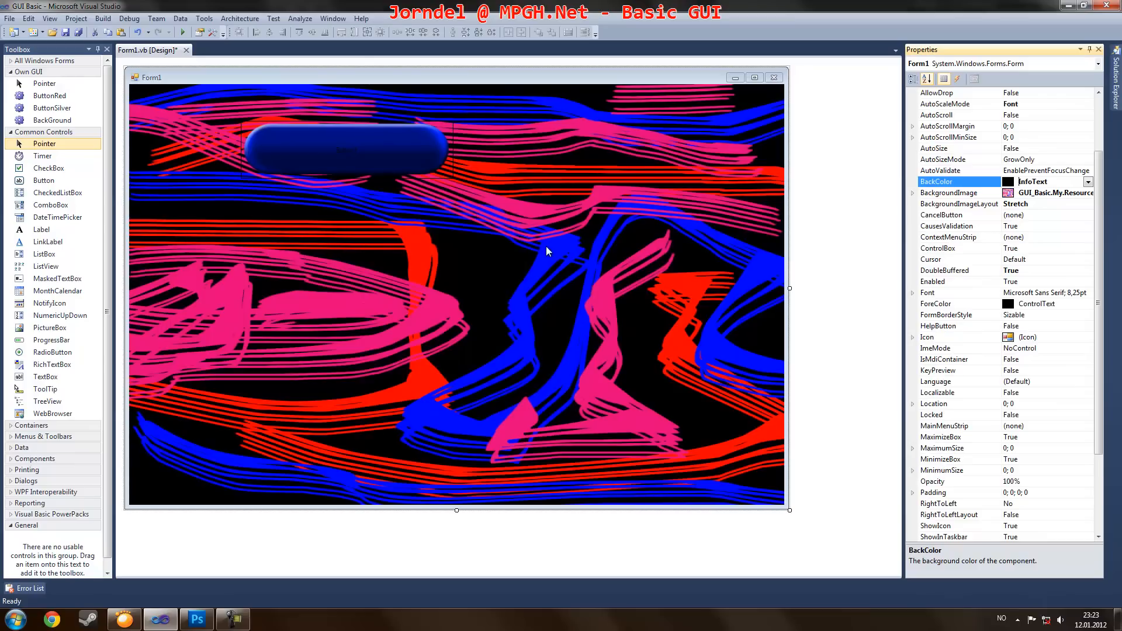
click(1044, 181)
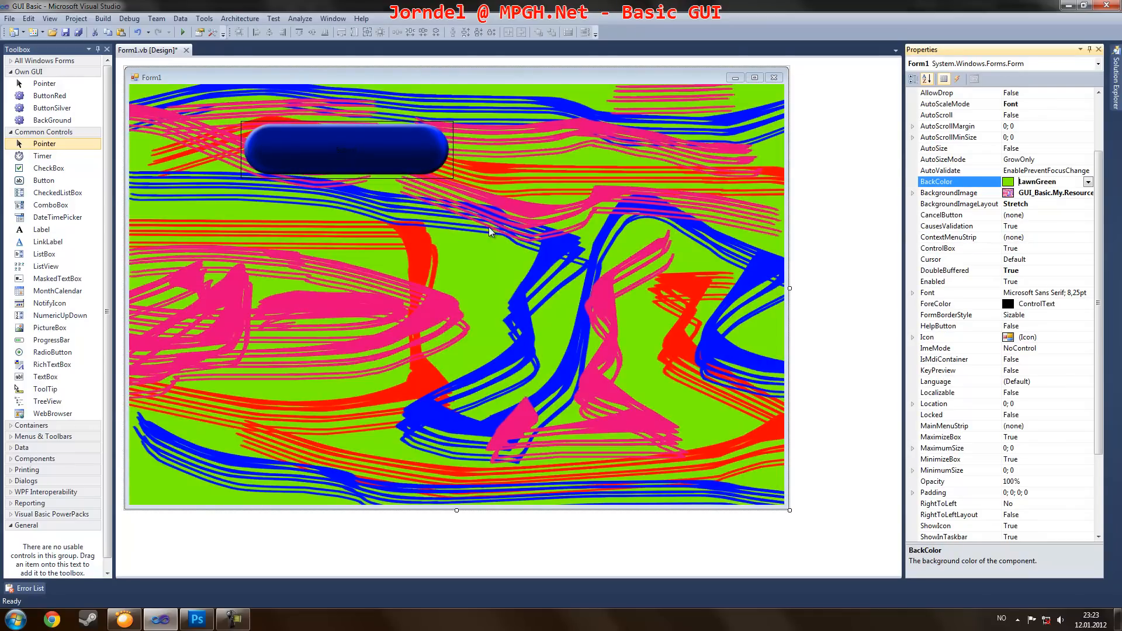
drag(347, 148, 422, 257)
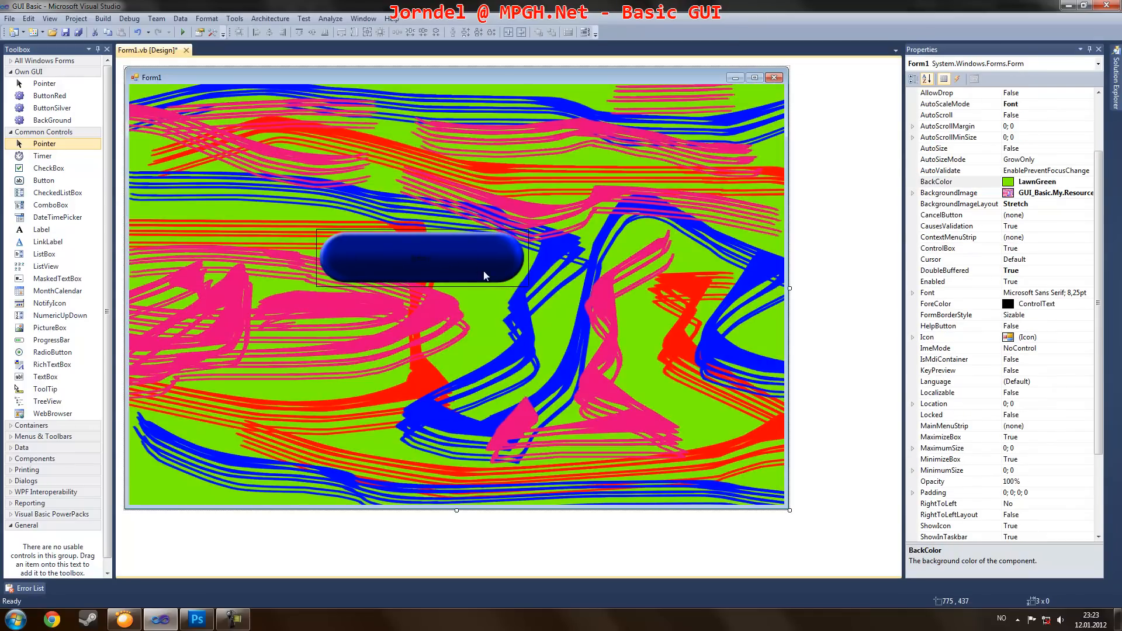
click(422, 257)
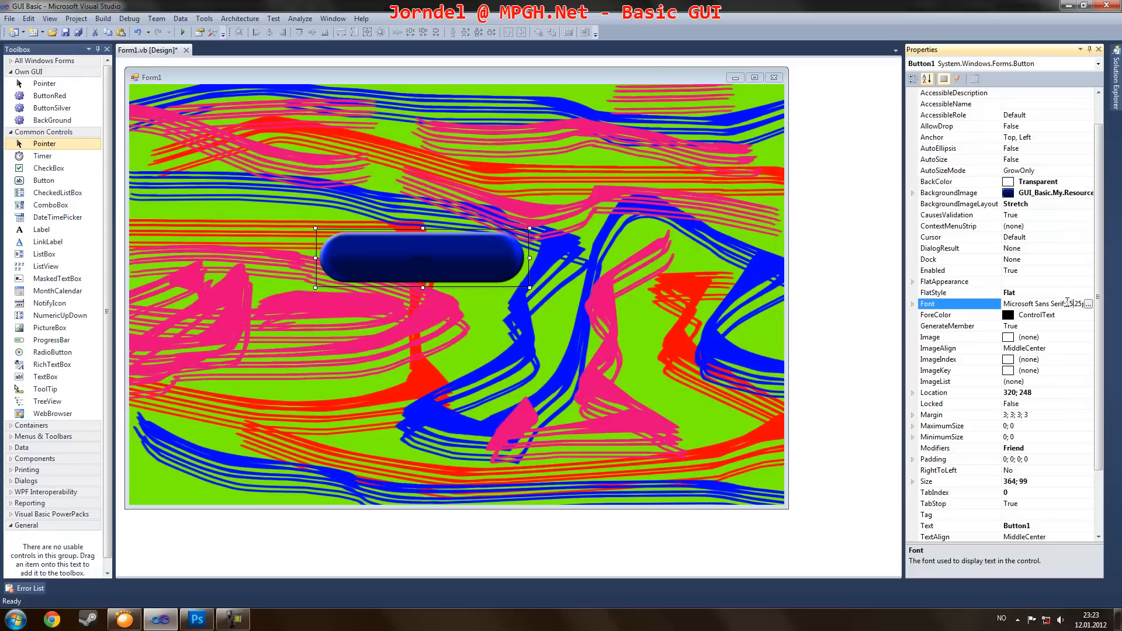
Step: Set Button1's ForeColor to White and its Text to 'Press ME!'
click(935, 315)
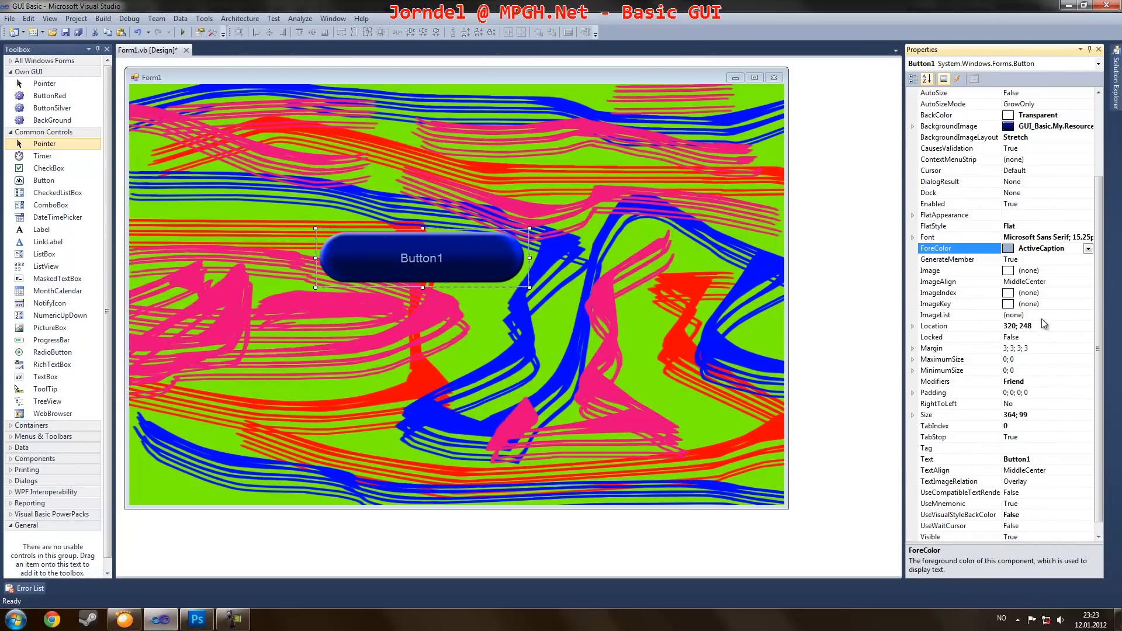
click(958, 259)
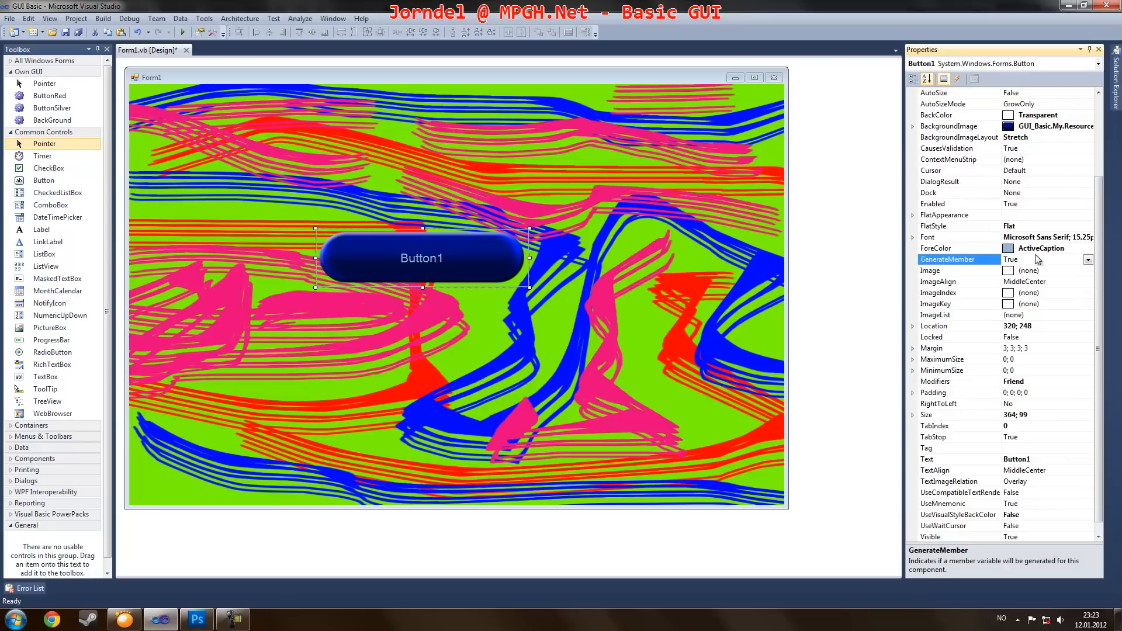
click(1089, 248)
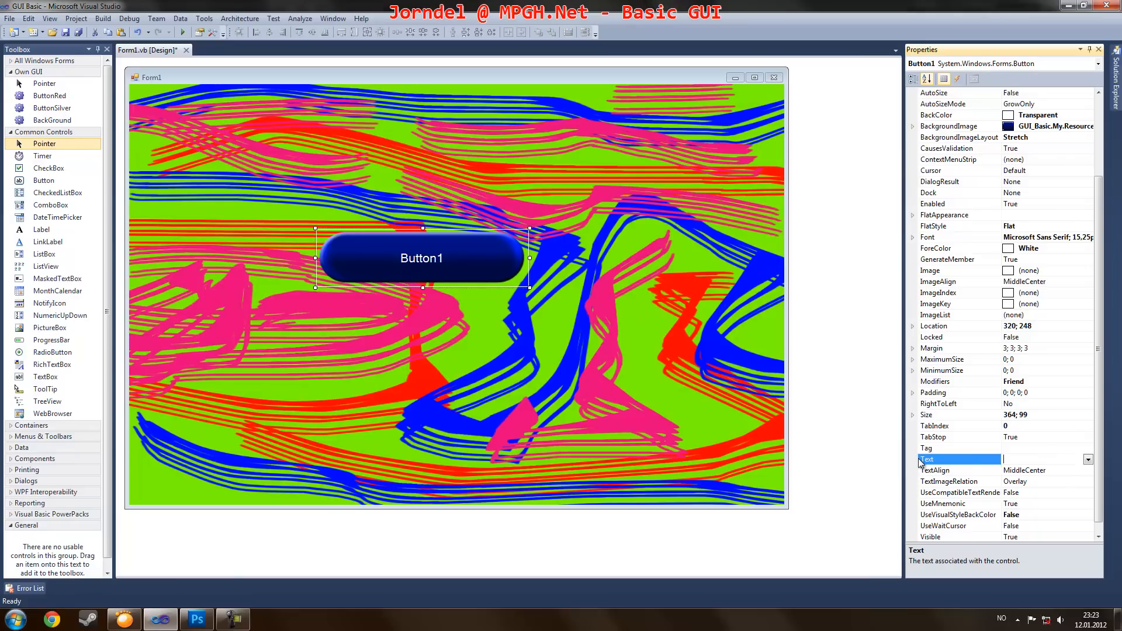
text(Press ME)
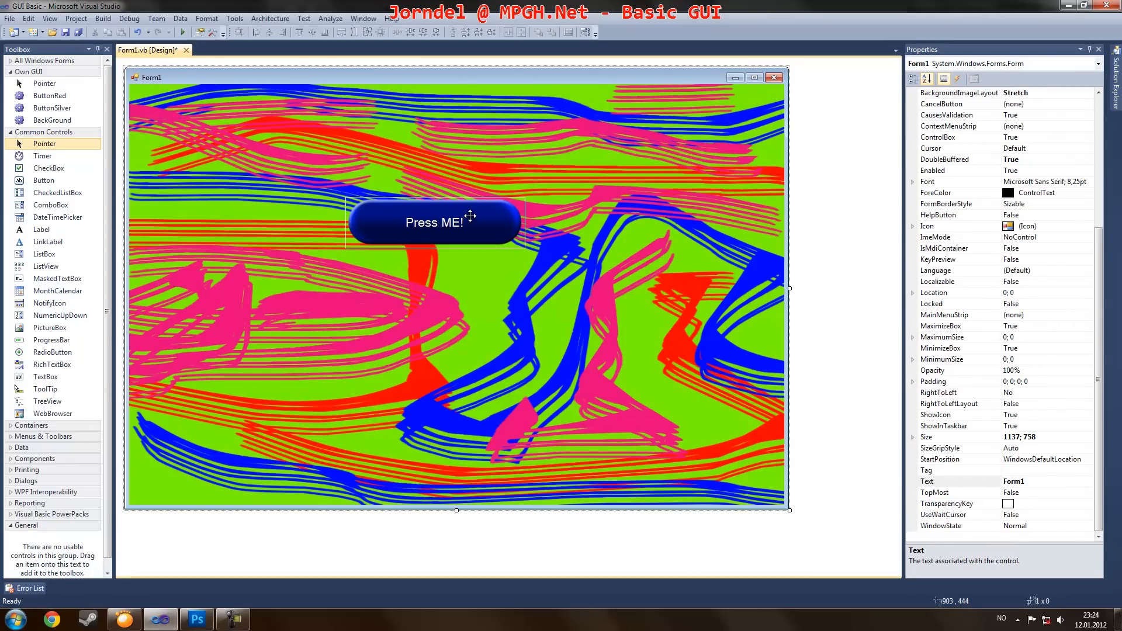
Step: Add Button1.Text = "You pressed me!" to the Button1_Click handler
double_click(433, 222)
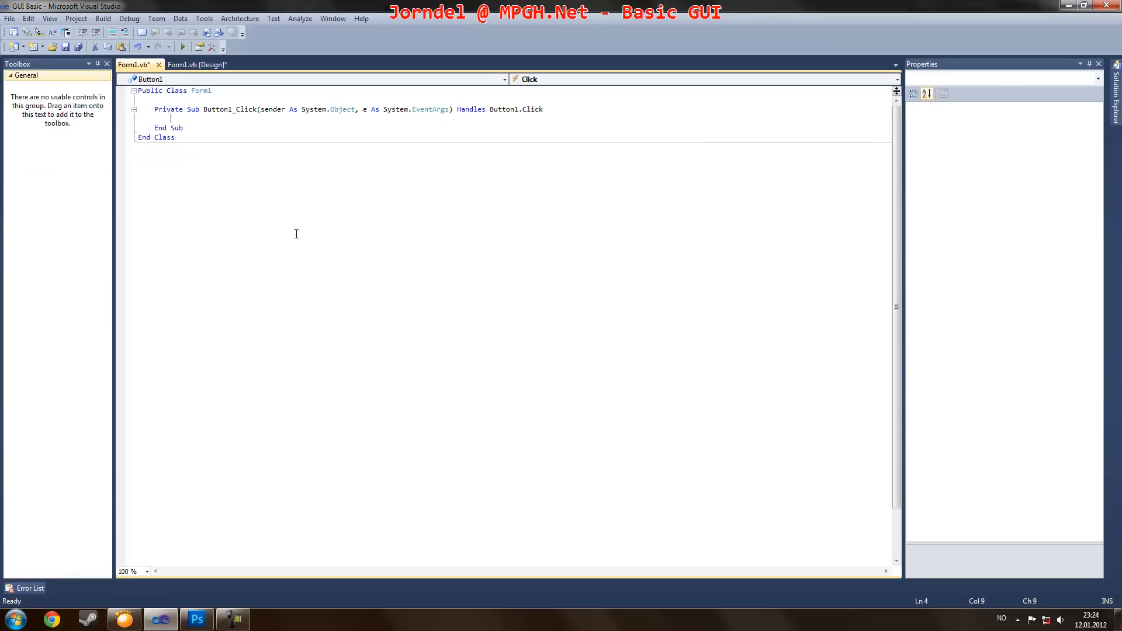
mouse_move(272, 147)
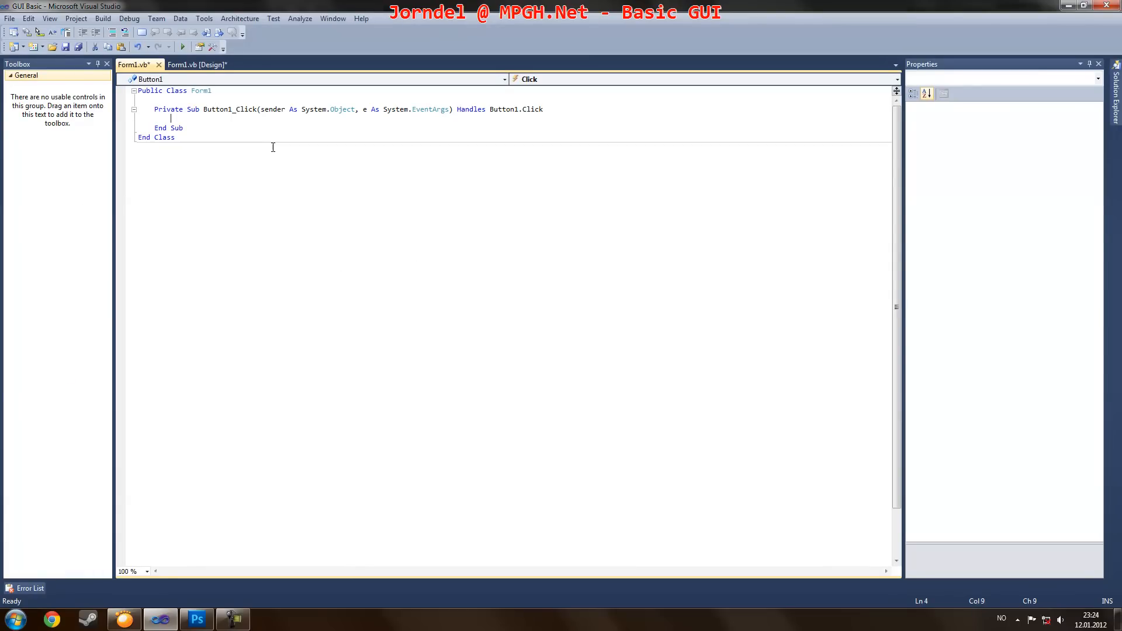
text(but)
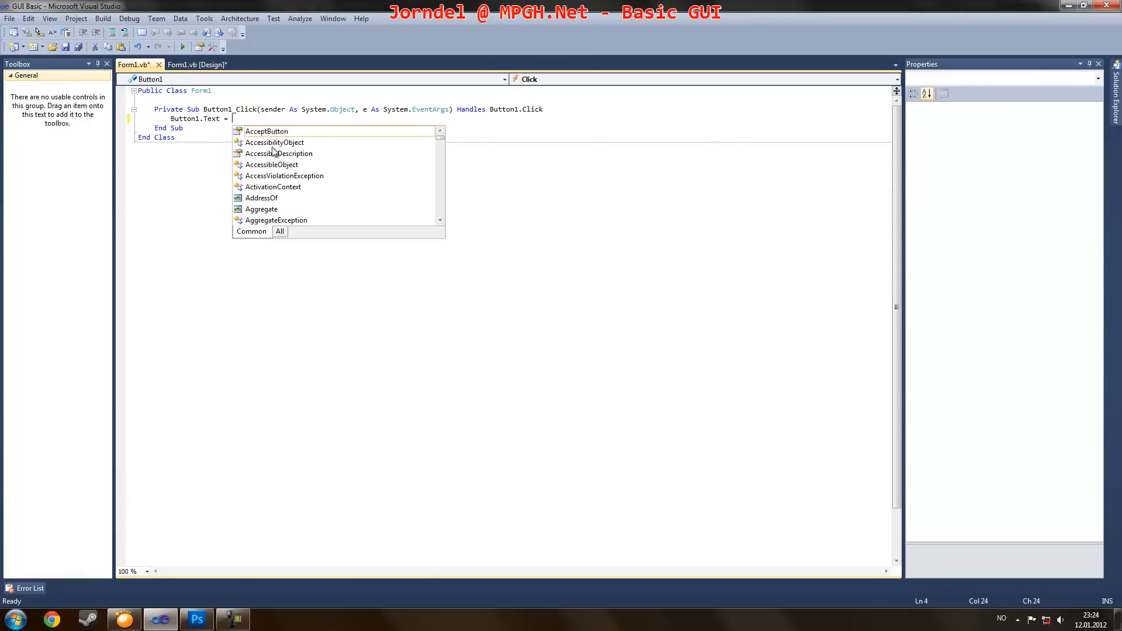
text("You presse)
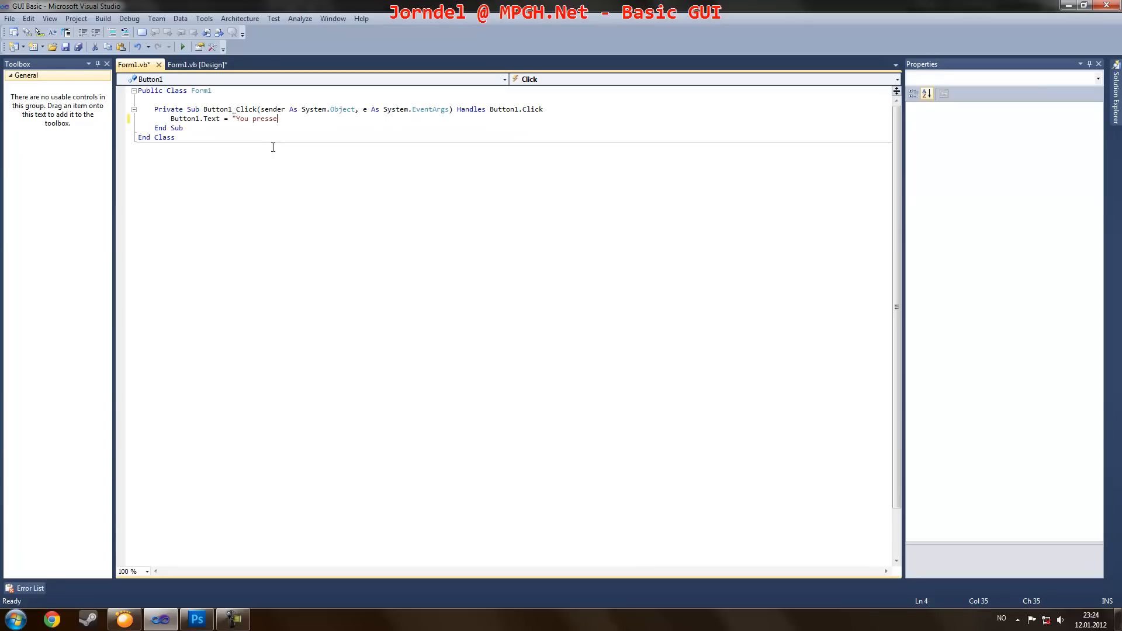
text(d me!"))
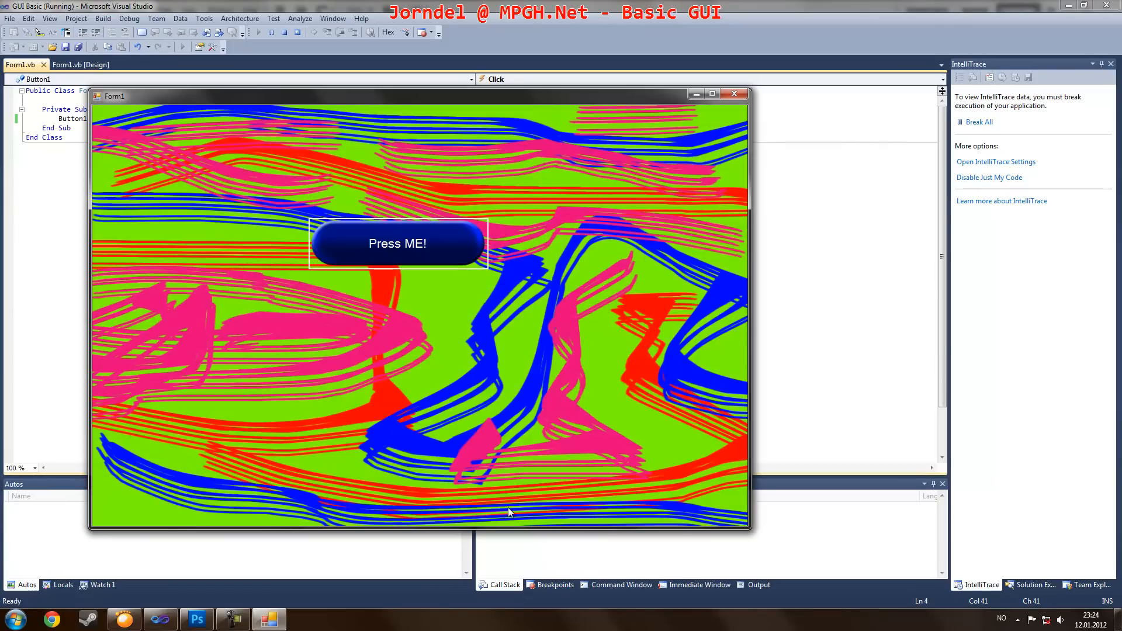
mouse_move(479, 295)
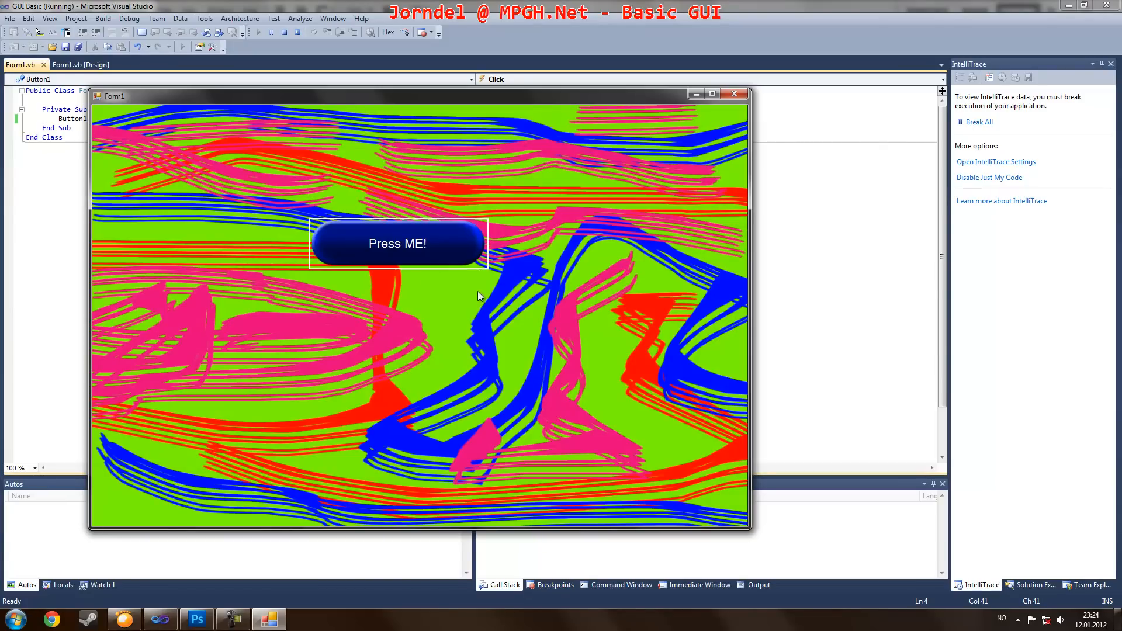
Step: Test-run the form, close it and return to the Design view
click(397, 243)
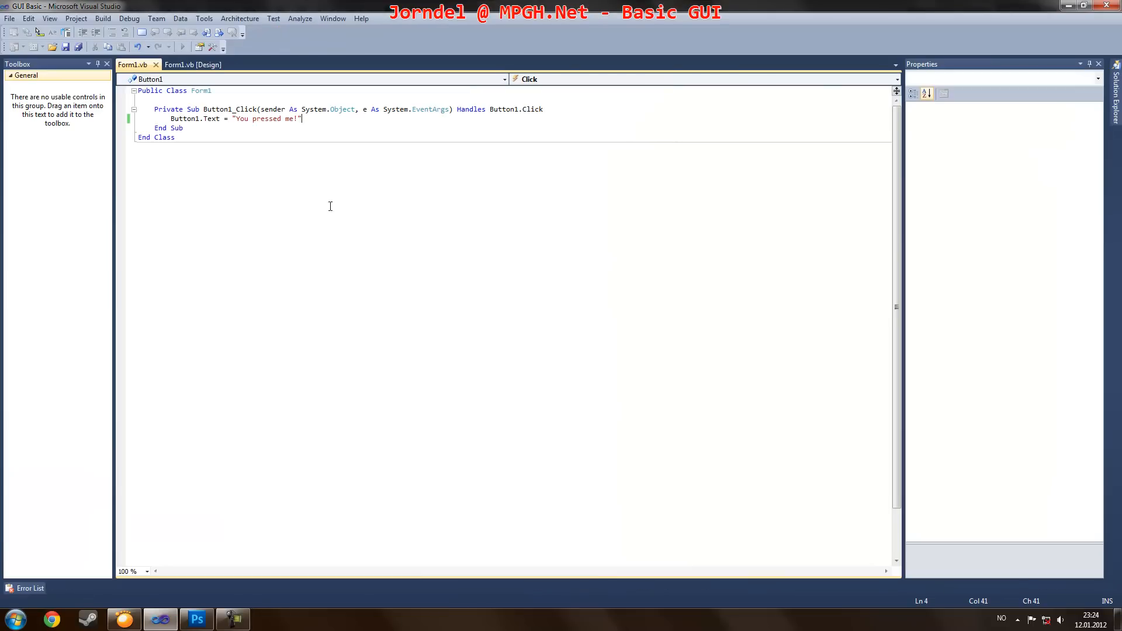
click(193, 65)
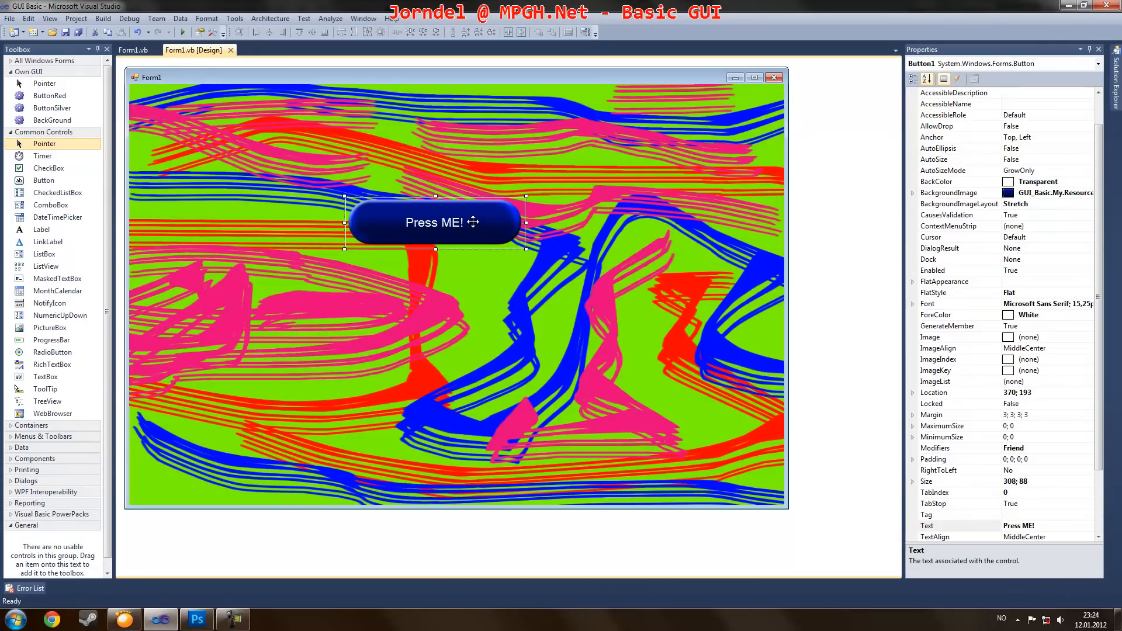
Step: Set FlatAppearance MouseDownBackColor to Transparent and start debugging the form
click(913, 282)
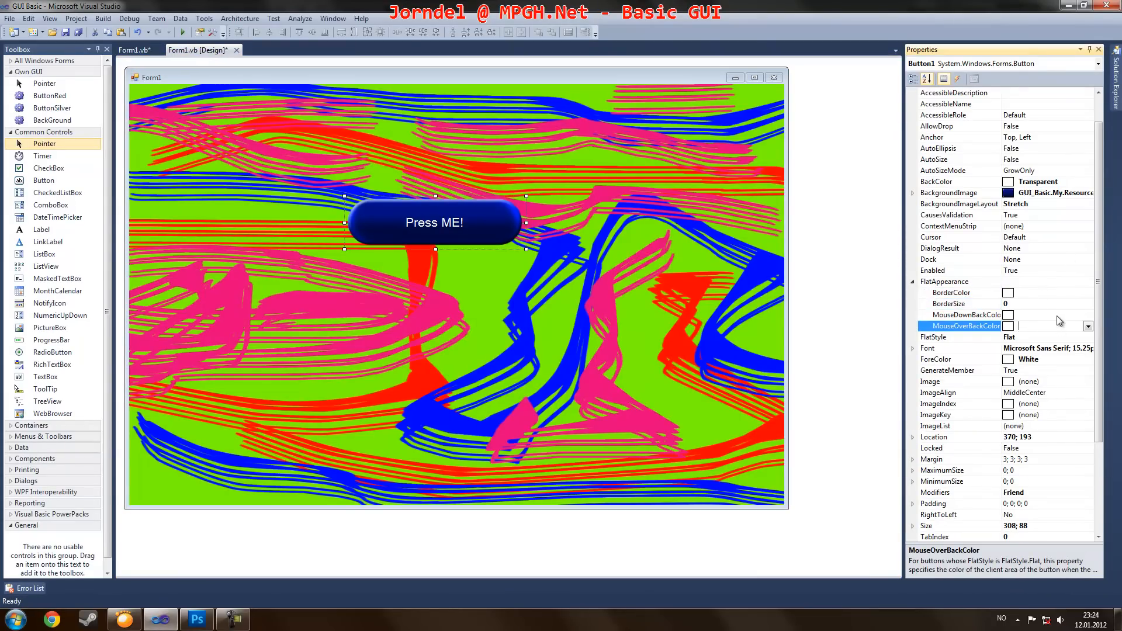
click(966, 314)
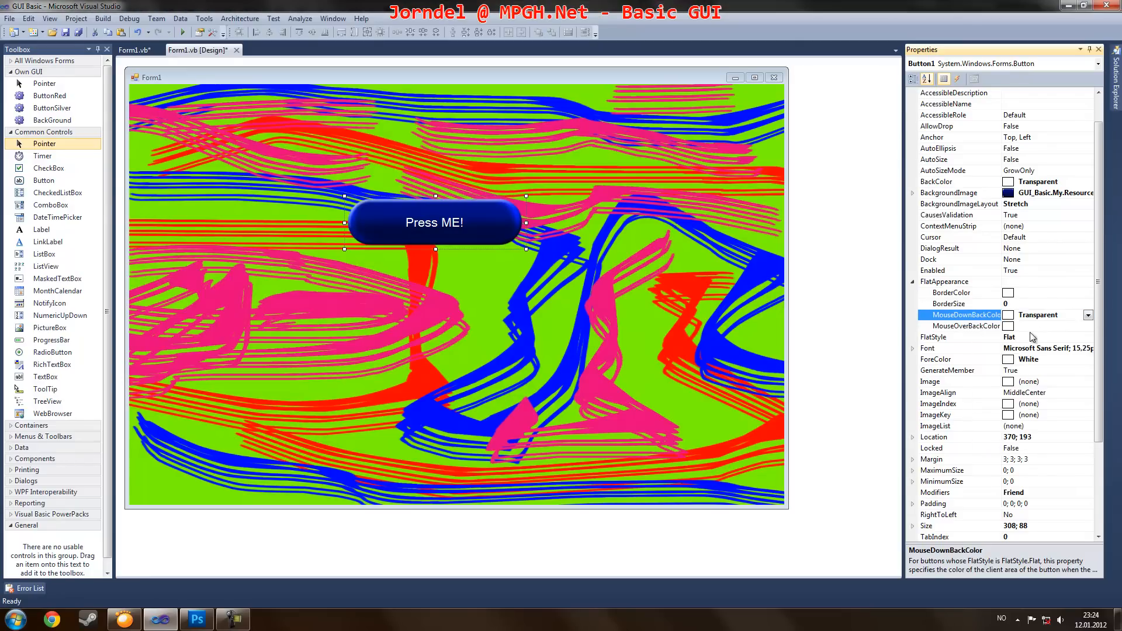
click(1088, 326)
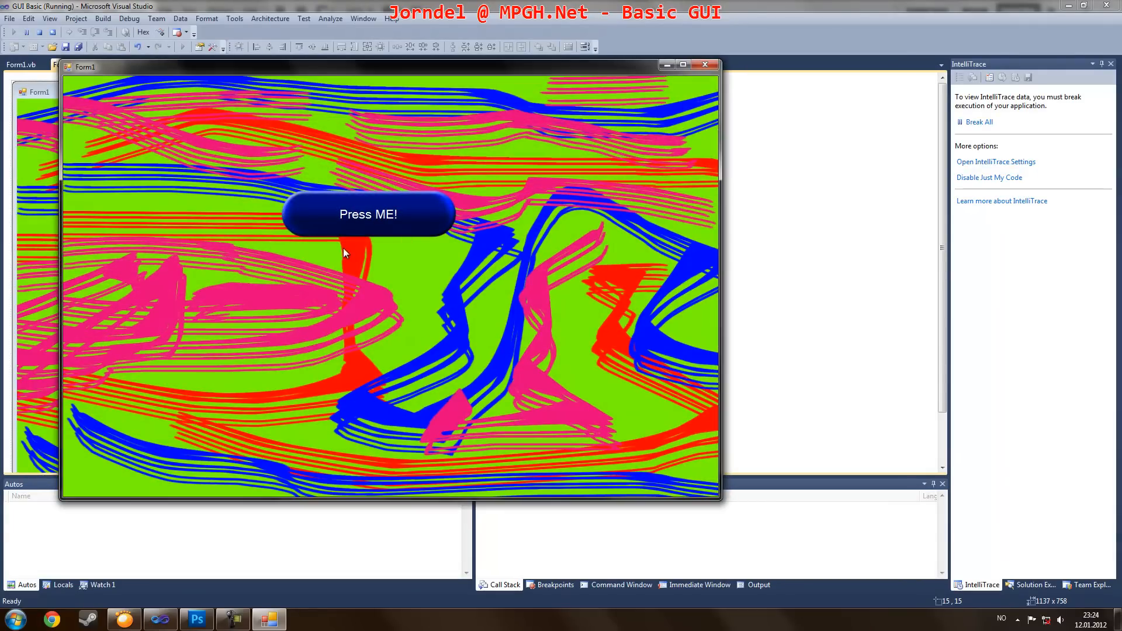
Step: Press the 'Press ME!' button in the running form so its text becomes 'You pressed me!'
click(369, 214)
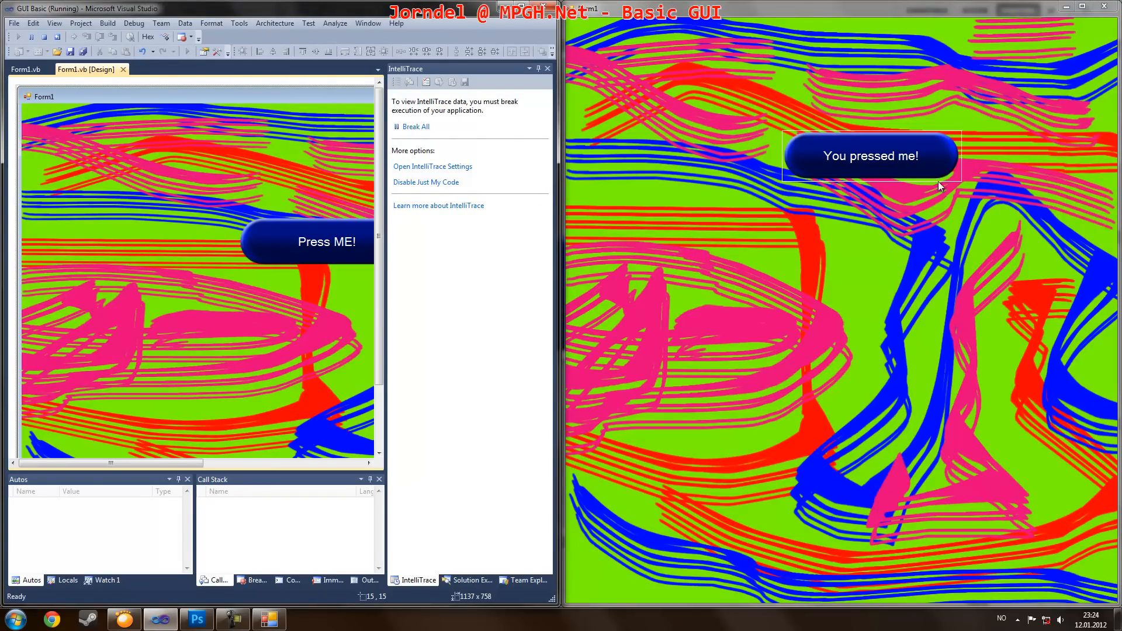
mouse_move(575, 64)
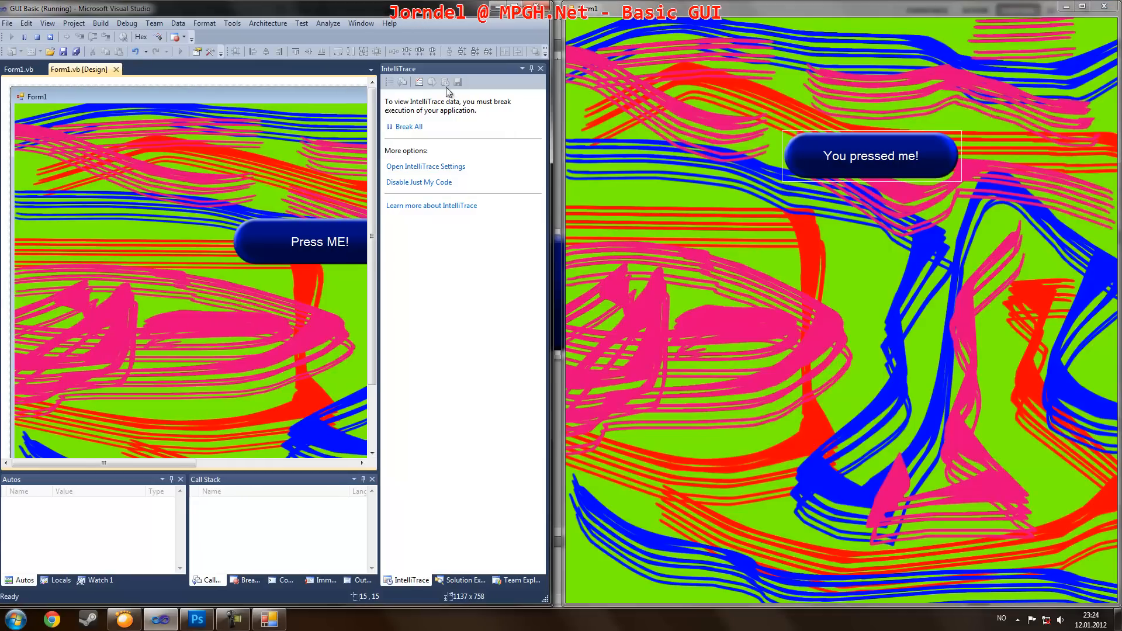
mouse_move(723, 234)
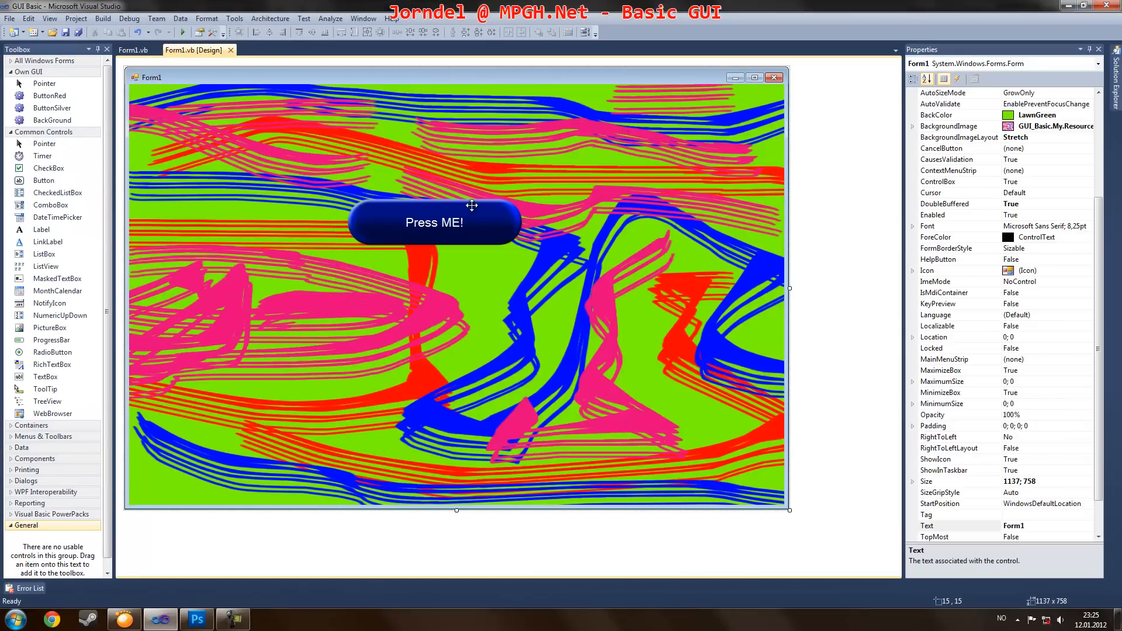
Step: Shrink Button1 to 205×48 and set Form1's BackColor to light blue
click(435, 222)
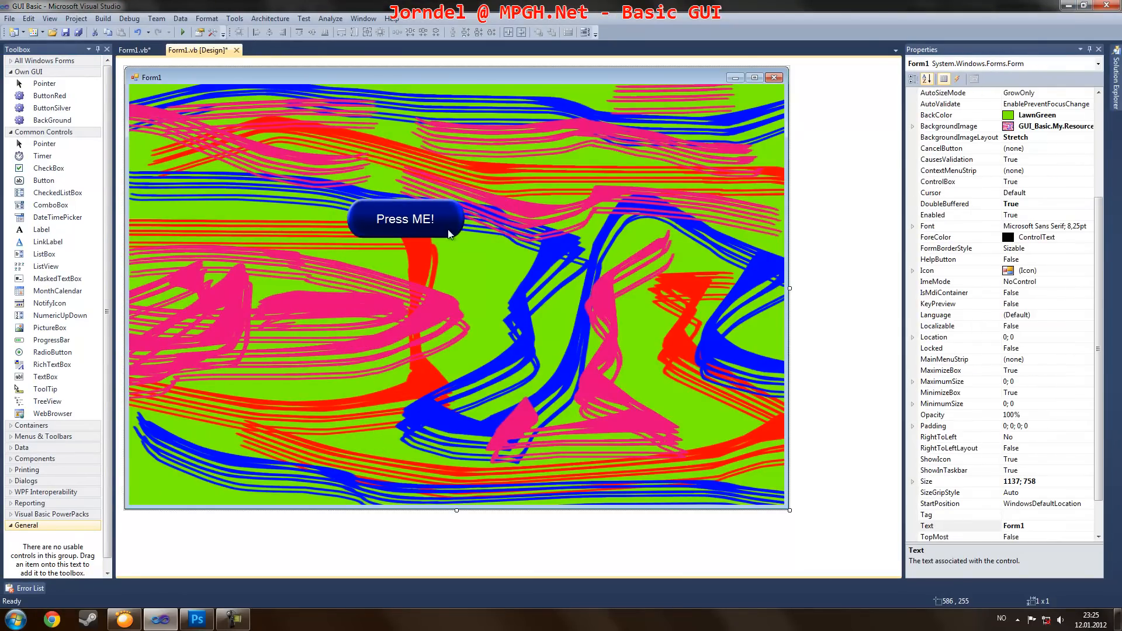
click(404, 218)
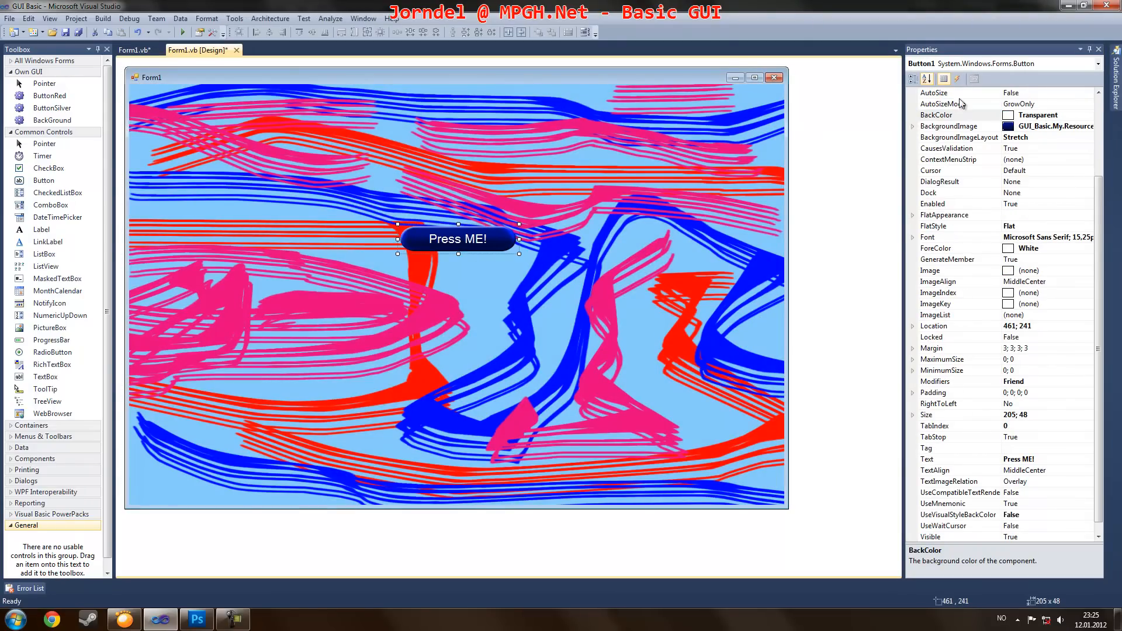
Step: Switch the Properties window to Events and select Button1's MouseMove then MouseLeave events
click(955, 79)
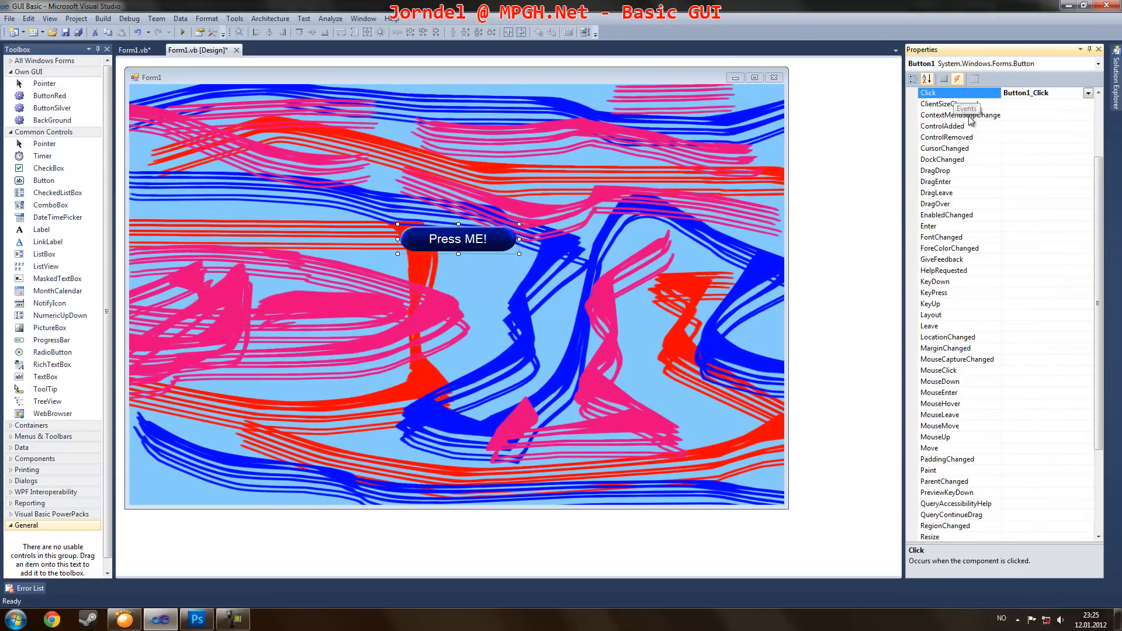
scroll(down, 3)
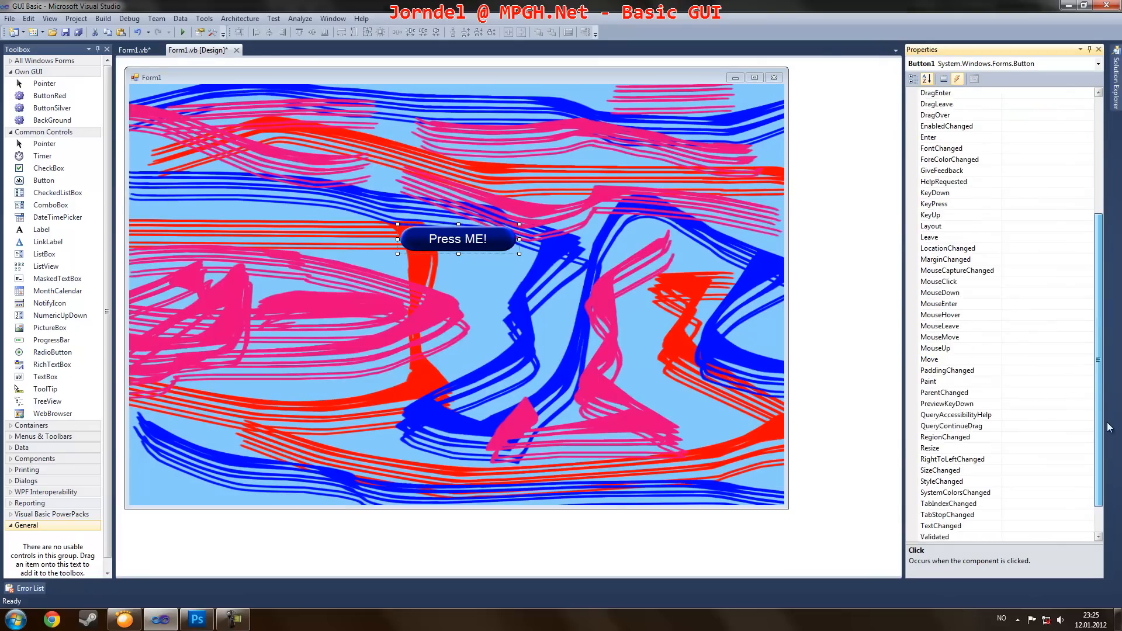
scroll(down, 3)
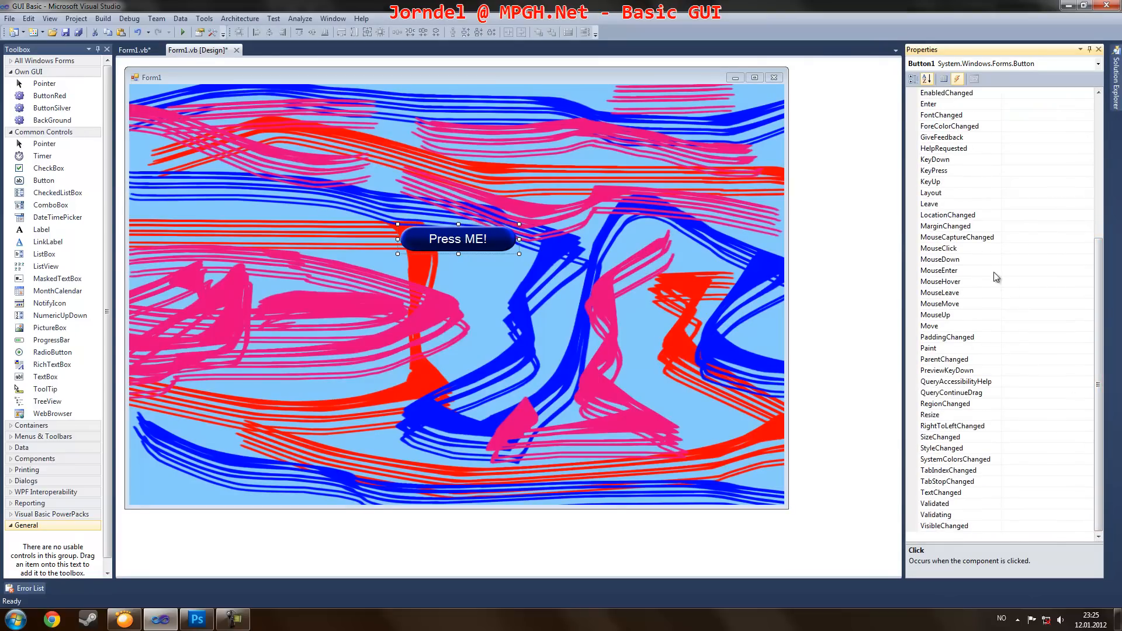
click(958, 304)
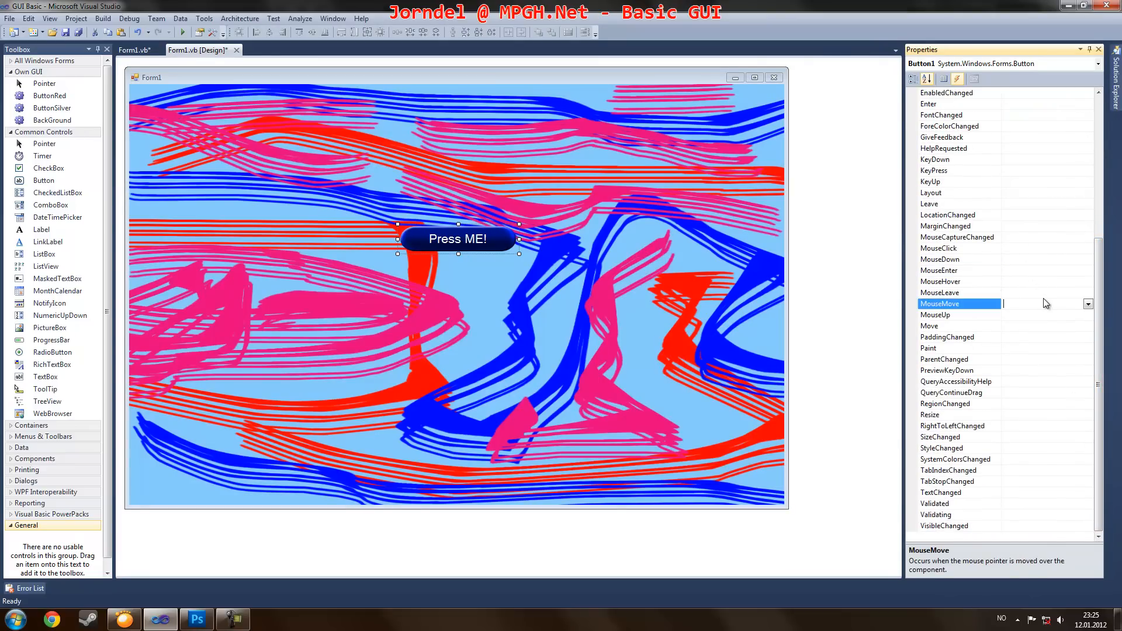
click(941, 292)
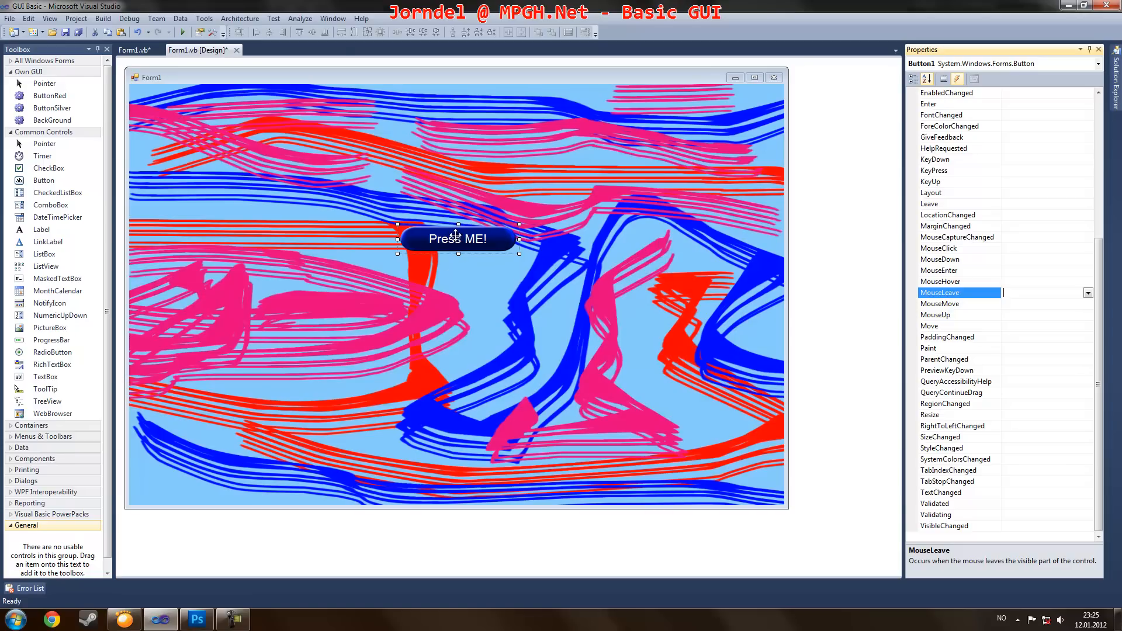
mouse_move(487, 339)
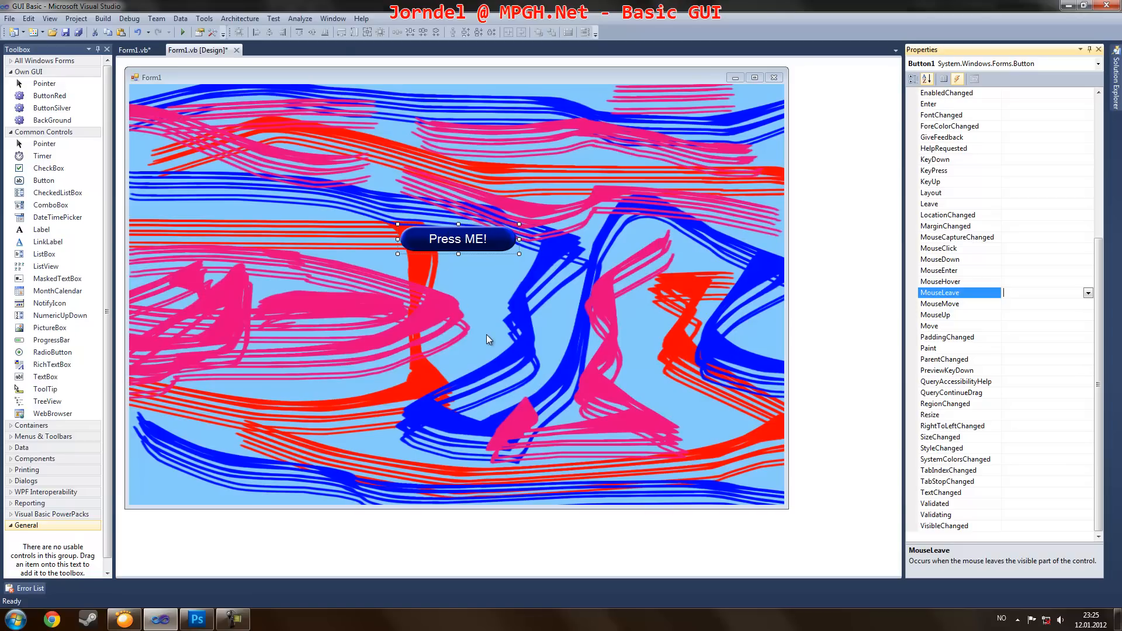